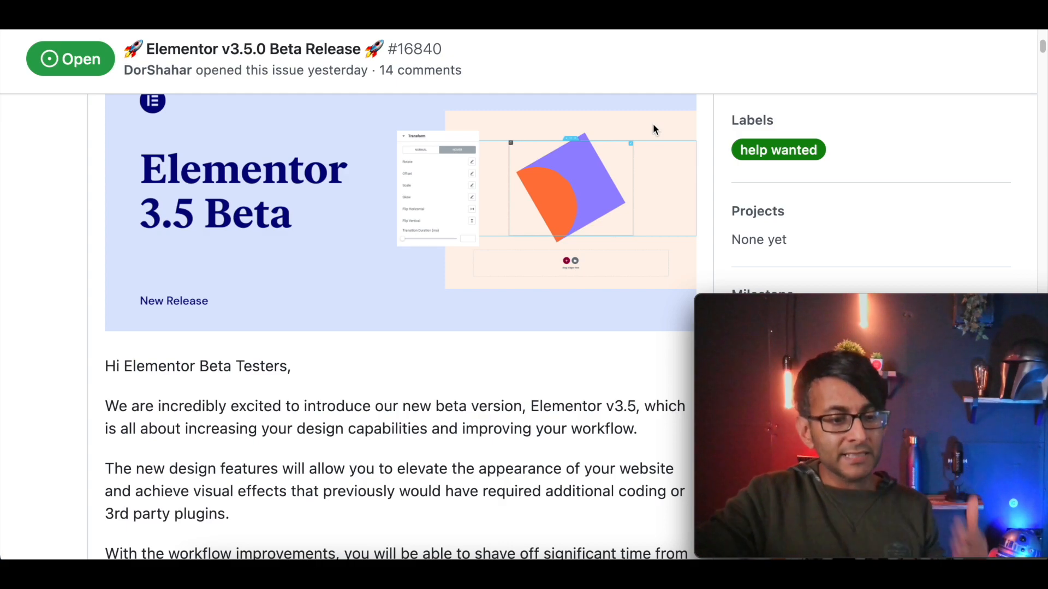
Step: Enable Beta Tester mode under Elementor > Tools > Version Control
scroll(down, 3)
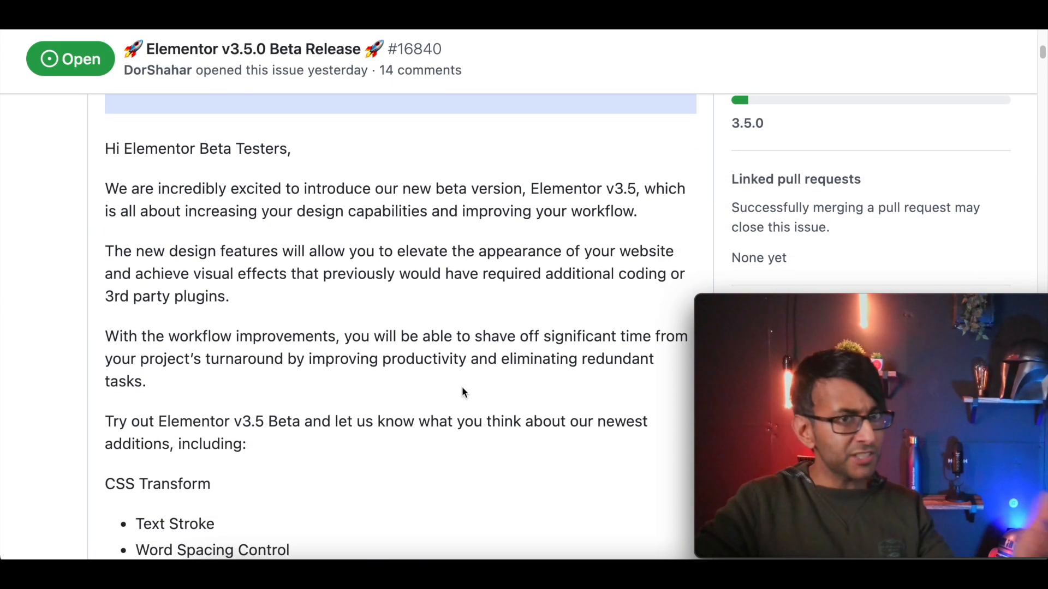
scroll(down, 3)
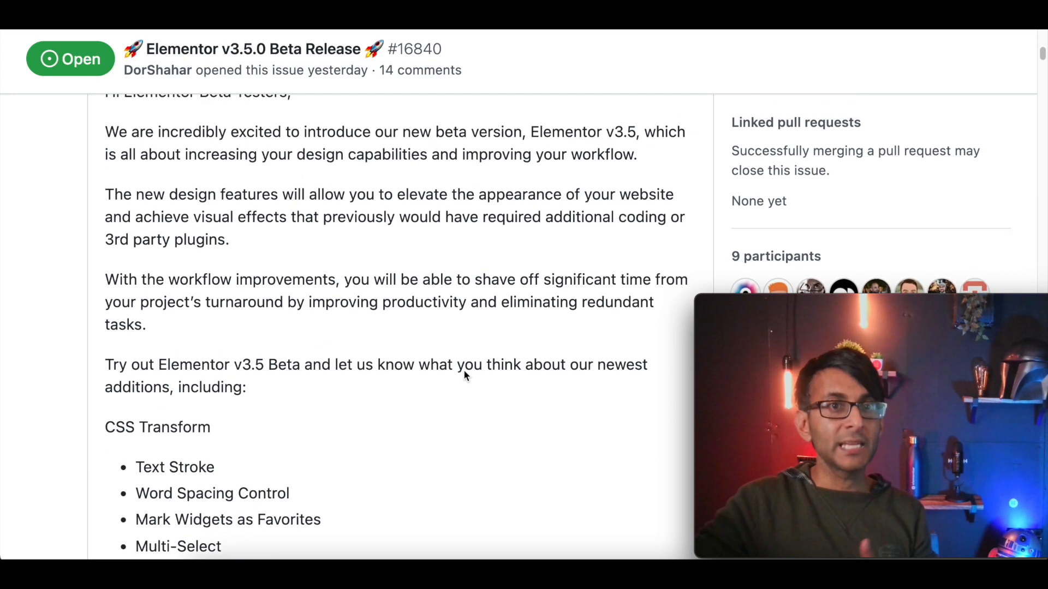
scroll(down, 3)
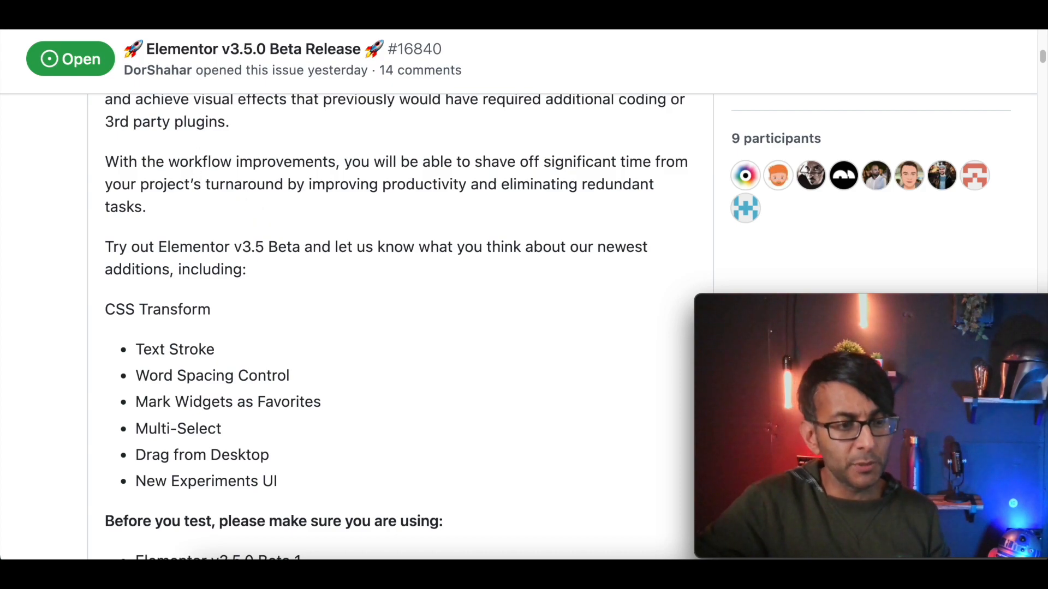
scroll(down, 3)
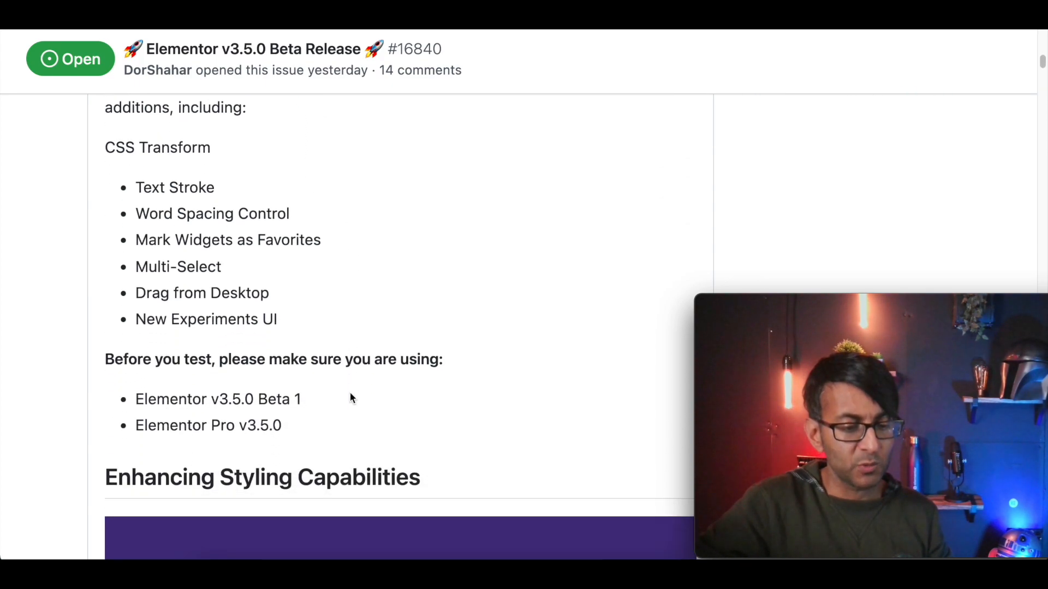
scroll(down, 3)
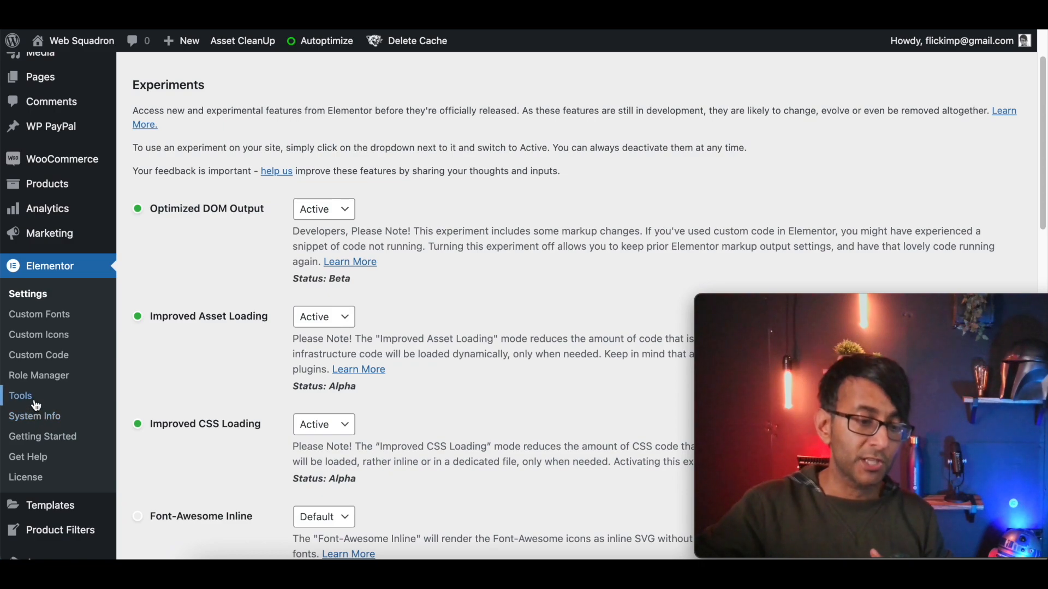
click(19, 395)
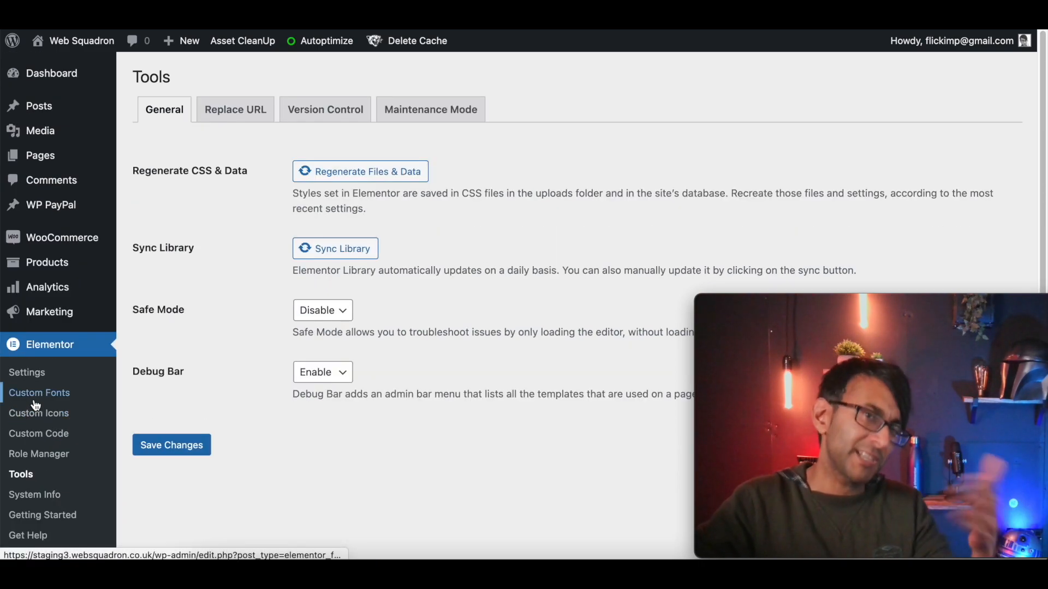
mouse_move(325, 109)
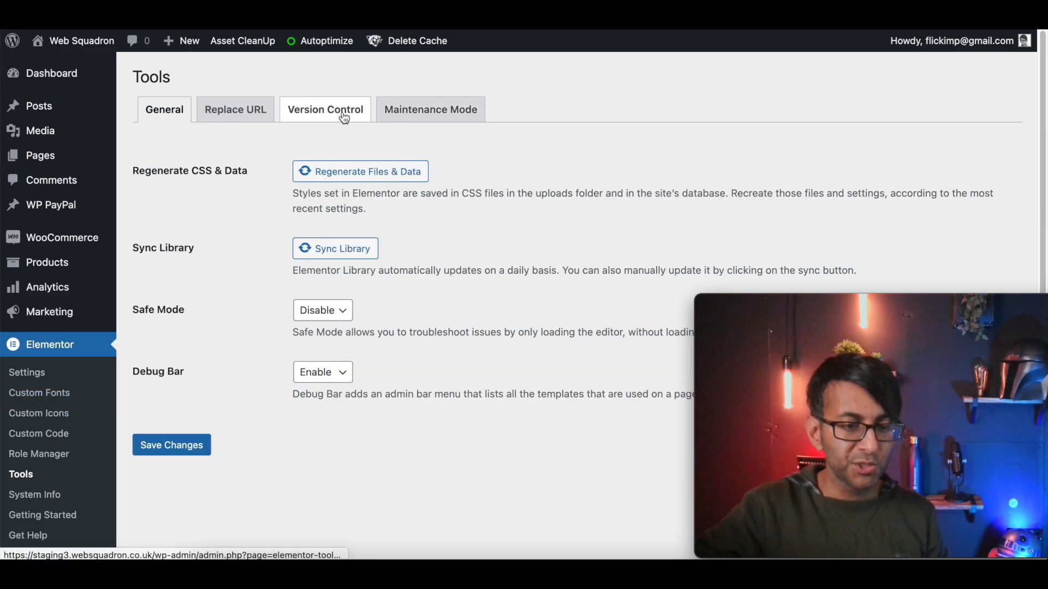
scroll(down, 3)
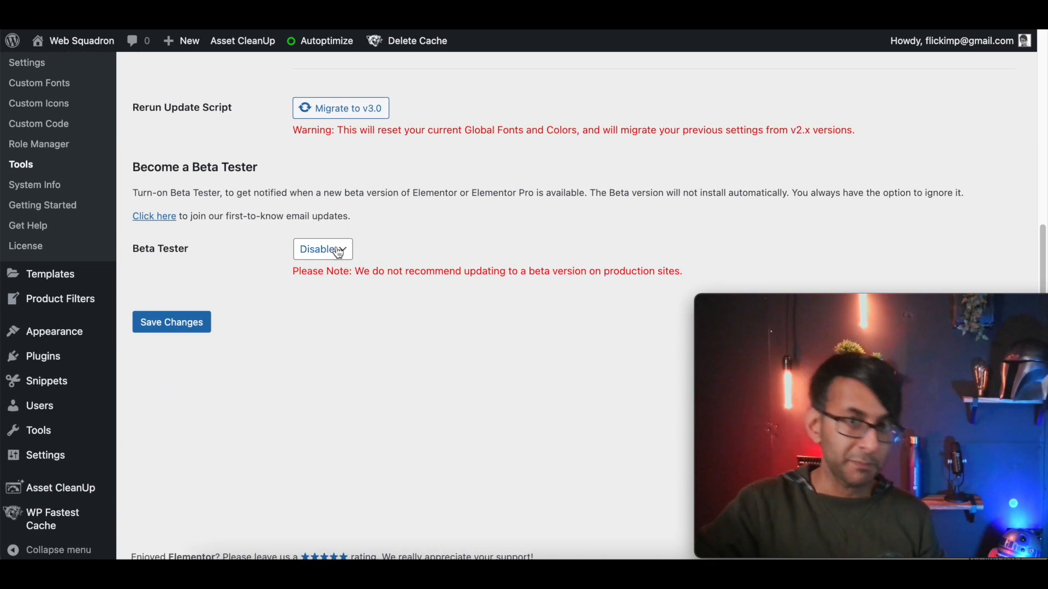
click(323, 249)
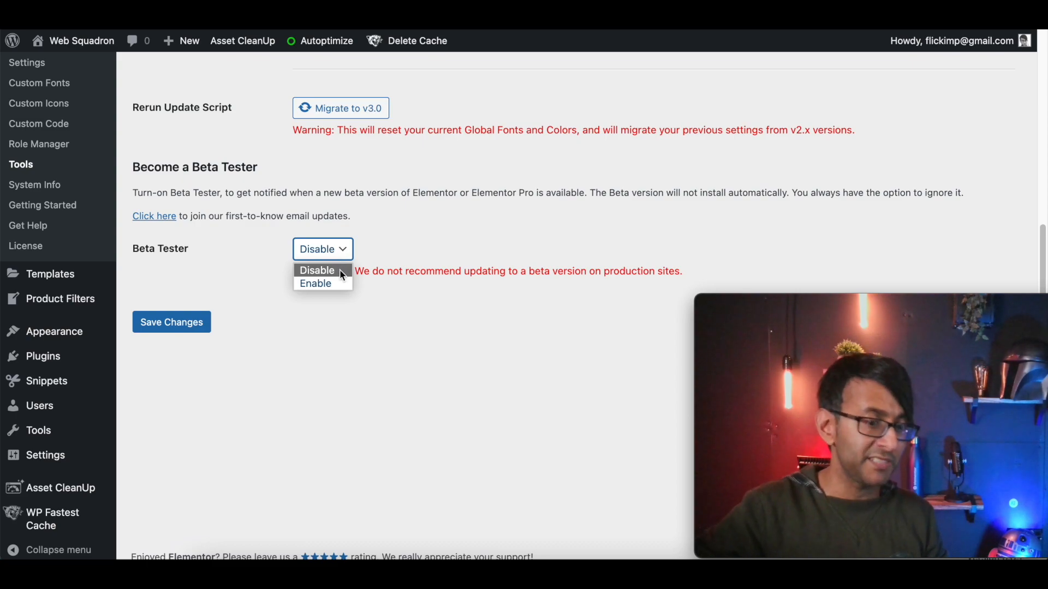
click(314, 284)
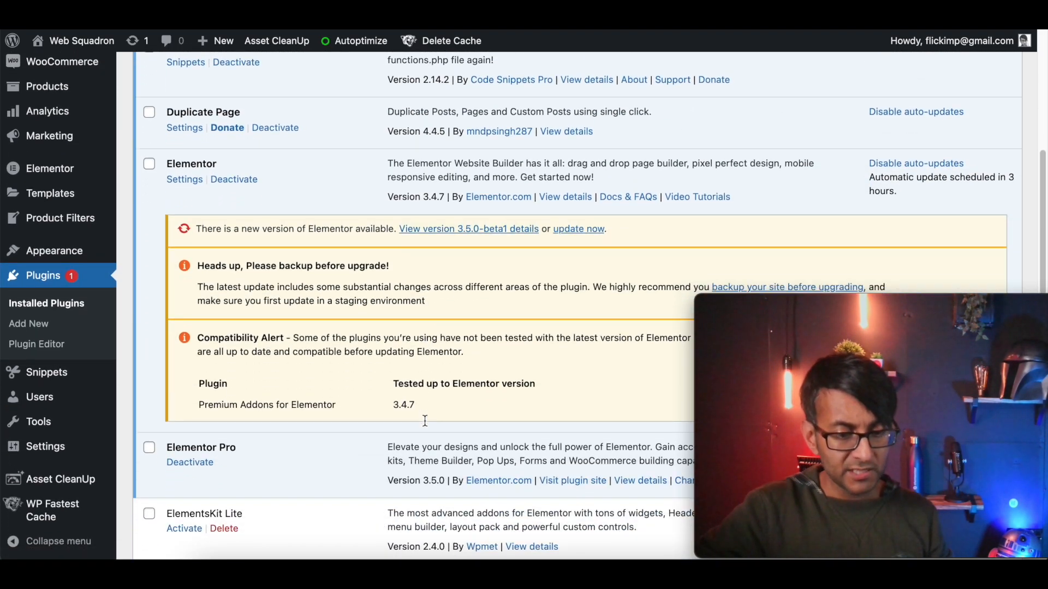
Step: Update Elementor to 3.5.0-beta1 from the Plugins page and open a page in the editor
scroll(down, 3)
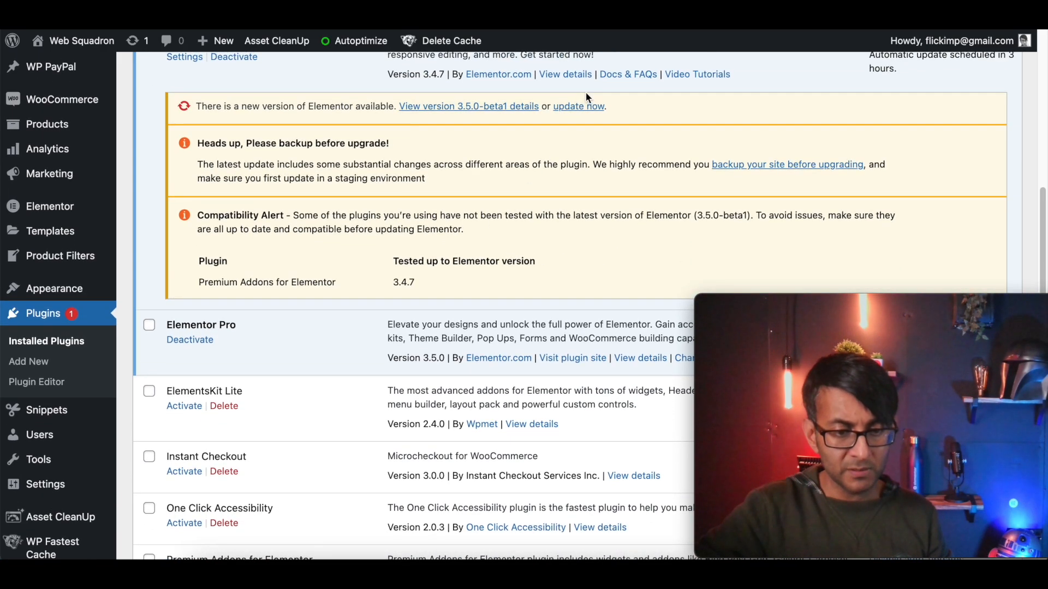
click(579, 106)
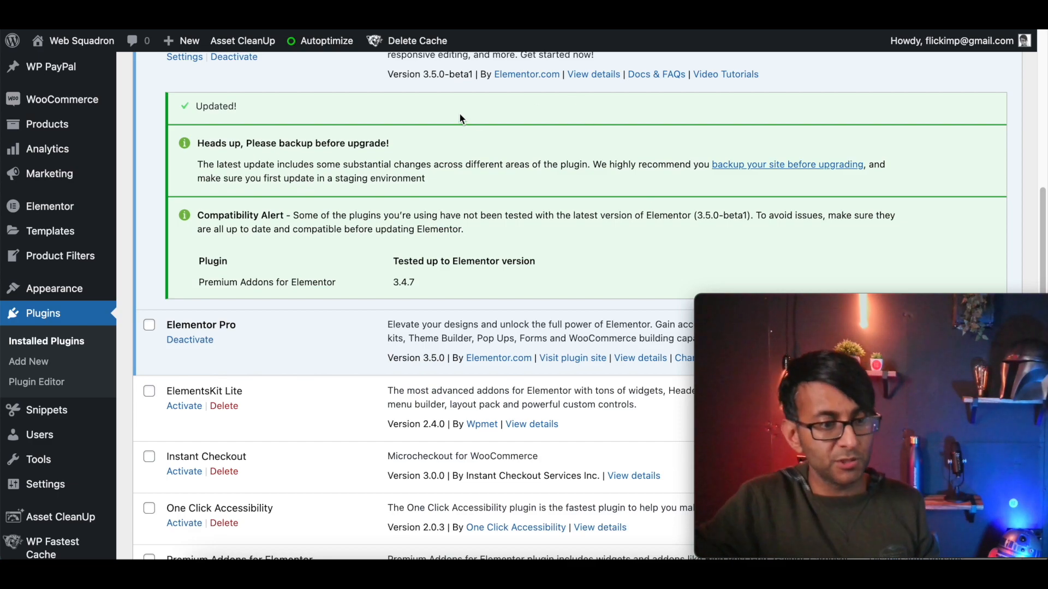
click(326, 40)
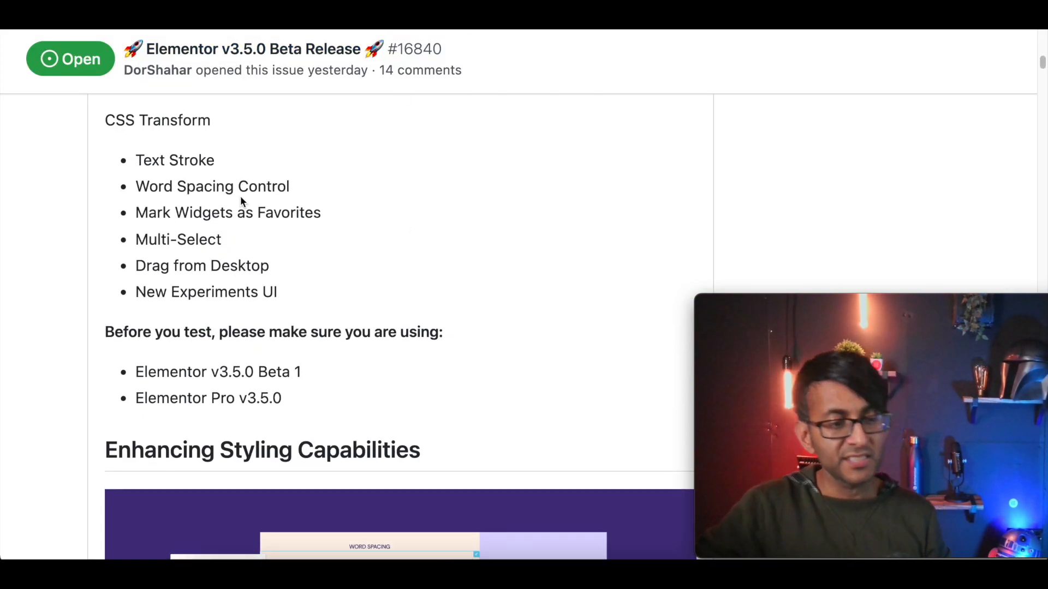
scroll(down, 3)
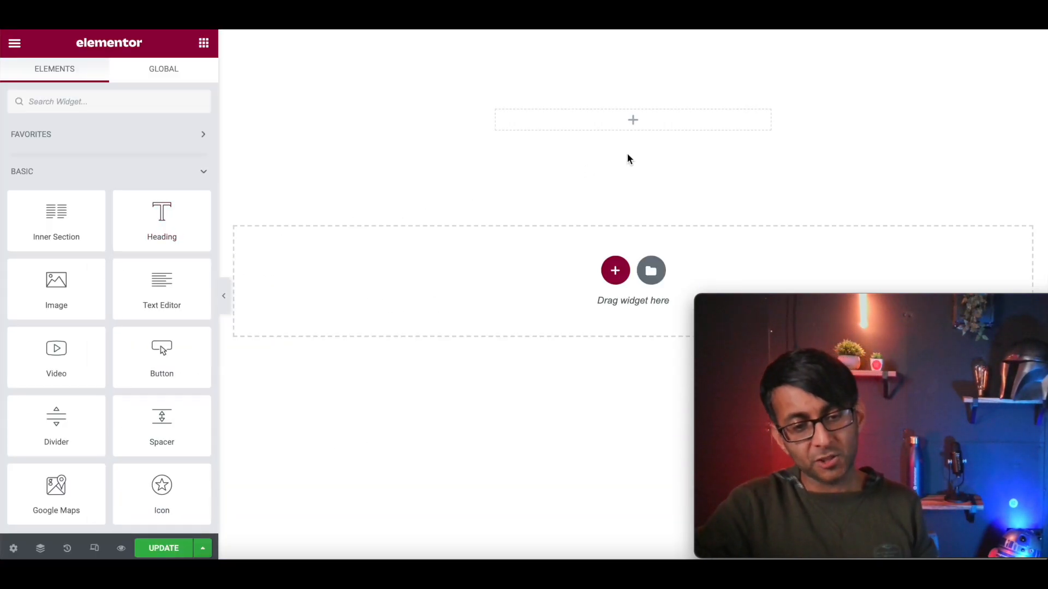
Step: Place a Heading widget at the top of the page and expand its Advanced > Transform options
drag(161, 221, 368, 163)
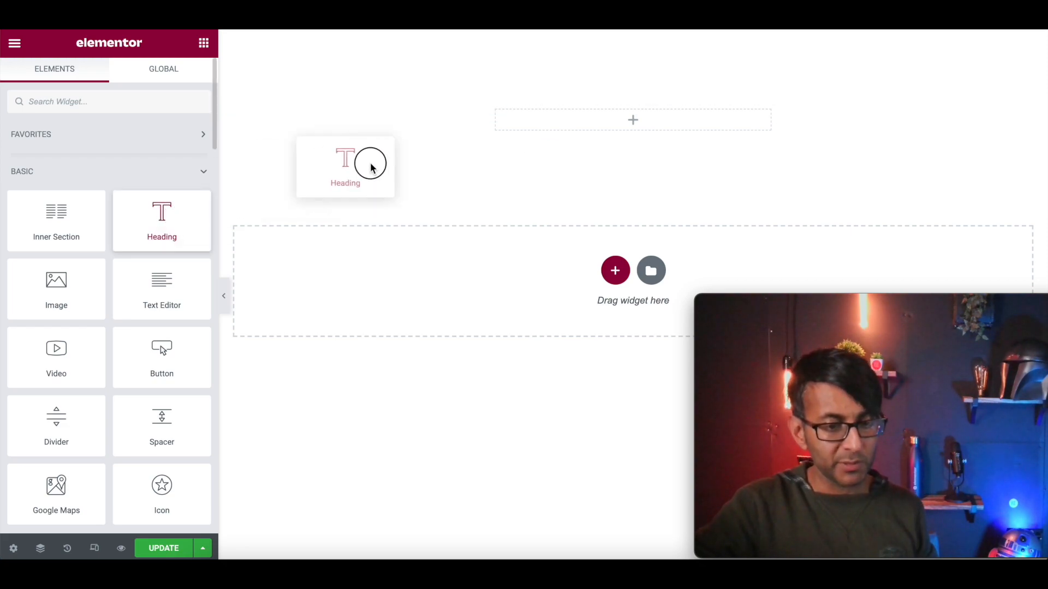
drag(346, 166, 632, 120)
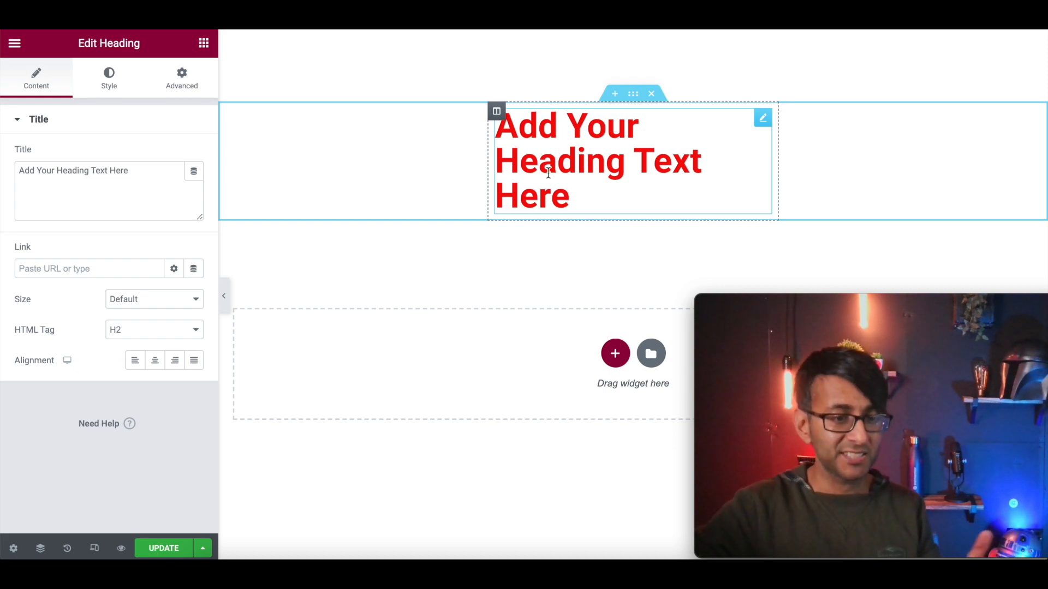
click(181, 77)
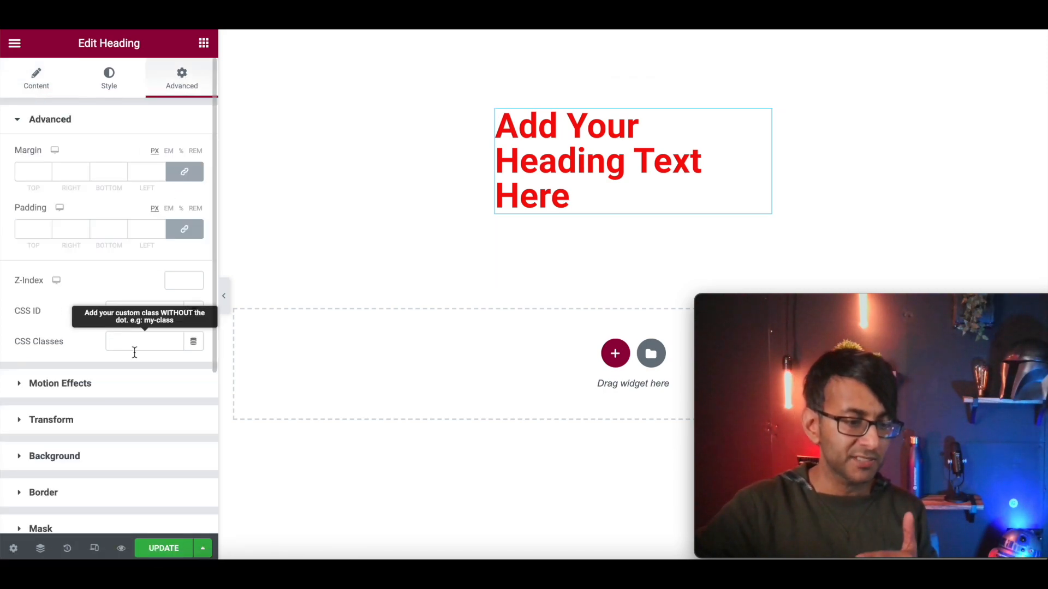
mouse_move(141, 425)
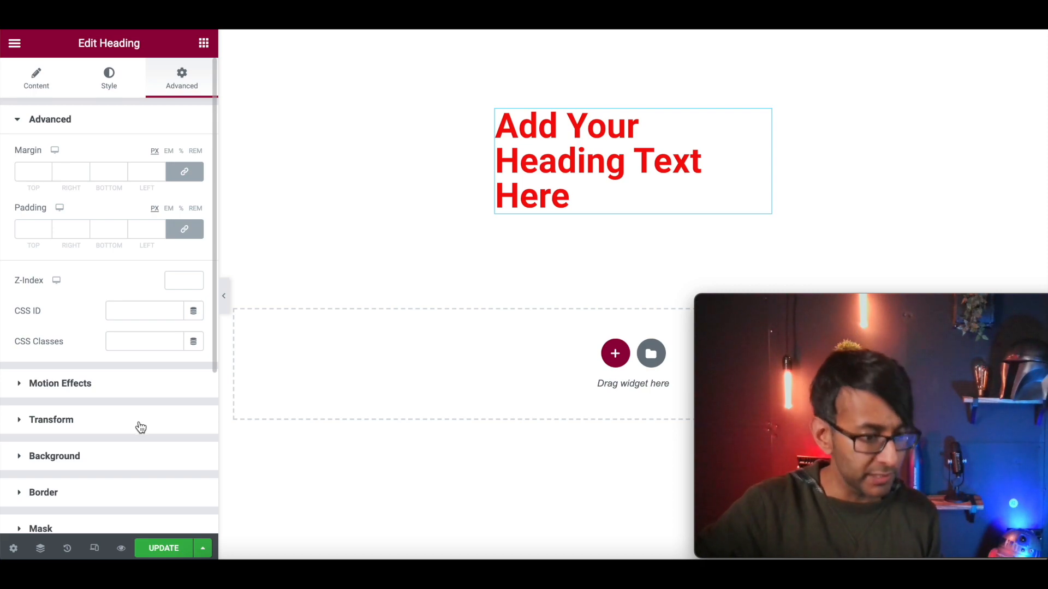
click(51, 419)
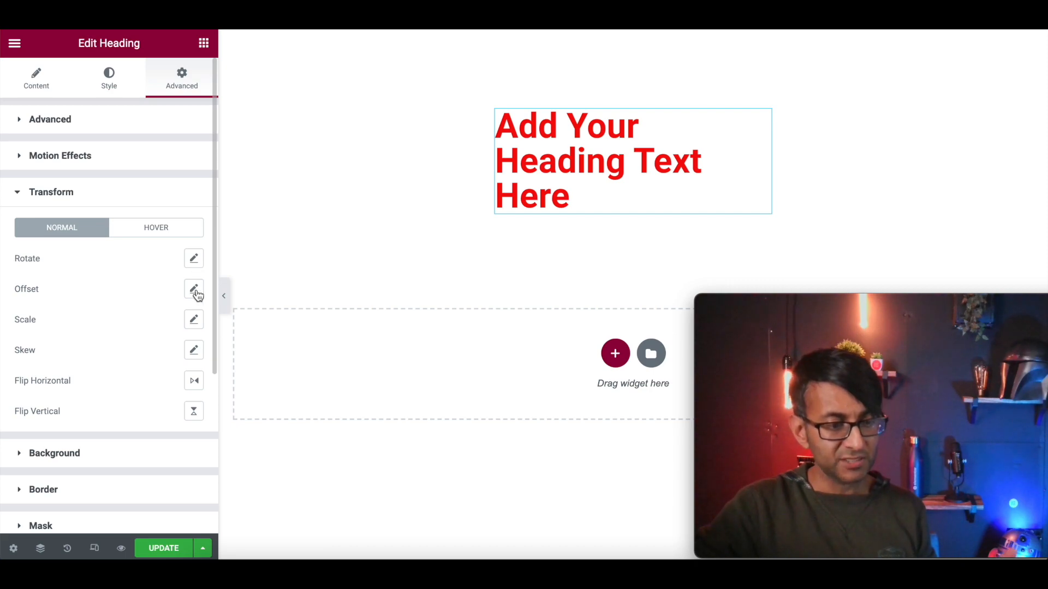
mouse_move(198, 403)
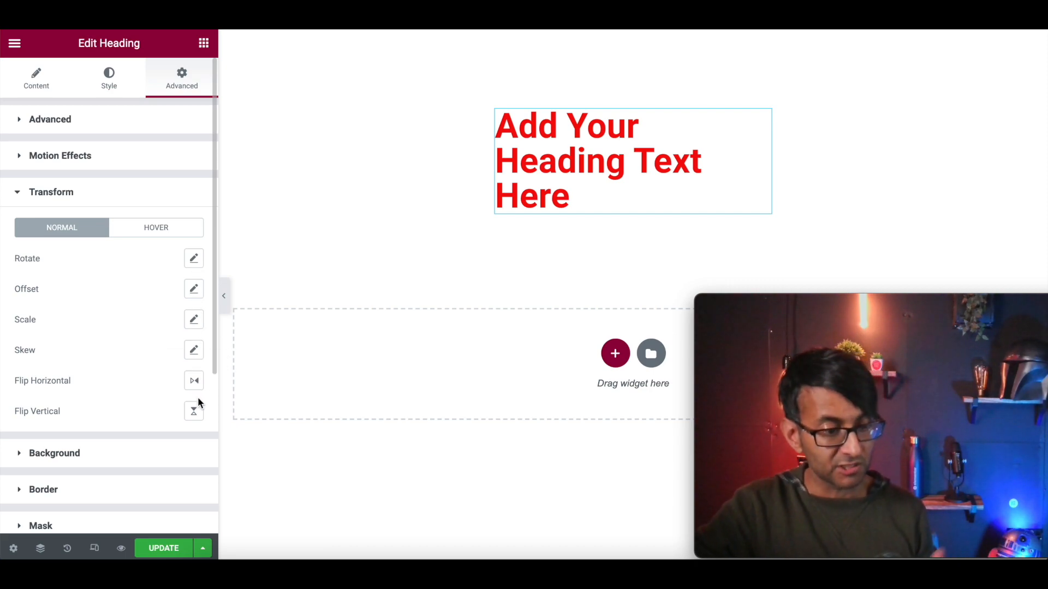
mouse_move(194, 381)
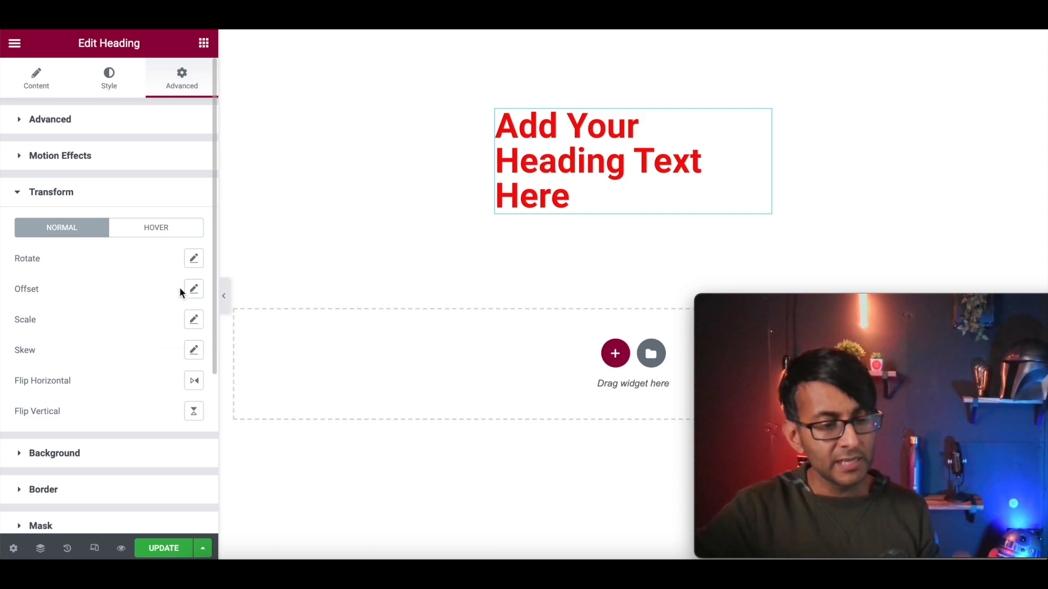
mouse_move(165, 239)
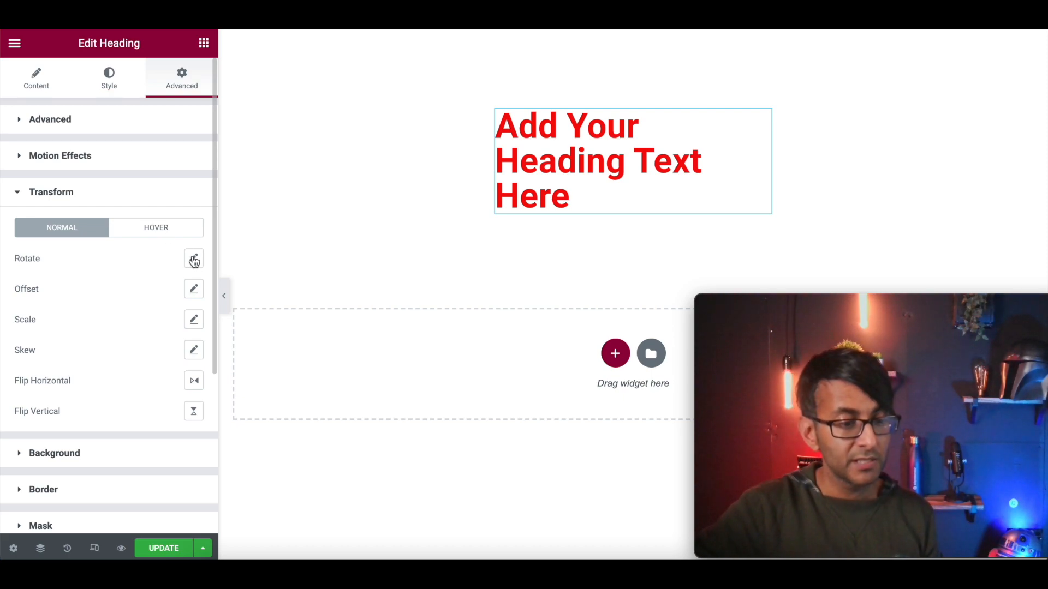
Step: Try rotating the heading to about 26 degrees and add an image widget below it
click(193, 259)
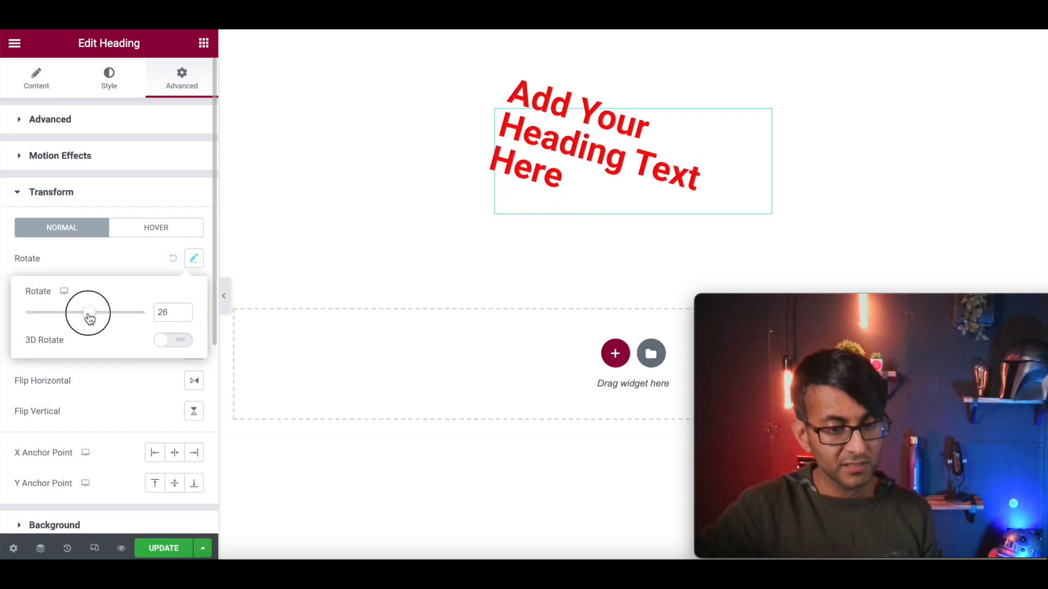
drag(89, 312, 72, 313)
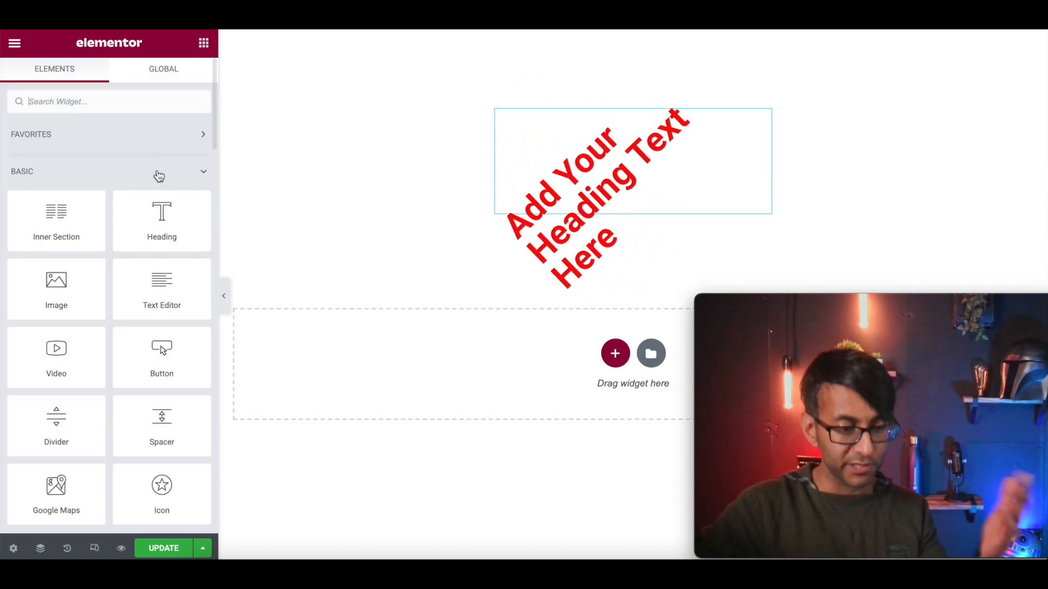
drag(55, 280, 628, 321)
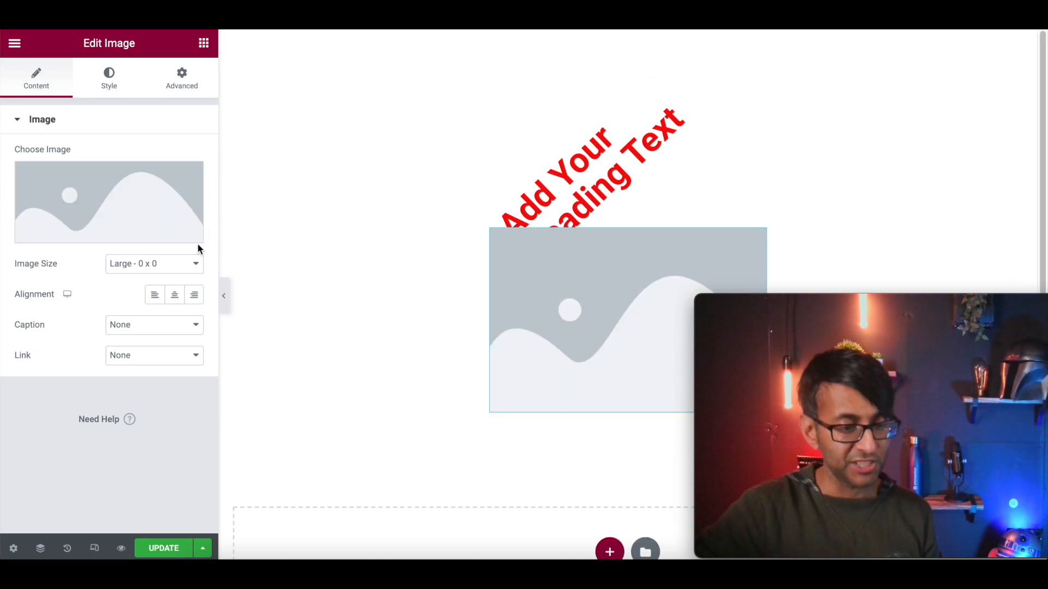
Step: Try tilting the image to about 26 degrees, then reselect the heading for editing
click(181, 78)
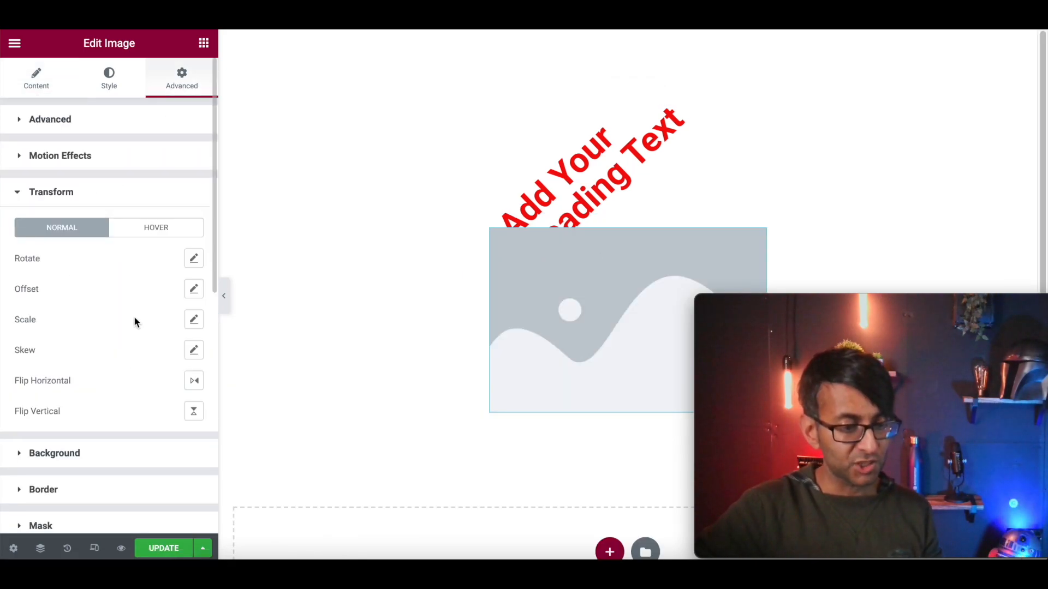
click(194, 258)
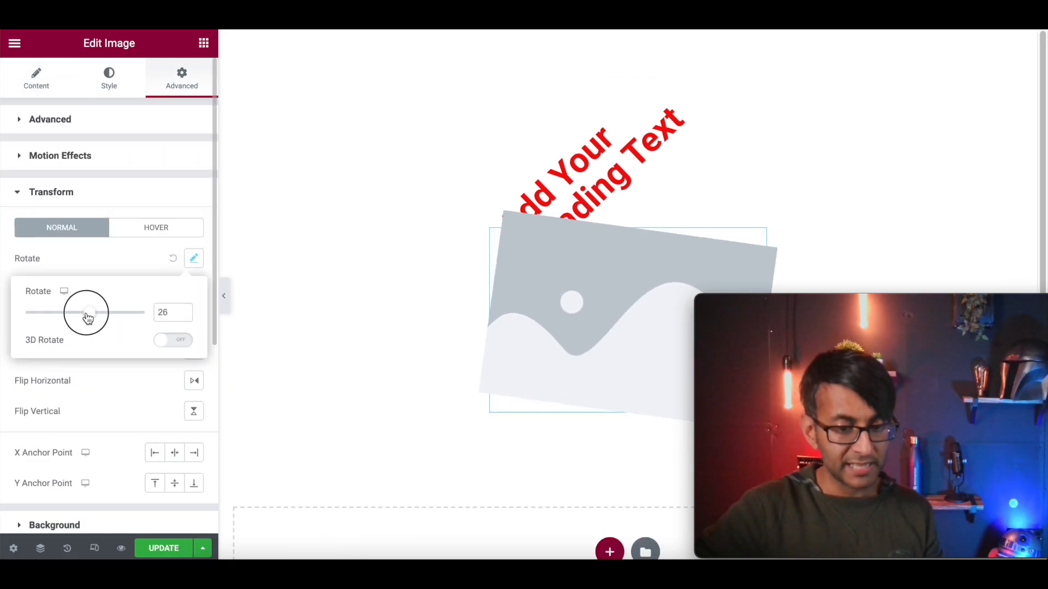
drag(89, 312, 76, 312)
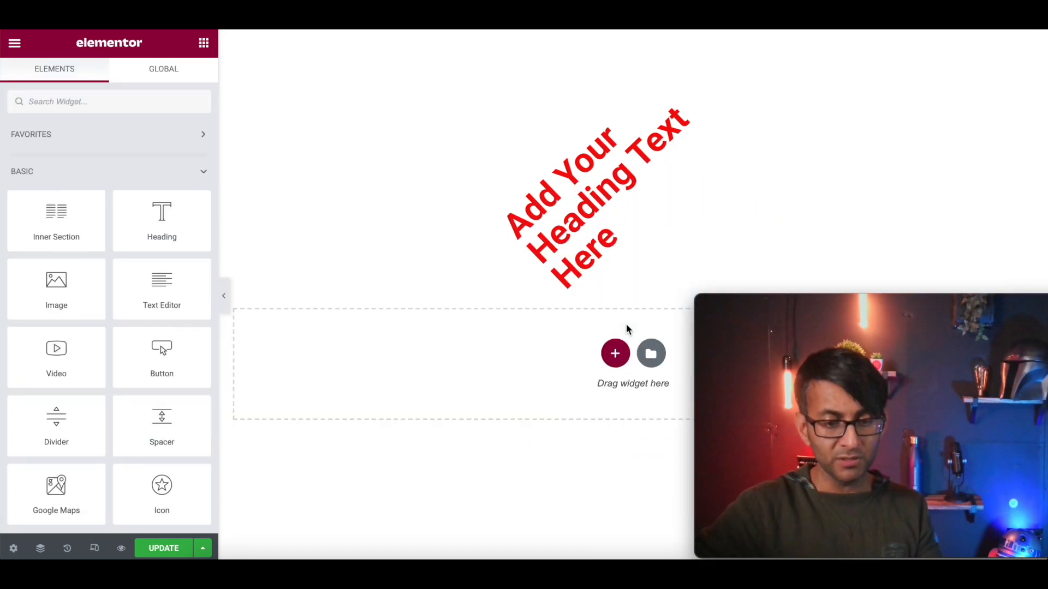
click(595, 194)
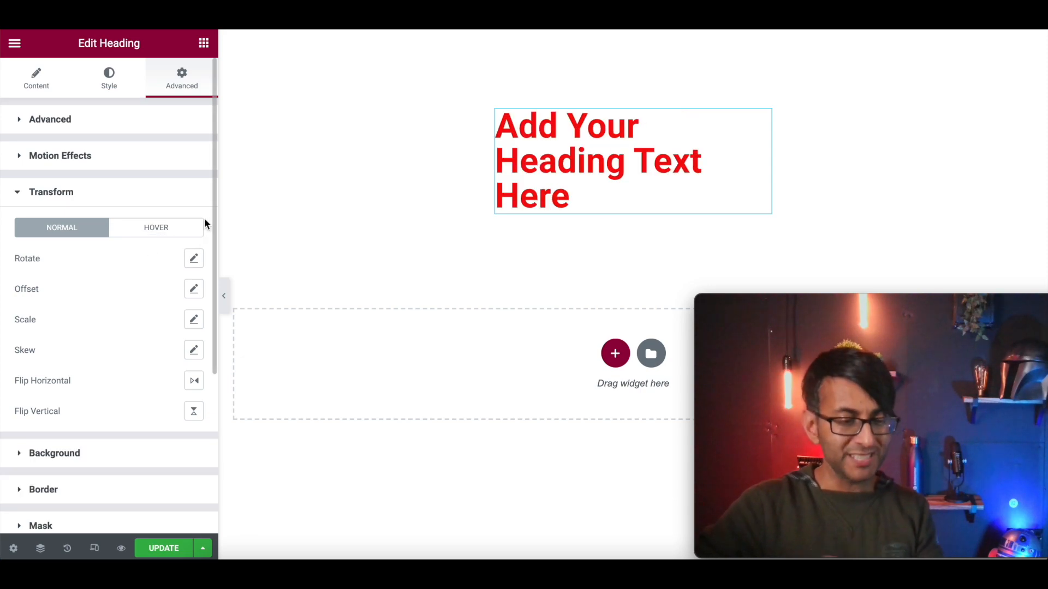
Step: Set a hover-state rotation of 83 degrees on the heading
click(156, 227)
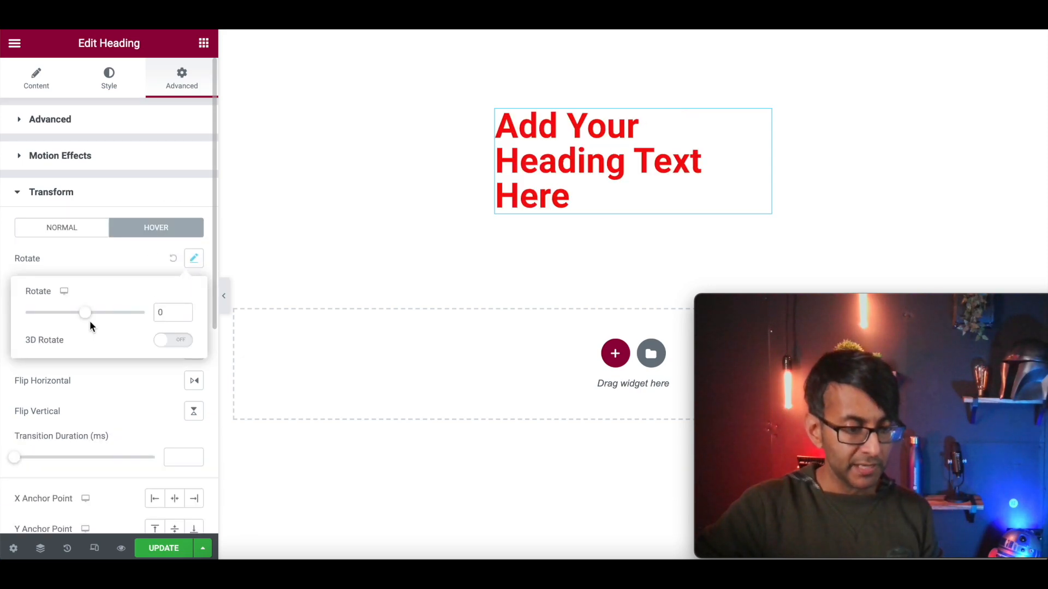
drag(86, 312, 100, 312)
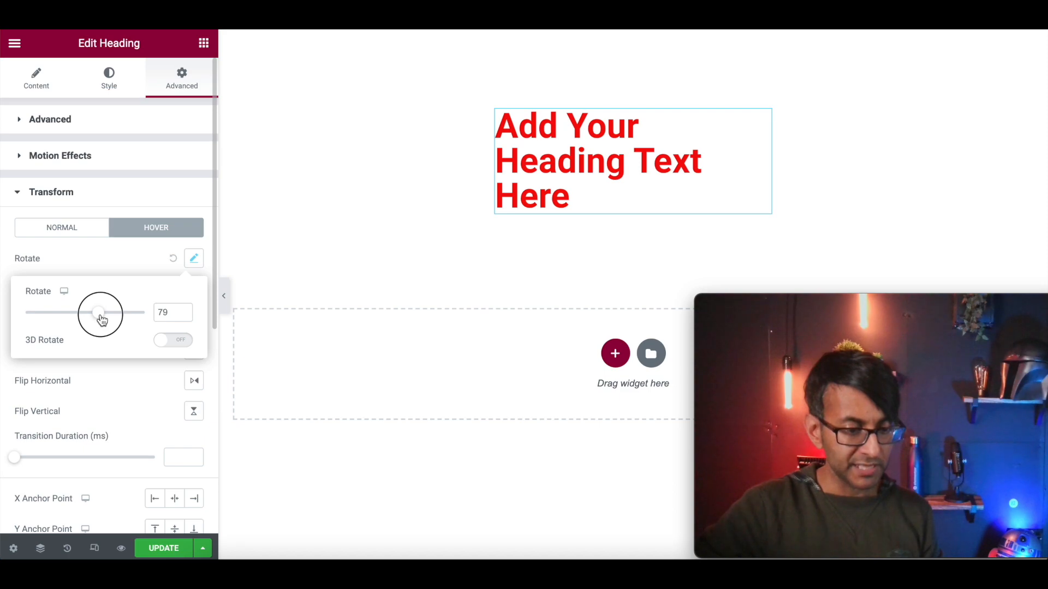
drag(91, 312, 99, 312)
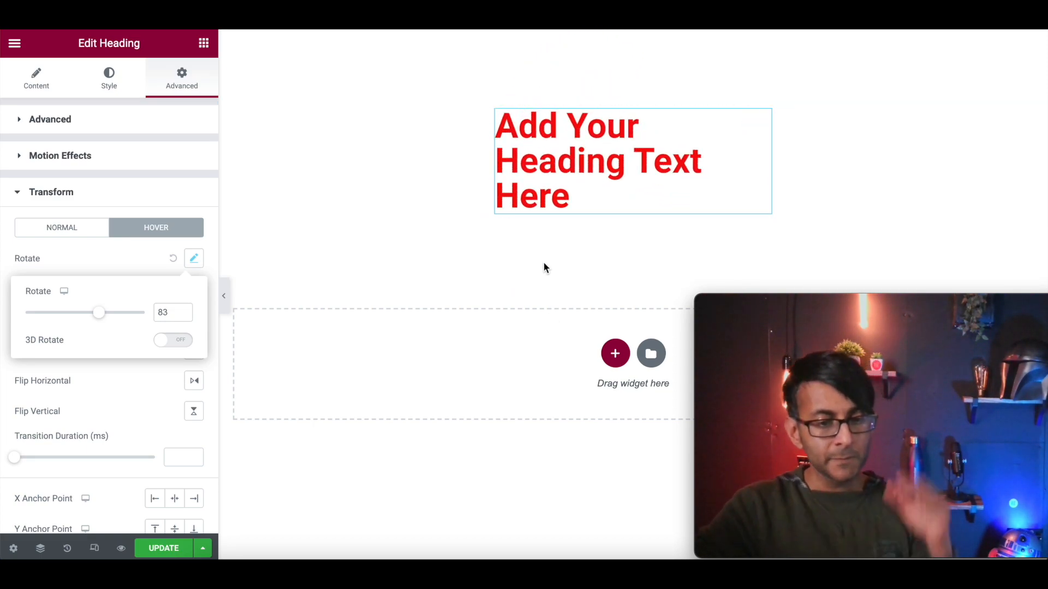
click(173, 257)
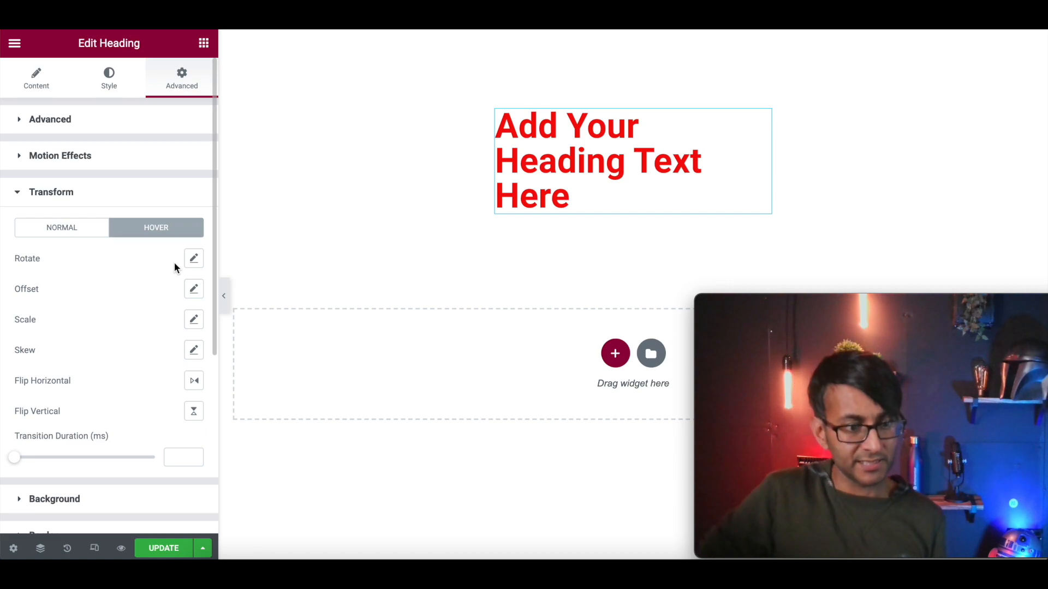
Step: Try offset values for the heading in the hover state
click(193, 288)
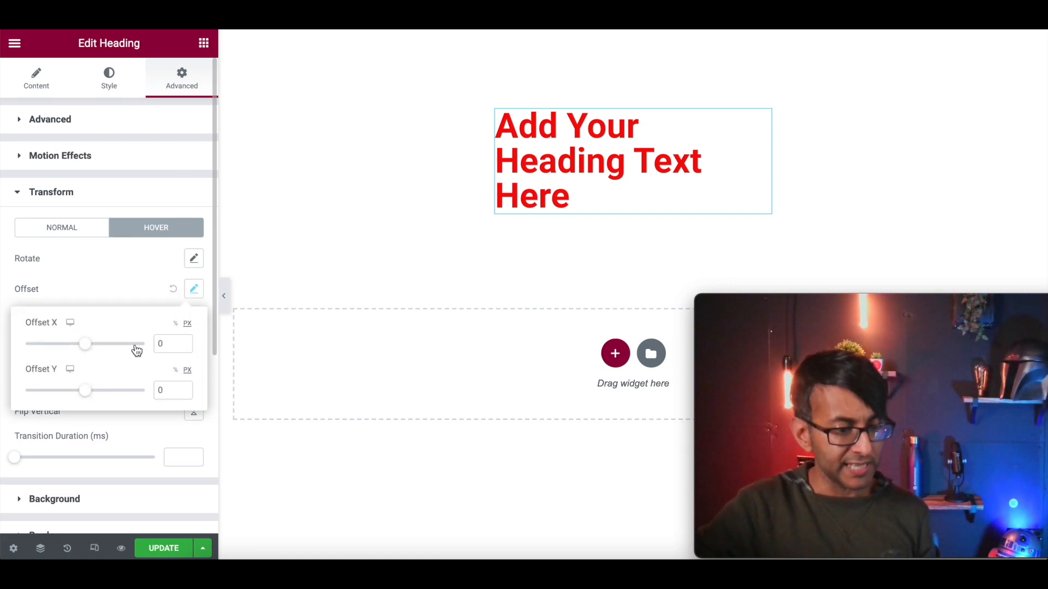
drag(84, 343, 76, 343)
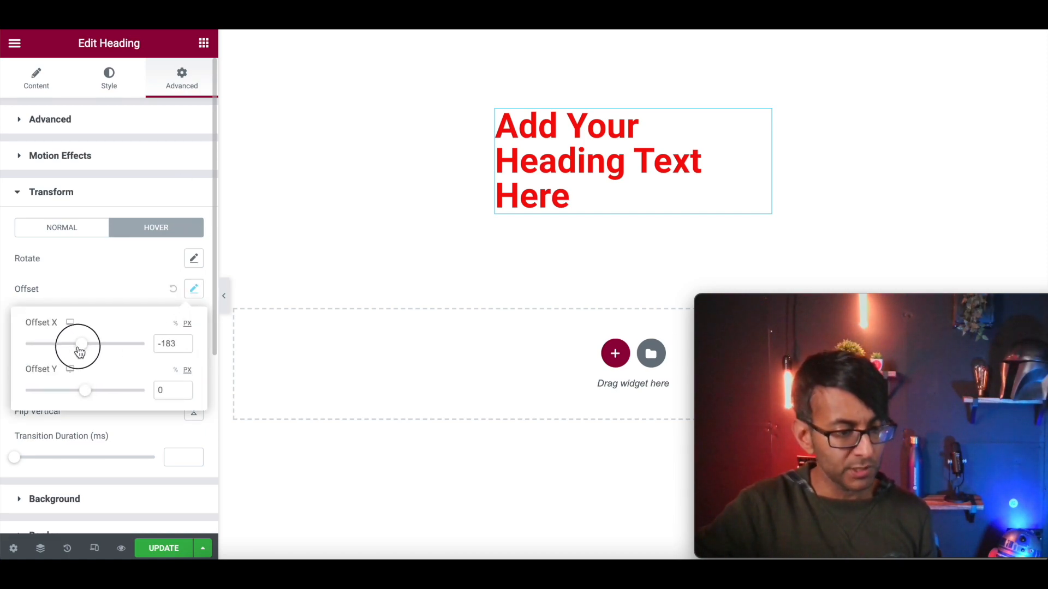
drag(78, 344, 99, 344)
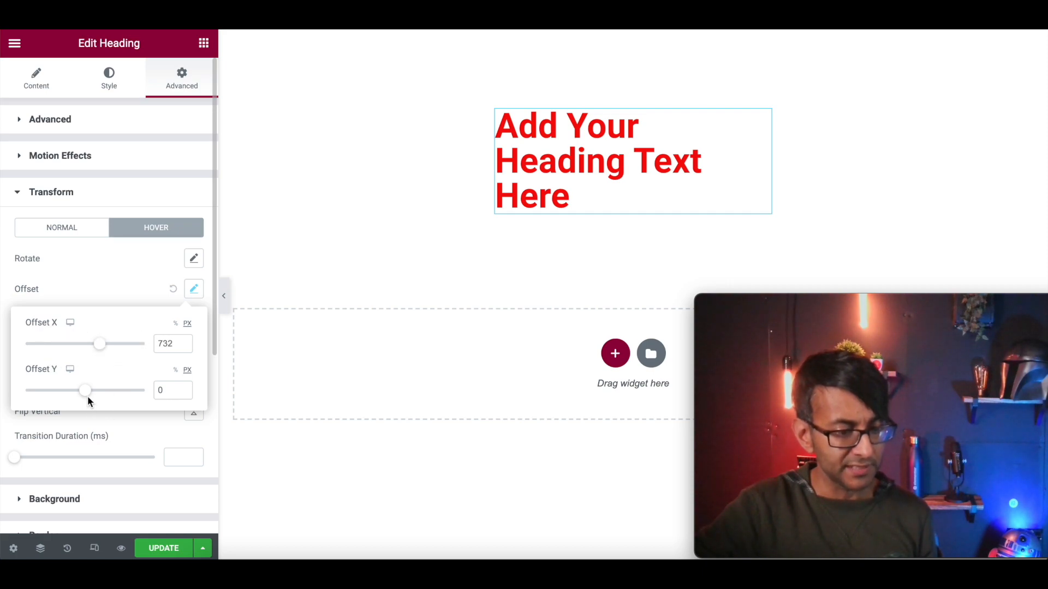
drag(86, 391, 80, 391)
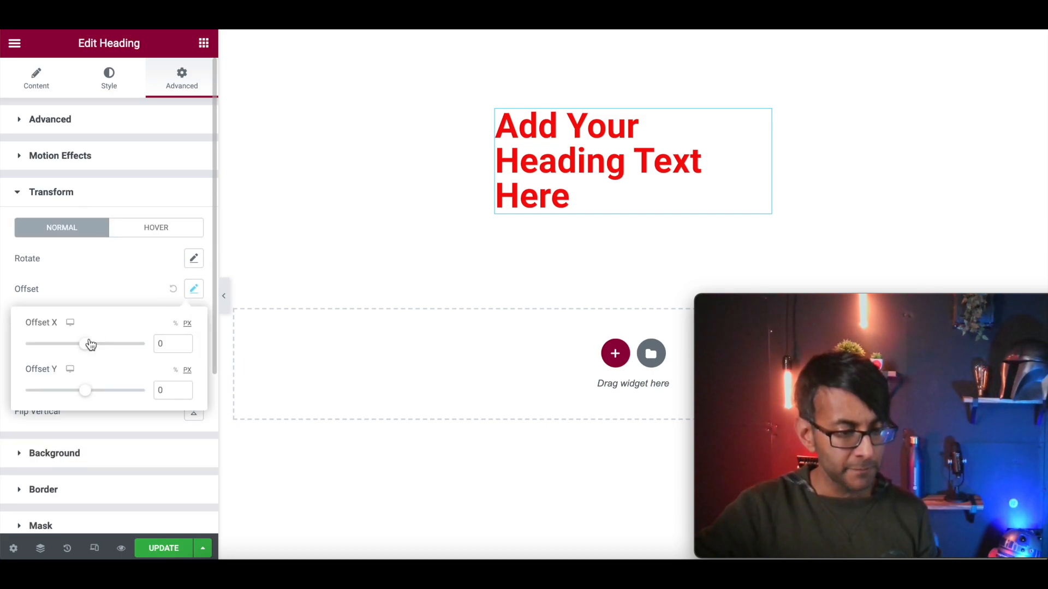
Step: Set the heading's normal-state offset to 37 px on both X and Y
drag(91, 344, 80, 343)
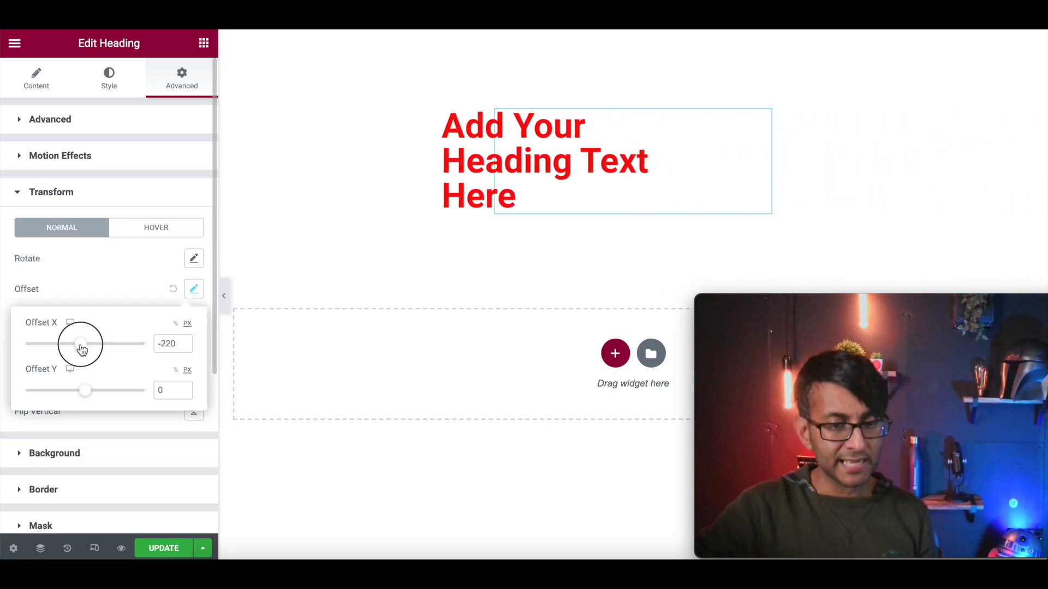
drag(79, 344, 85, 344)
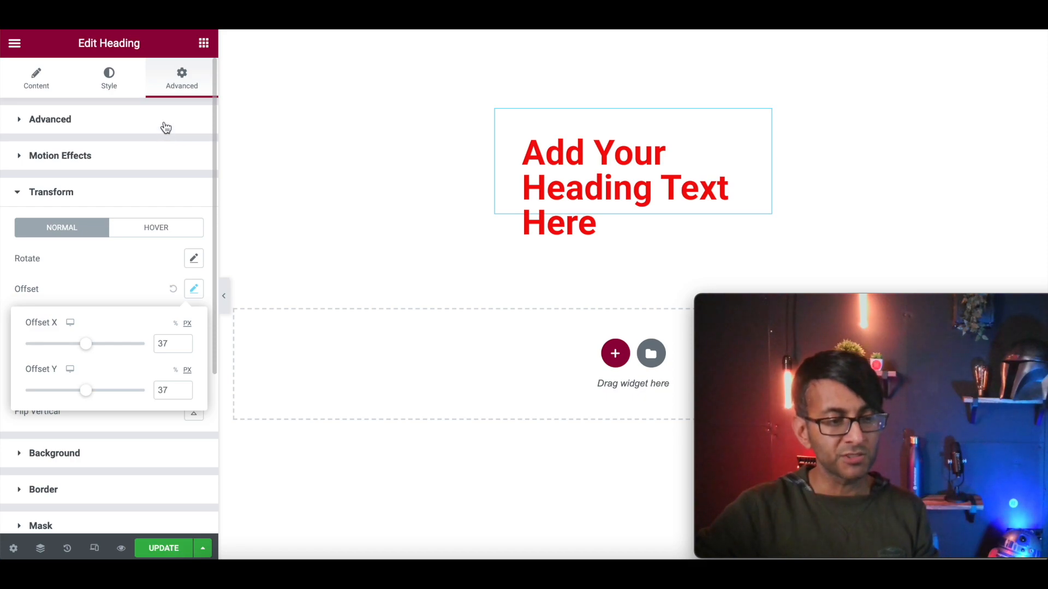
click(50, 119)
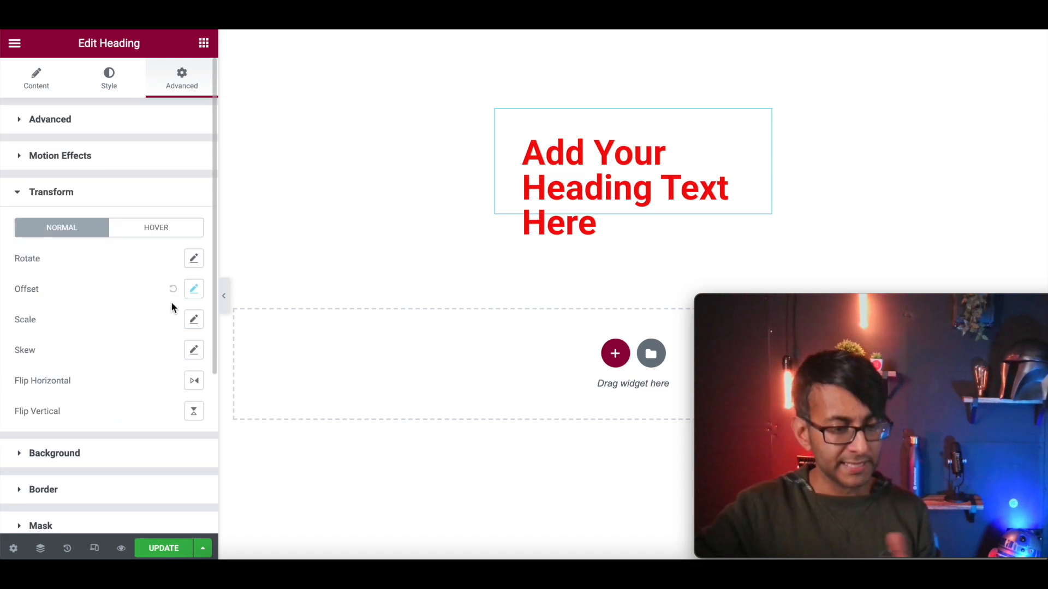
mouse_move(173, 288)
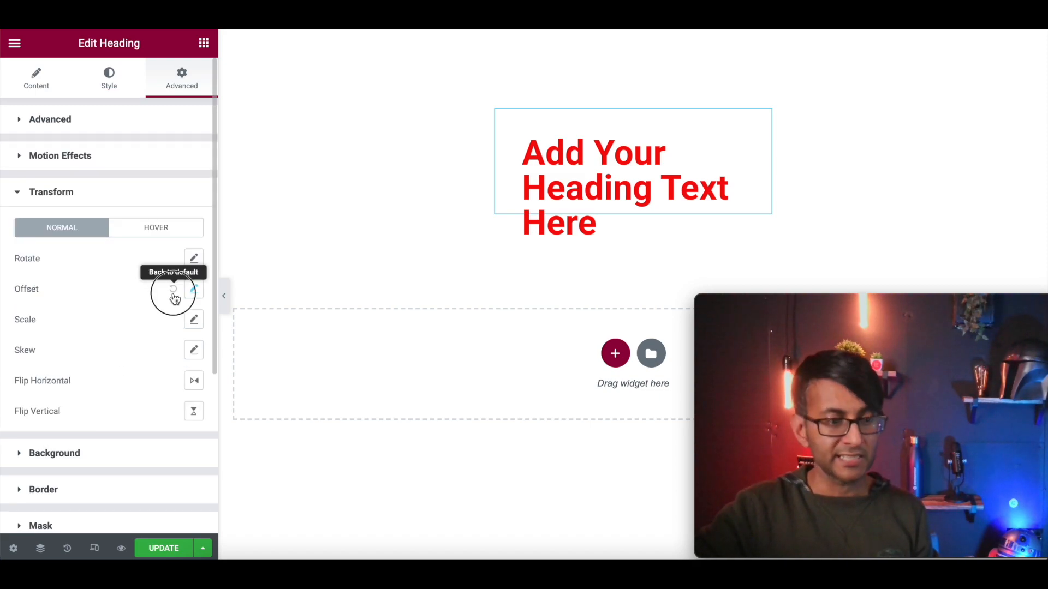
Step: Reset the heading's offset back to default
click(173, 293)
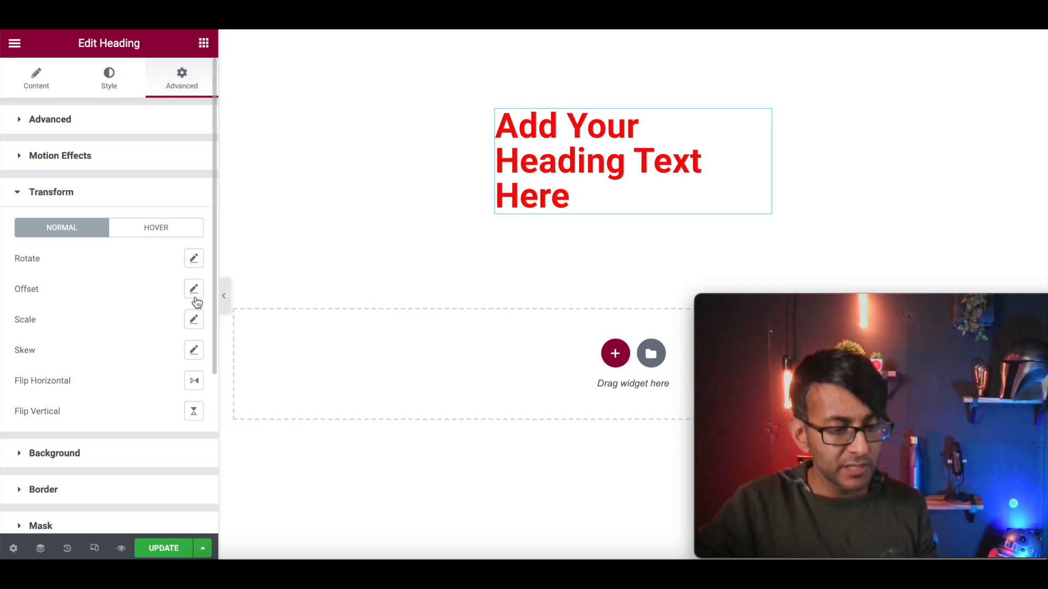
click(194, 320)
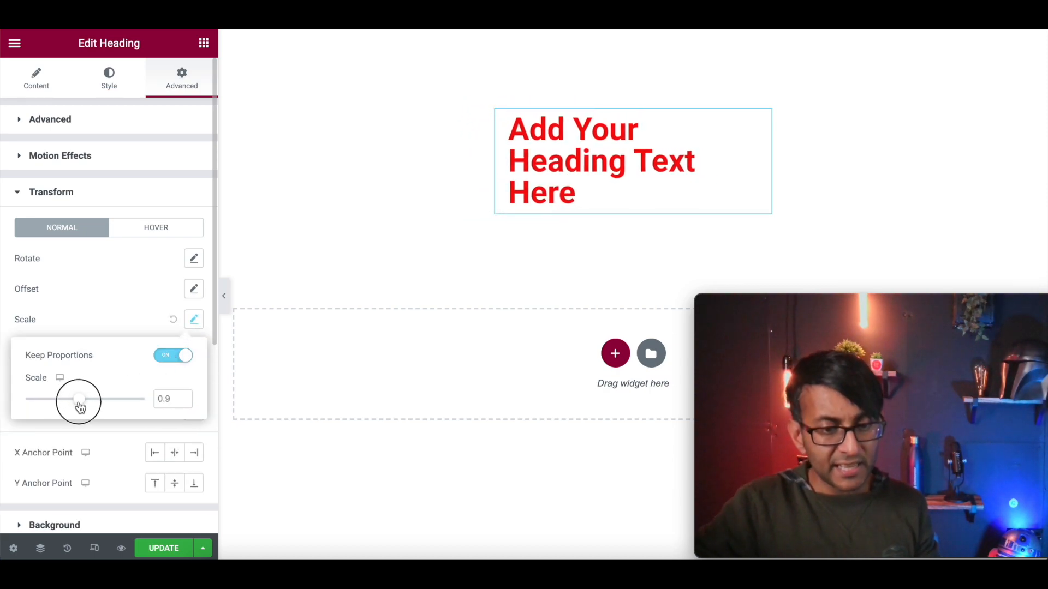
drag(76, 399, 92, 400)
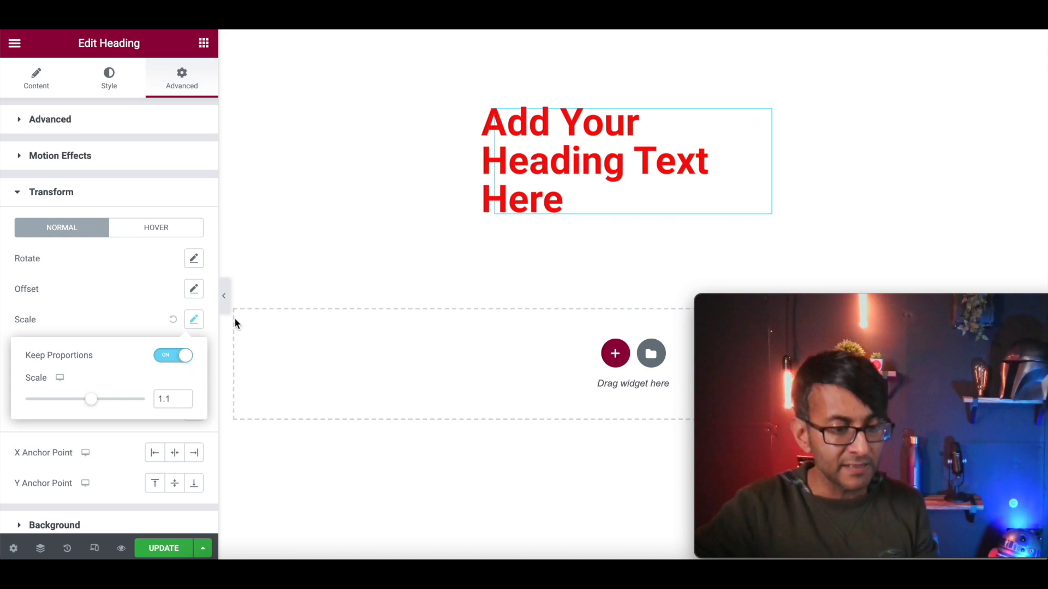
click(194, 320)
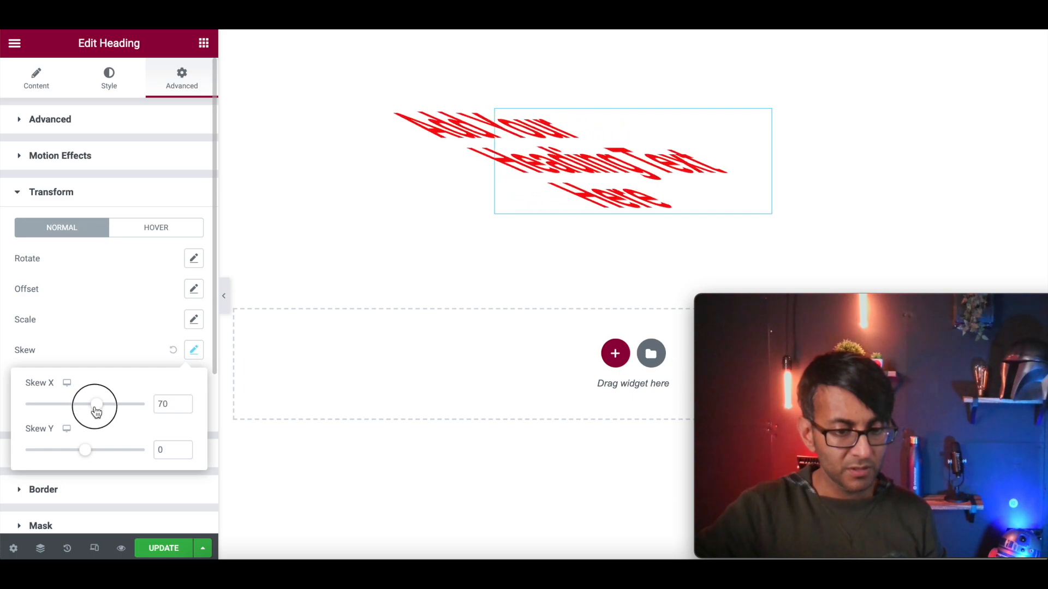
drag(97, 404, 76, 404)
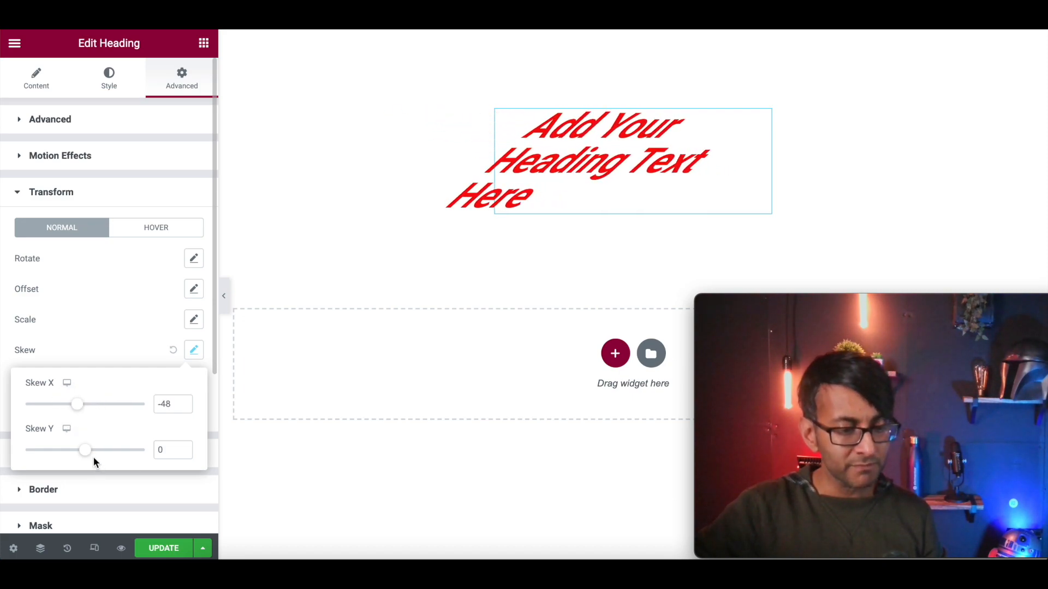
drag(84, 450, 80, 449)
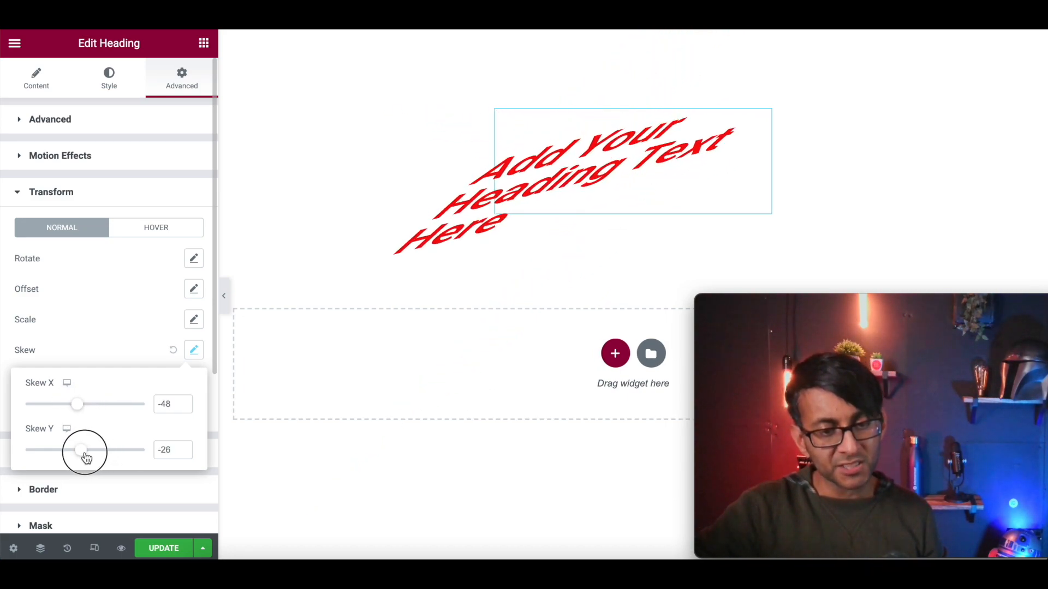
drag(86, 450, 80, 450)
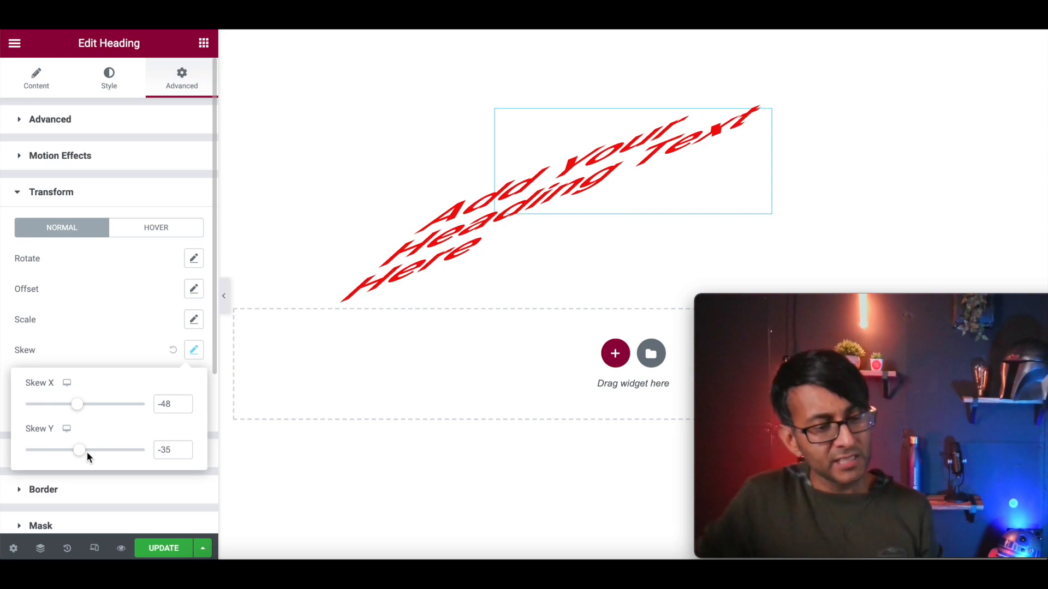
click(172, 350)
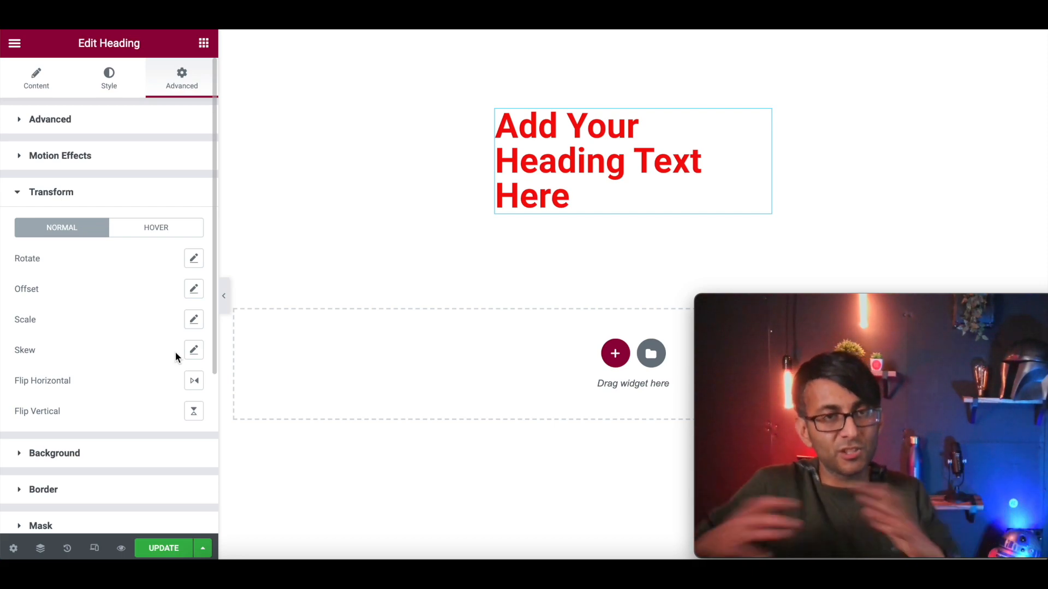
mouse_move(483, 251)
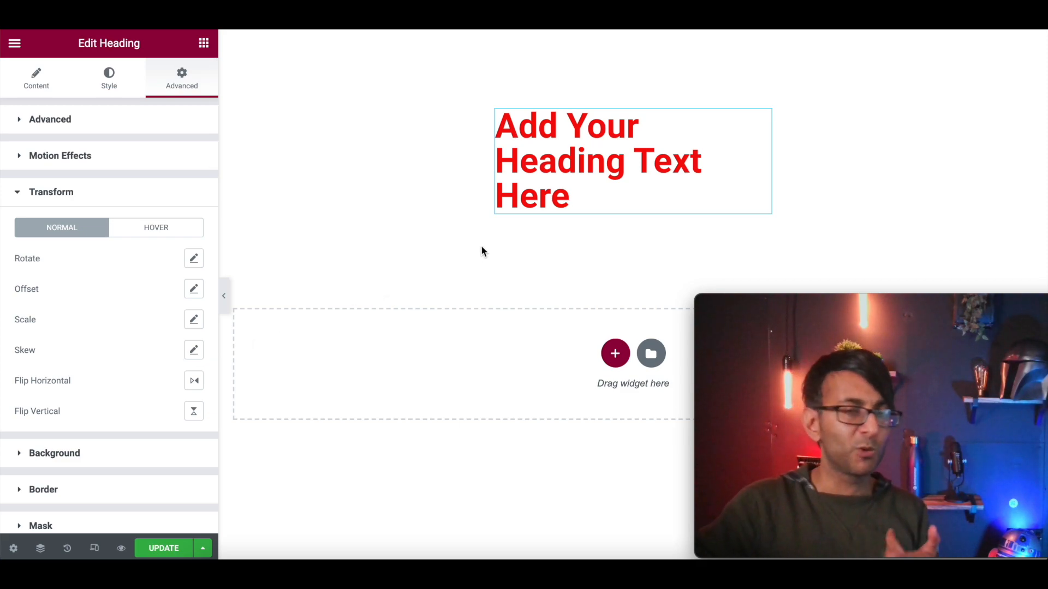
mouse_move(381, 214)
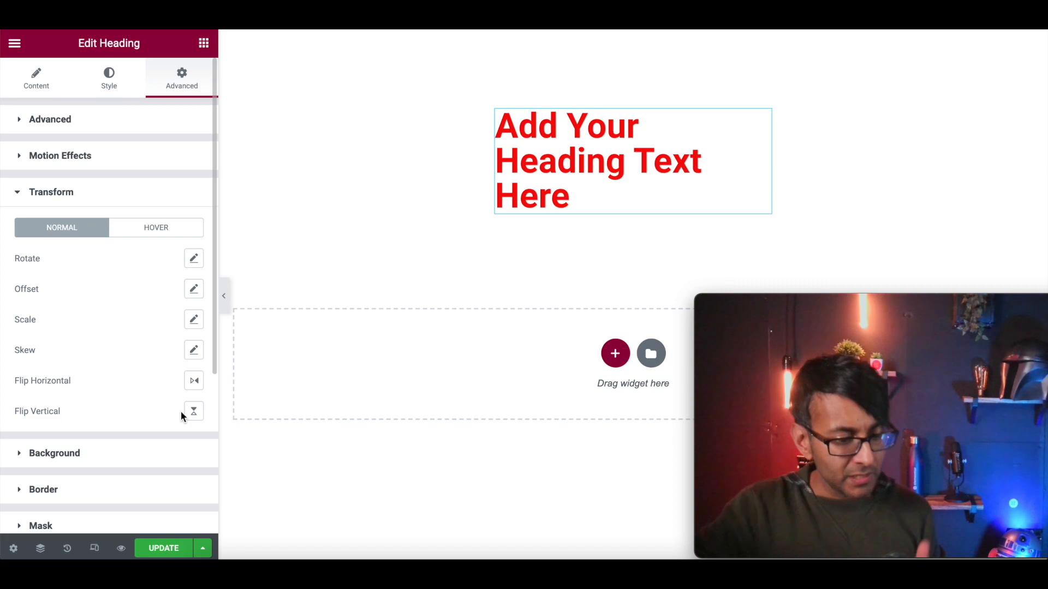
mouse_move(194, 380)
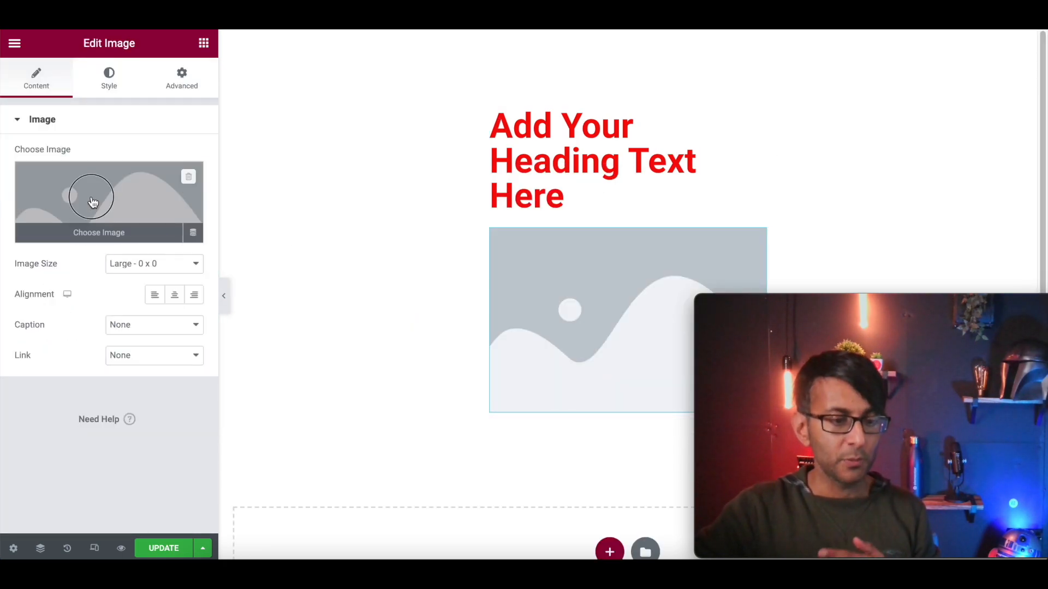
Step: Insert Dancer-1.png from the Media Library into the image widget
click(99, 232)
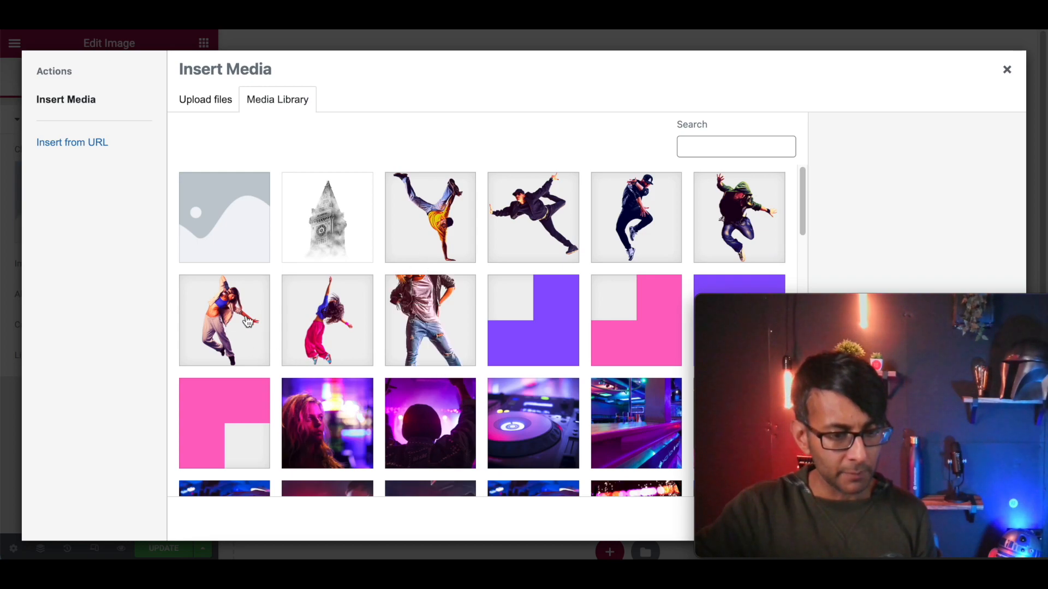
click(430, 217)
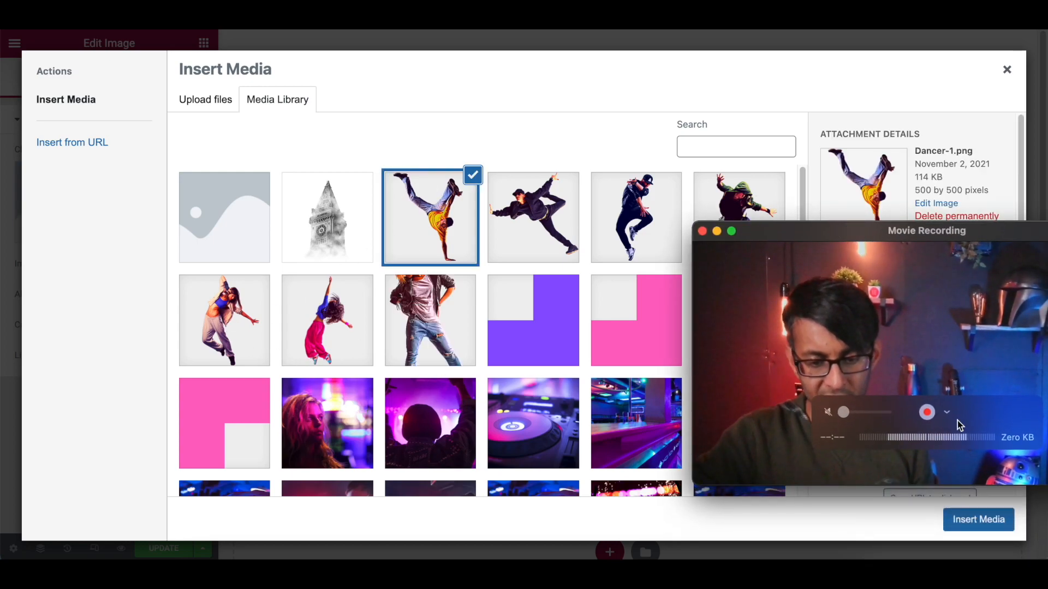
click(977, 520)
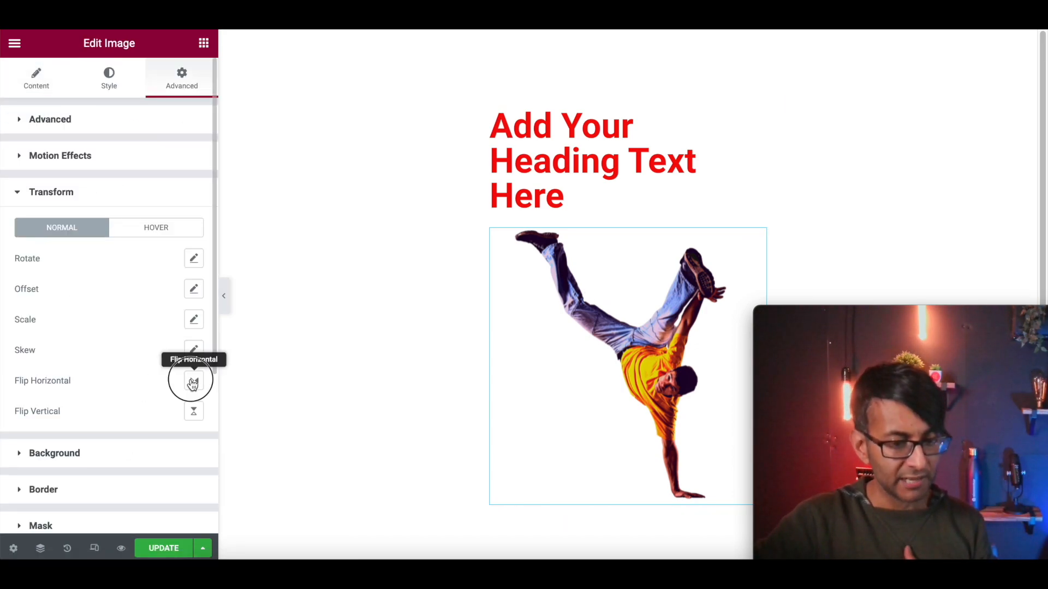
Step: Toggle vertical flip on the dancer image and mirror it horizontally
click(193, 412)
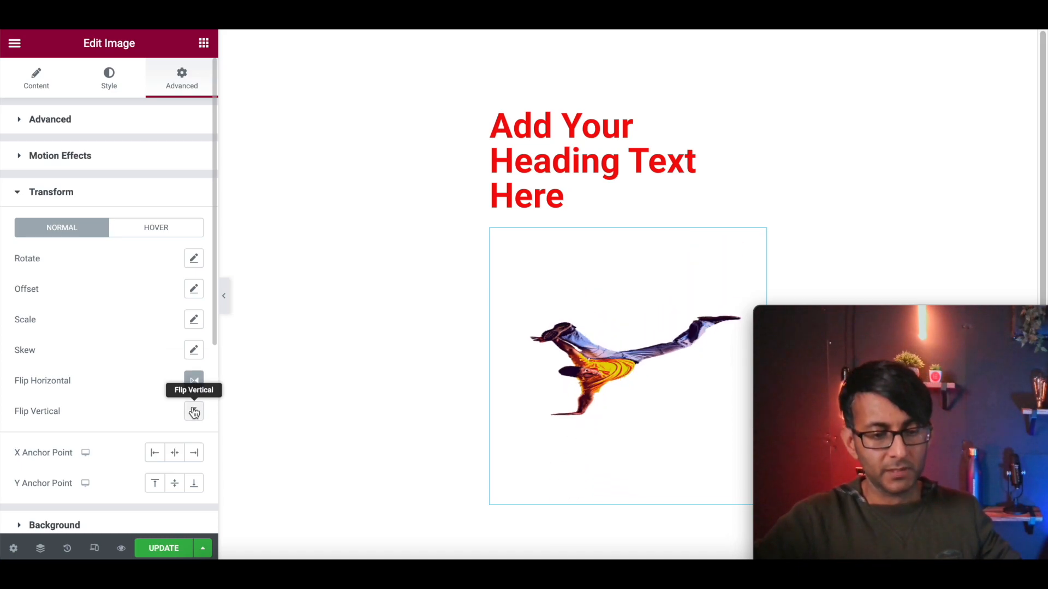
click(194, 412)
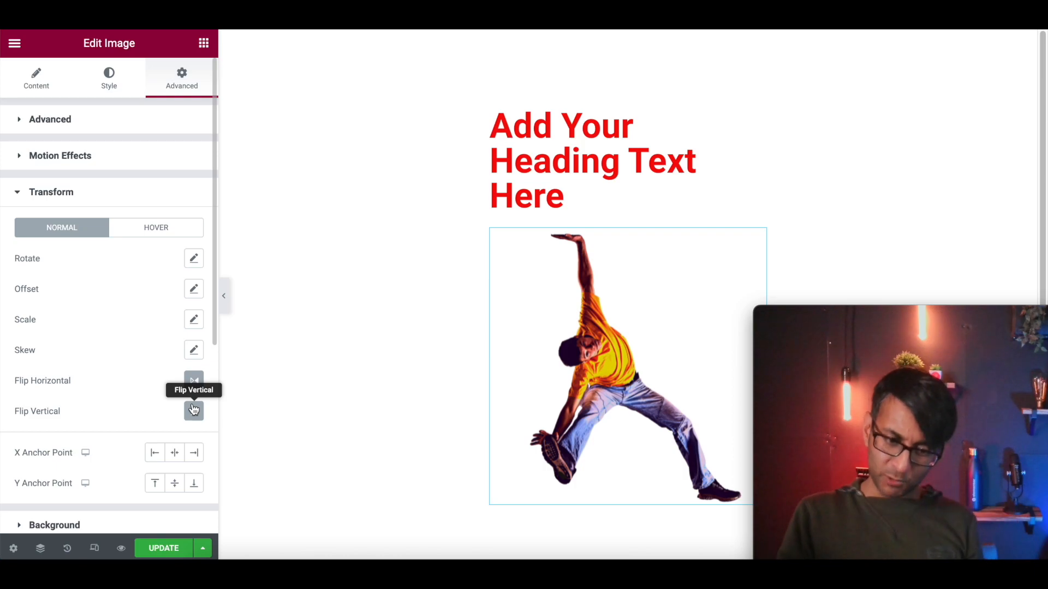
mouse_move(193, 380)
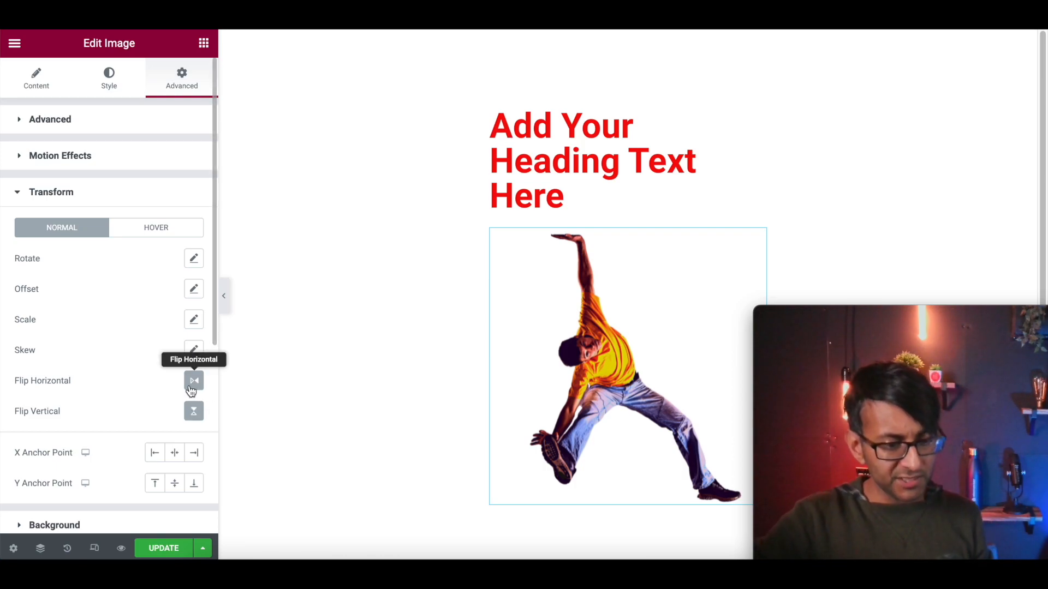
click(193, 380)
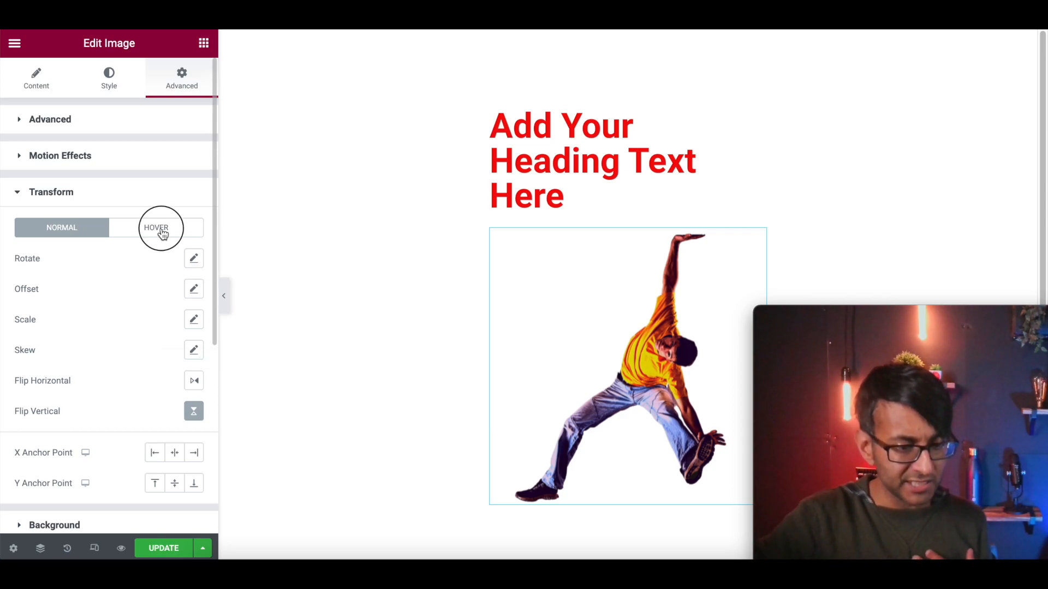
Step: Enable a horizontal flip on the image for the hover state
click(156, 227)
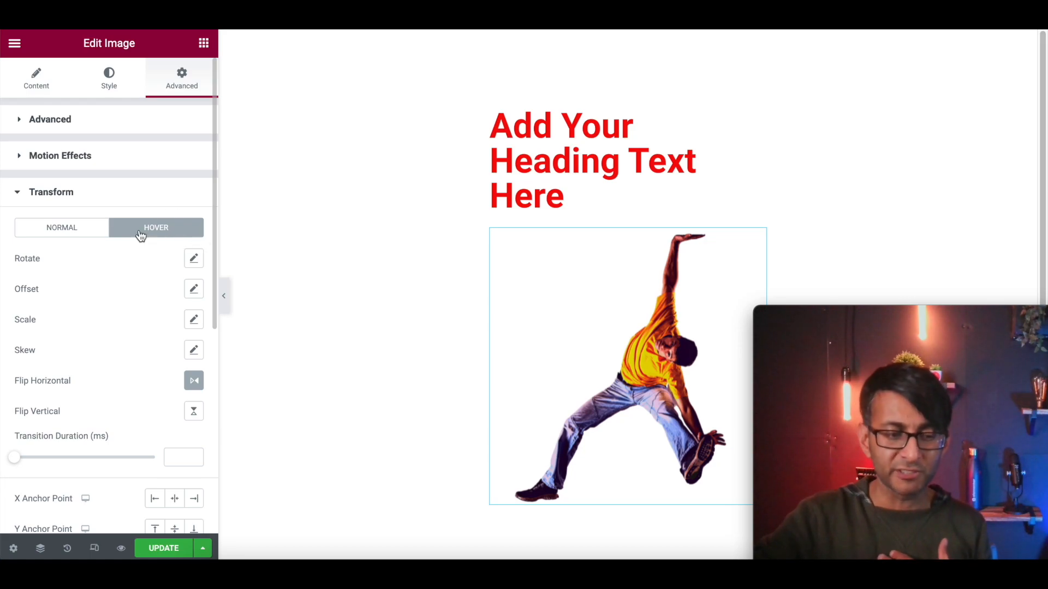
click(61, 227)
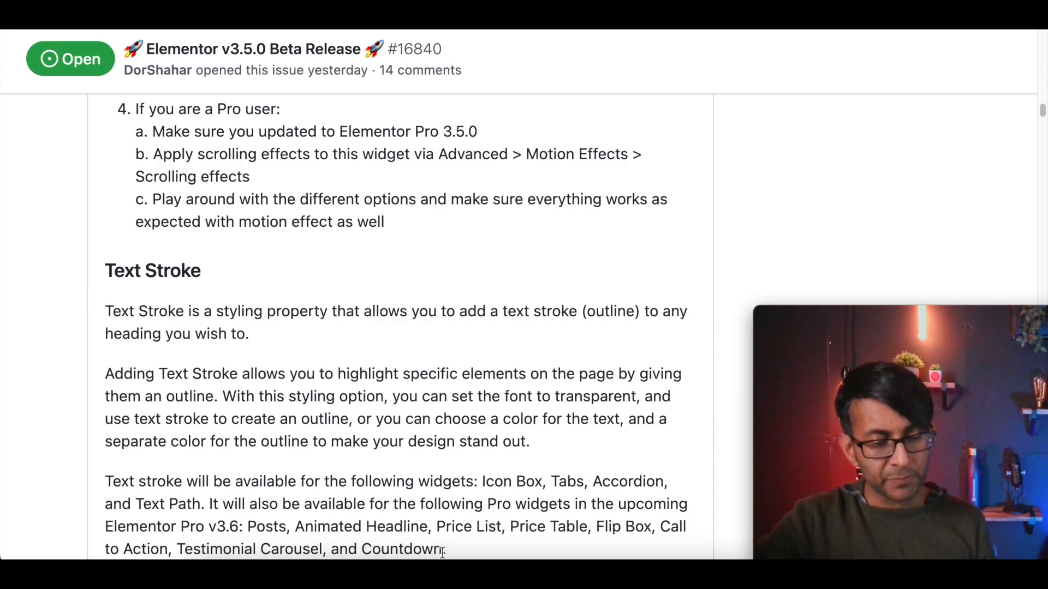
Step: Scroll the GitHub v3.5.0 beta notes down to the Text Stroke section
scroll(down, 3)
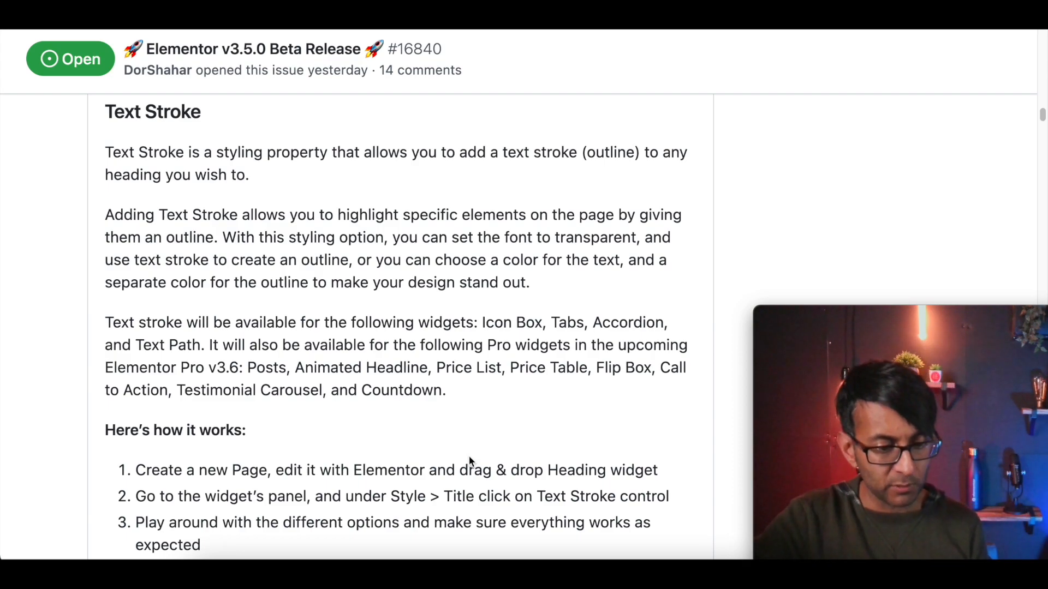
mouse_move(585, 399)
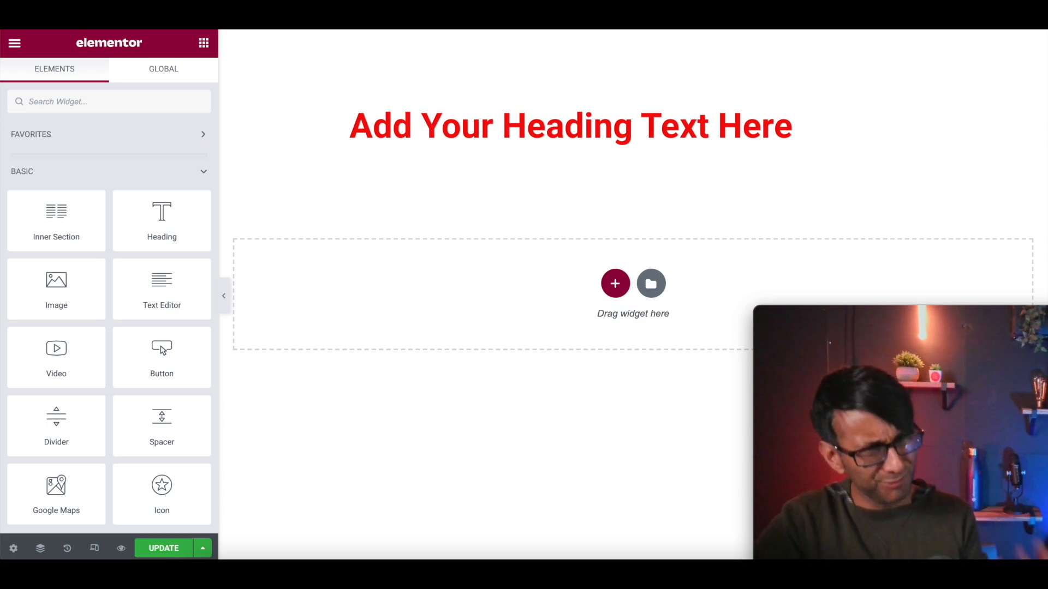
Step: Make the heading's text colour transparent in its Style > Title settings
click(568, 125)
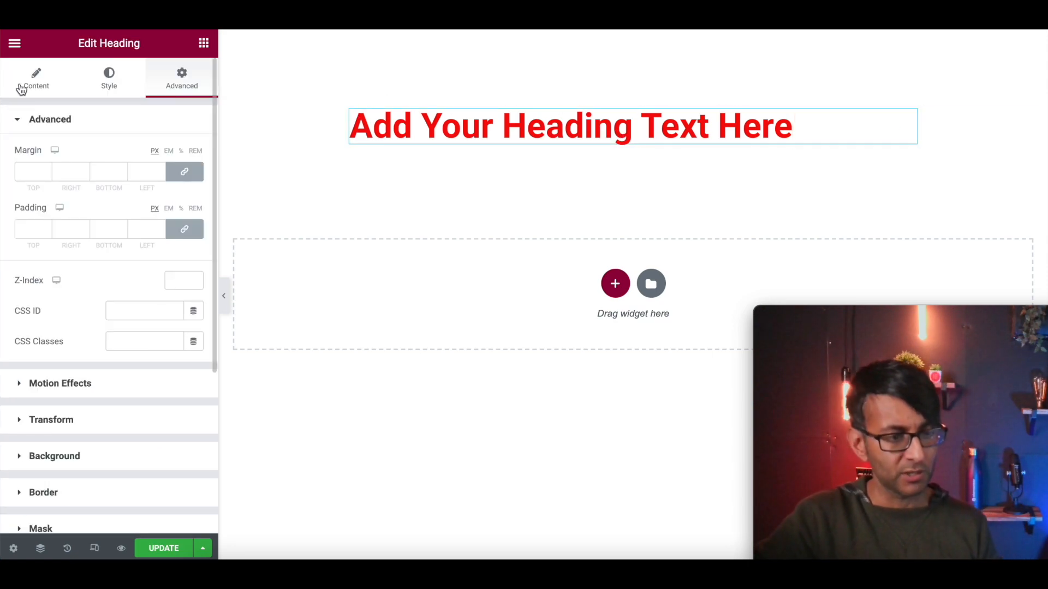
click(36, 79)
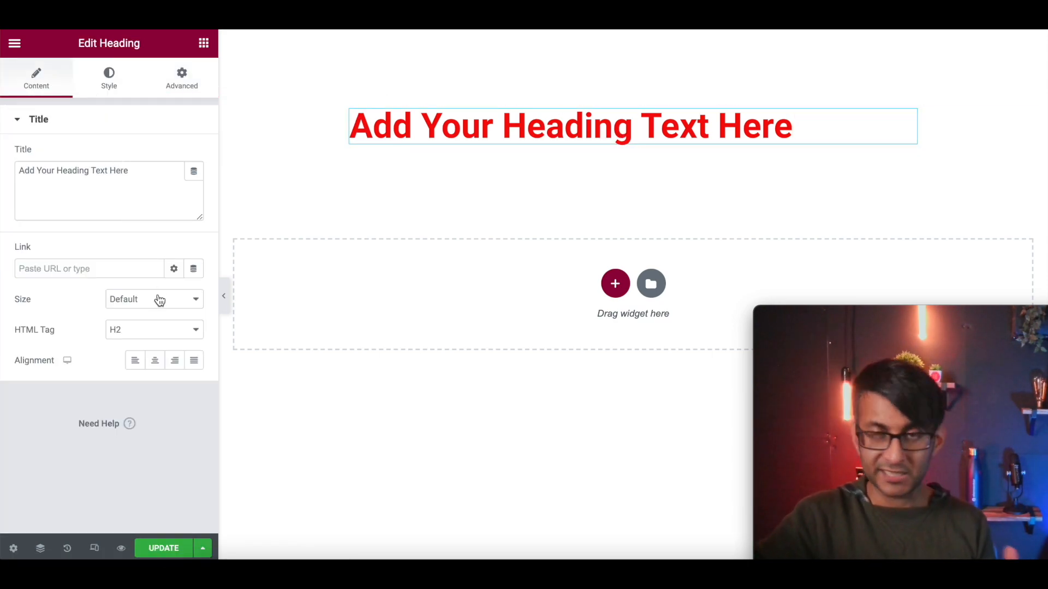
click(108, 76)
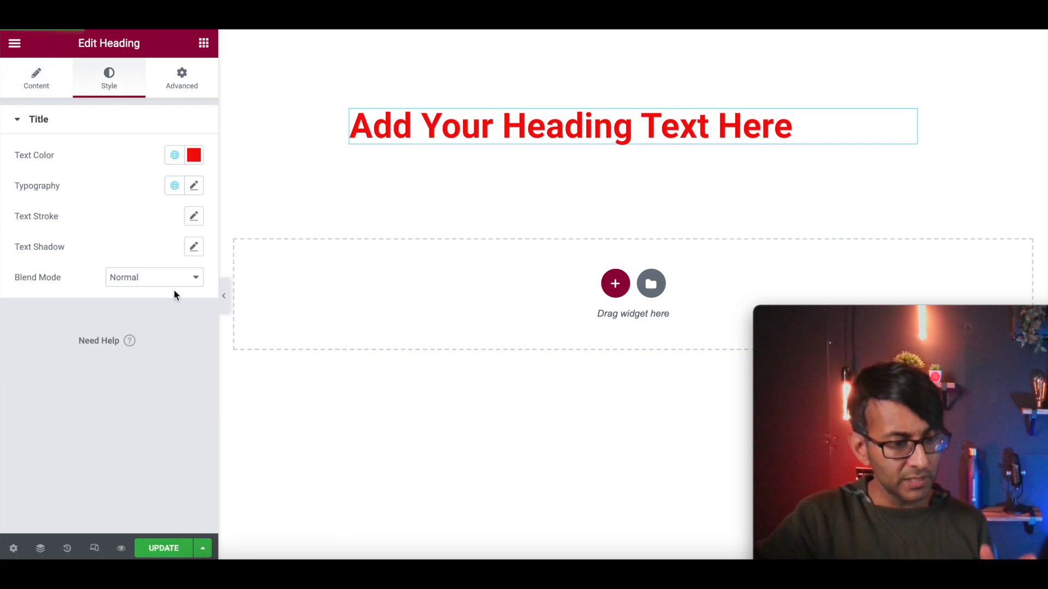
mouse_move(194, 223)
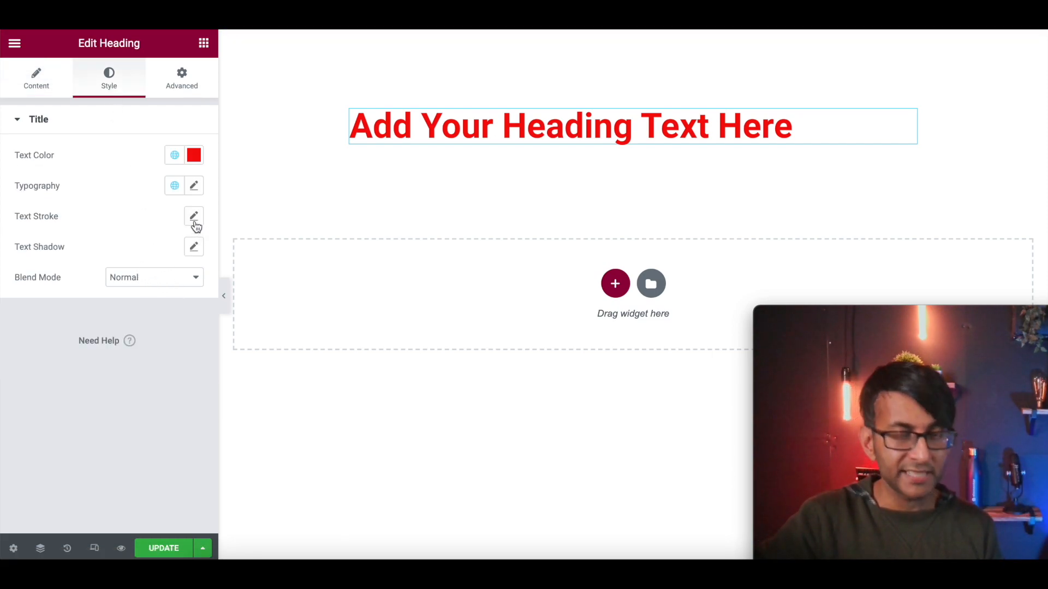
click(194, 216)
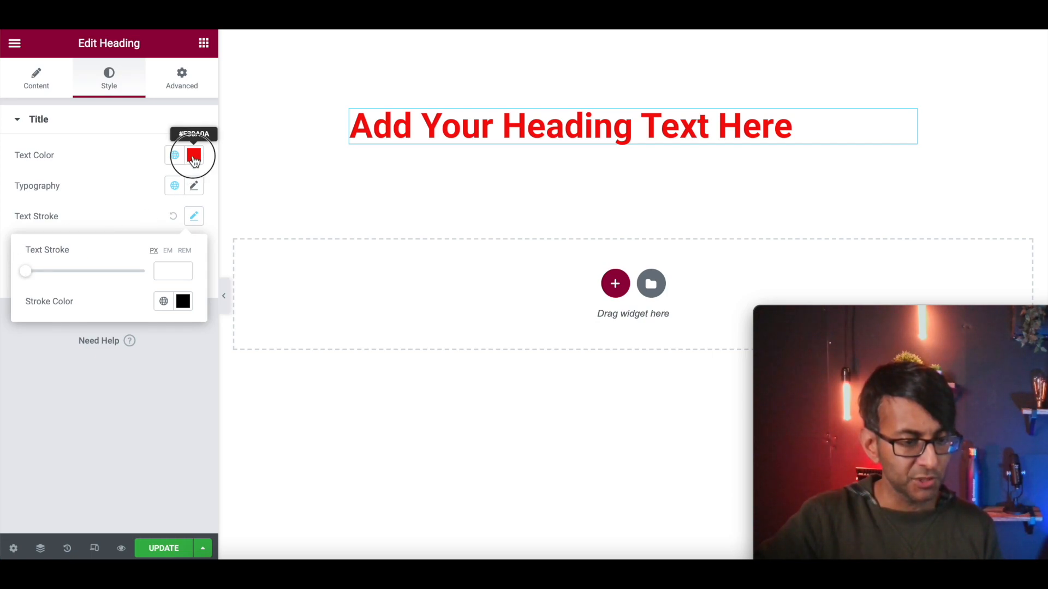
click(193, 155)
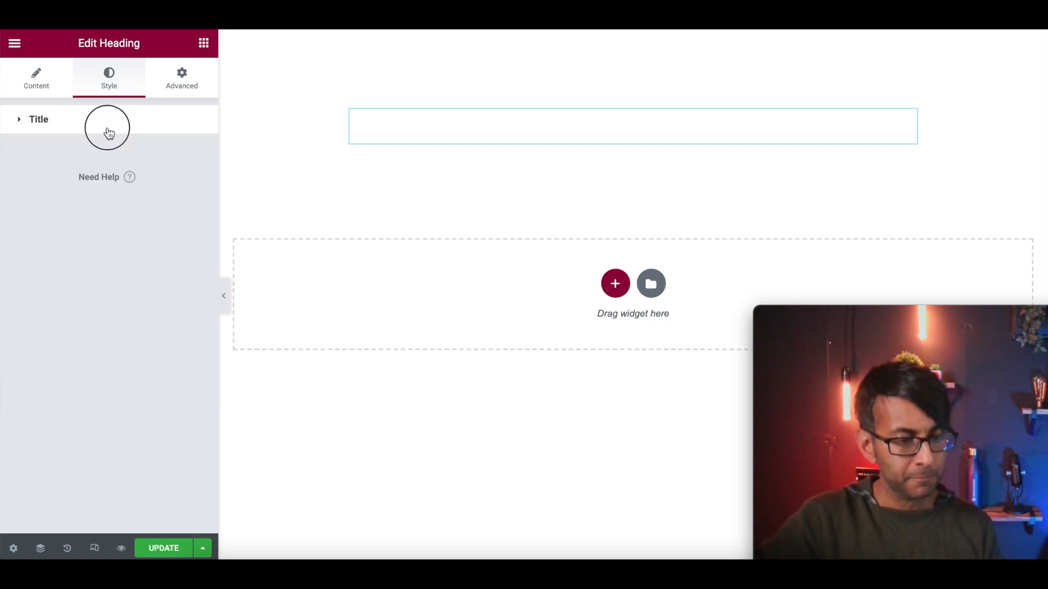
Step: Give the heading a thin text stroke outline and set its stroke colour to red
click(38, 119)
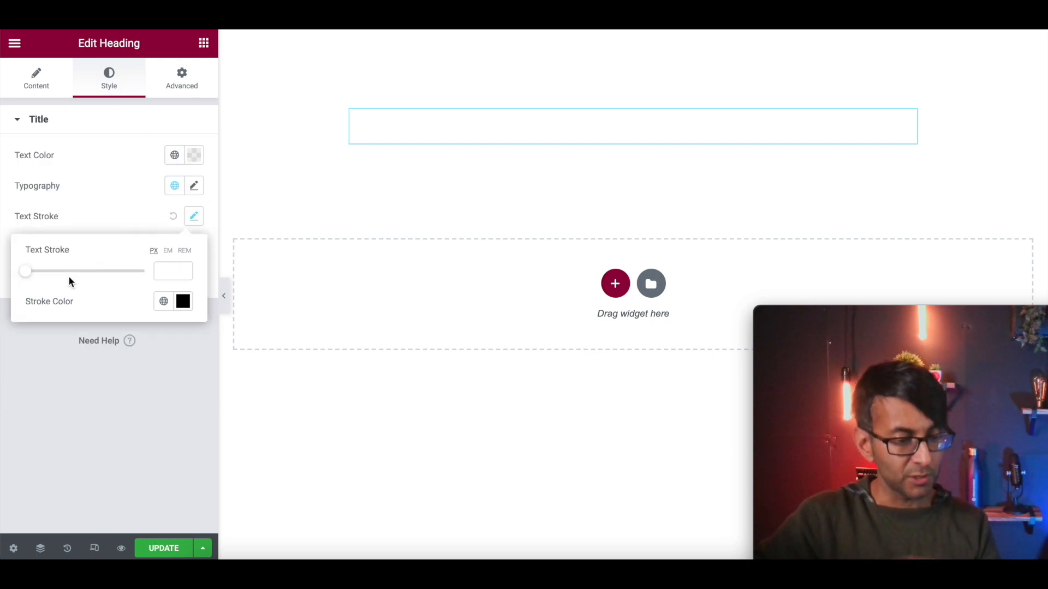
drag(25, 270, 63, 271)
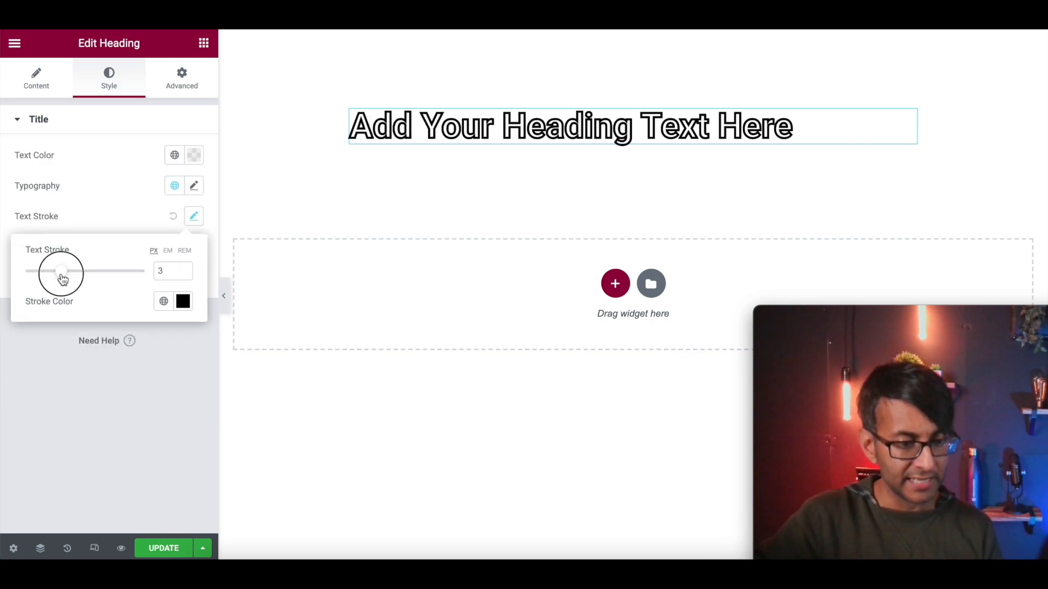
drag(62, 271, 37, 271)
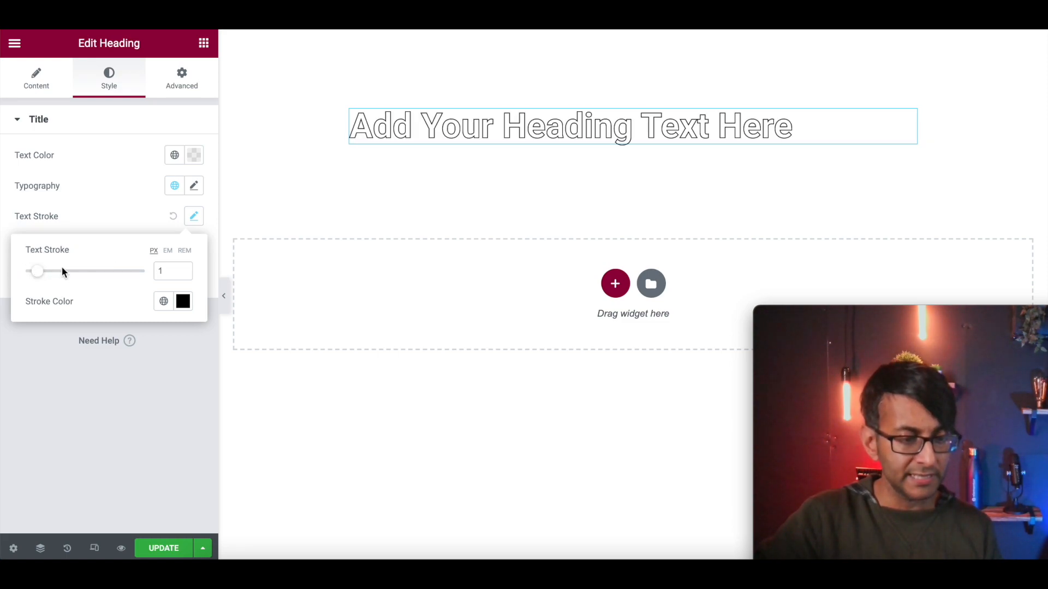
text(0)
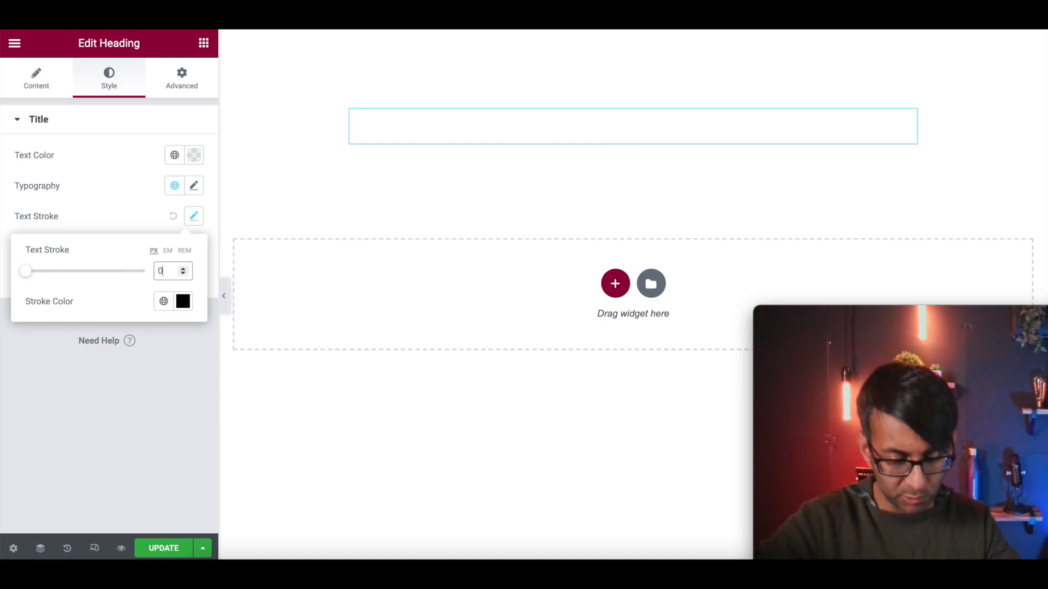
text(0.5)
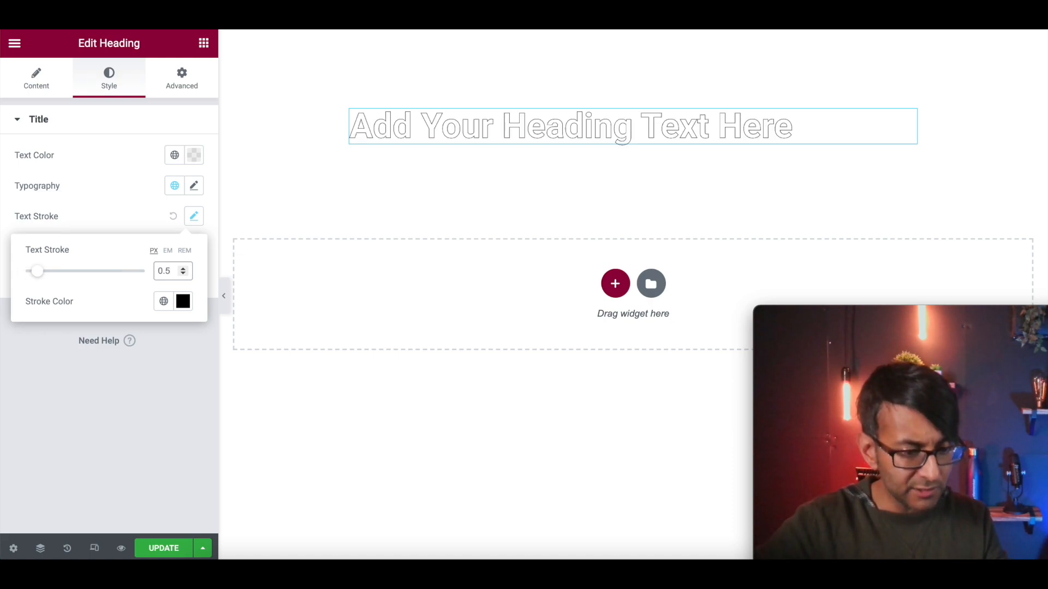
click(166, 271)
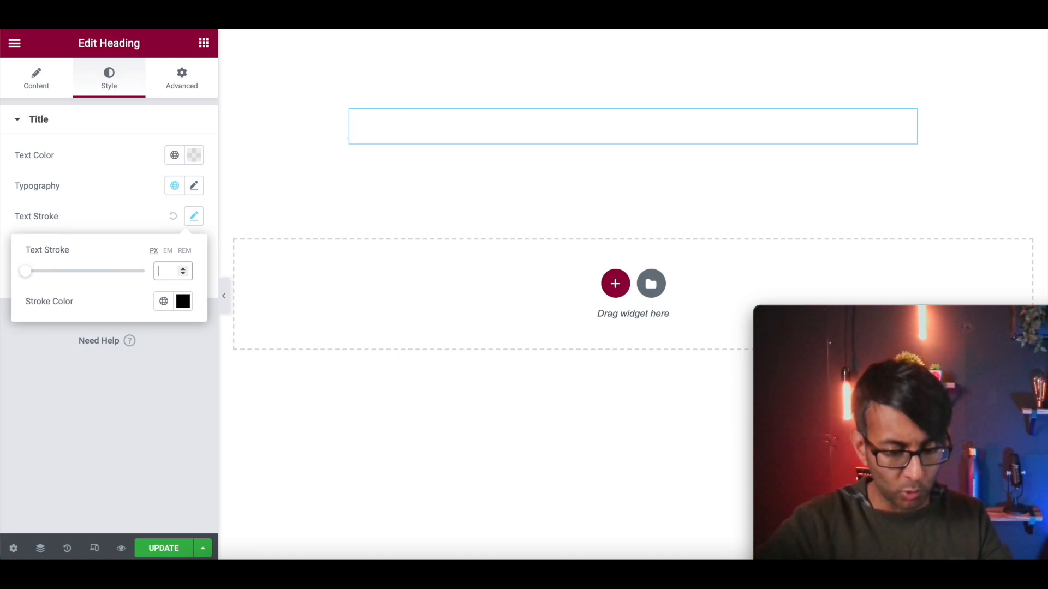
text(0.5)
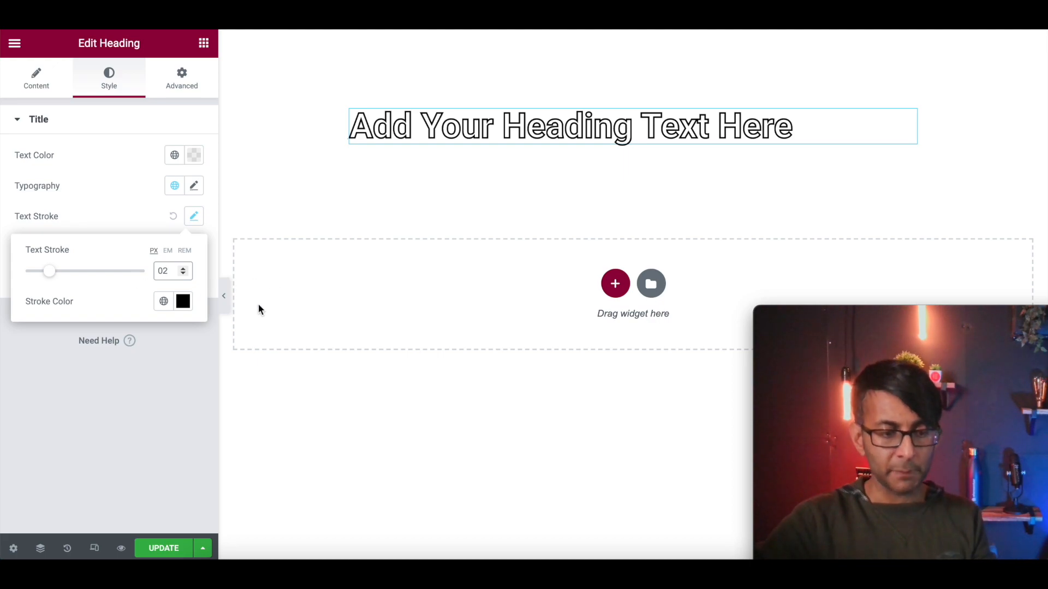
click(182, 301)
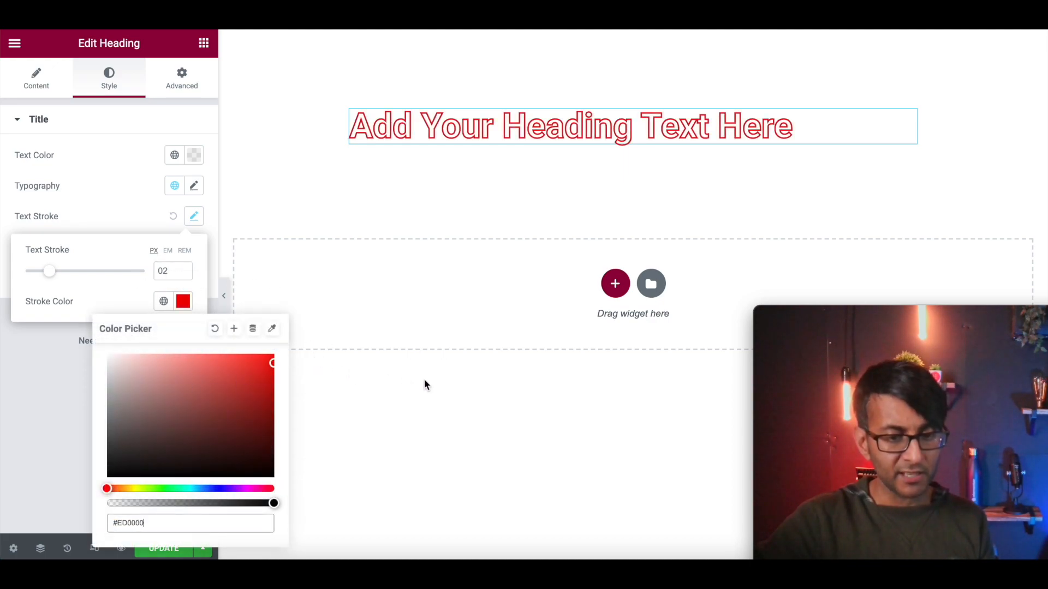
mouse_move(279, 242)
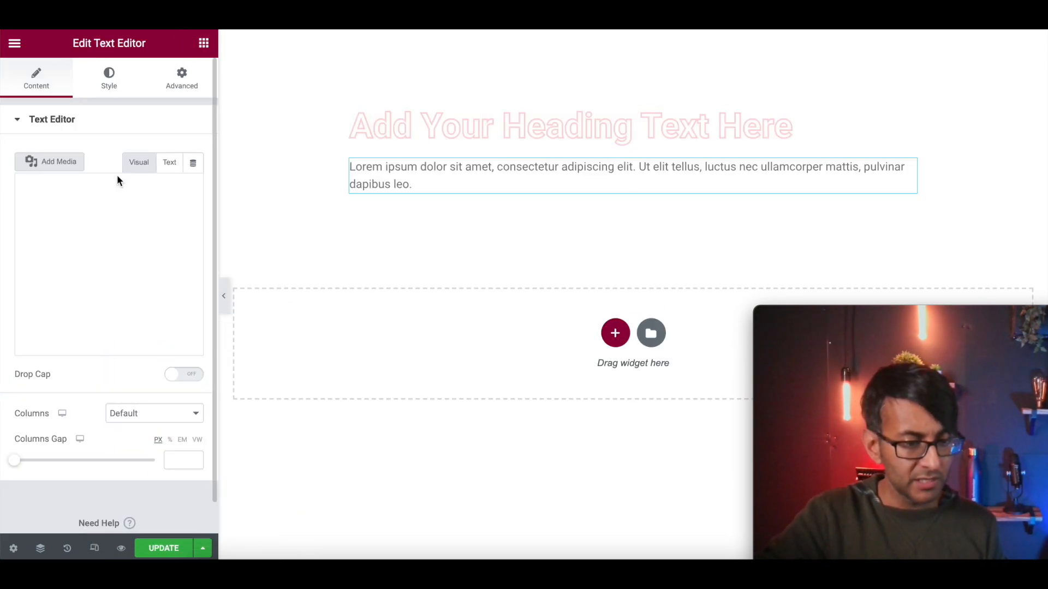
click(108, 76)
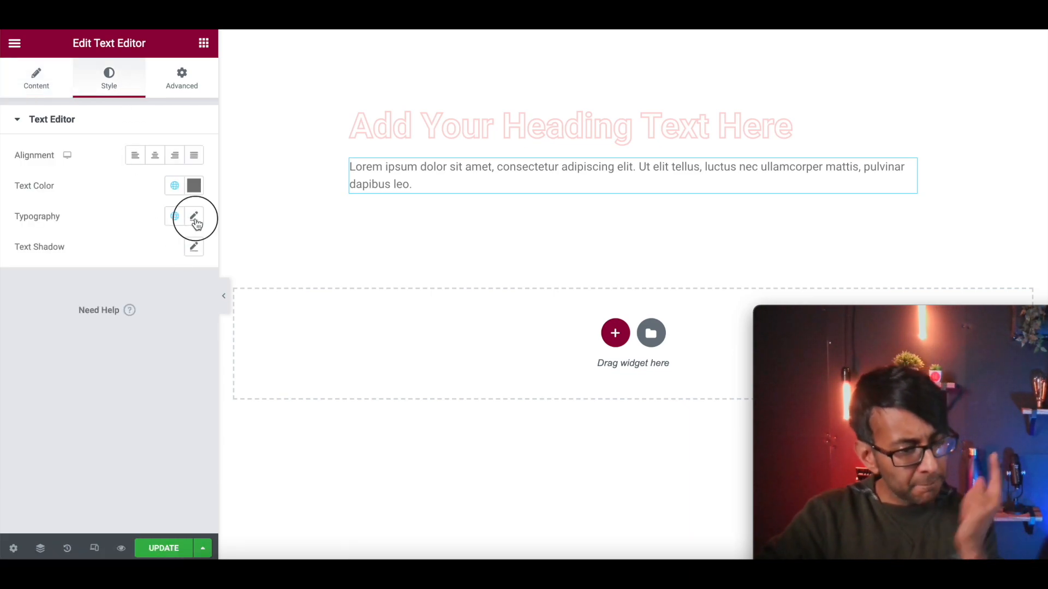
click(194, 216)
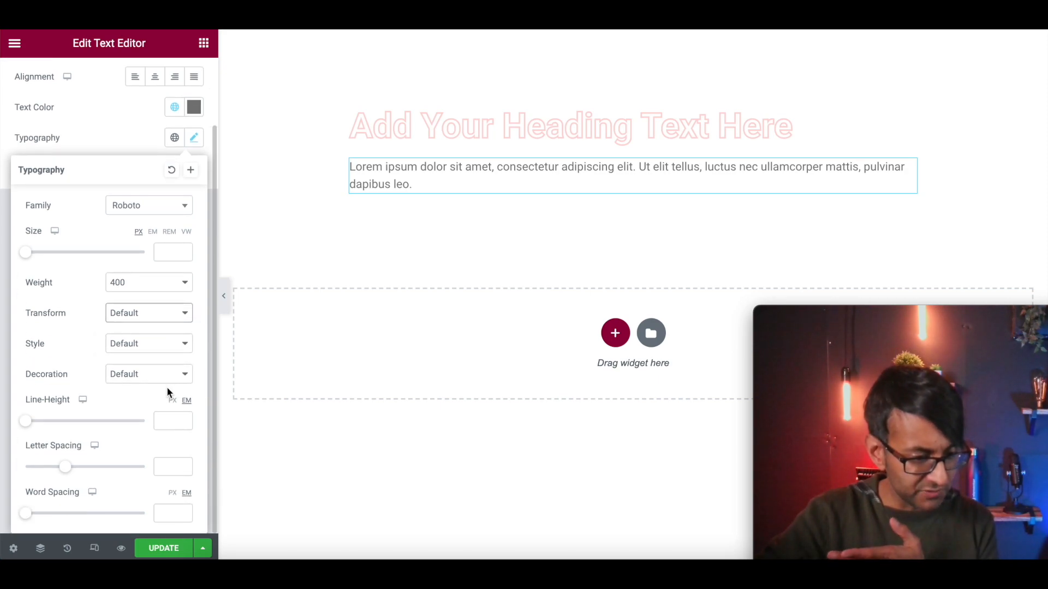
mouse_move(126, 412)
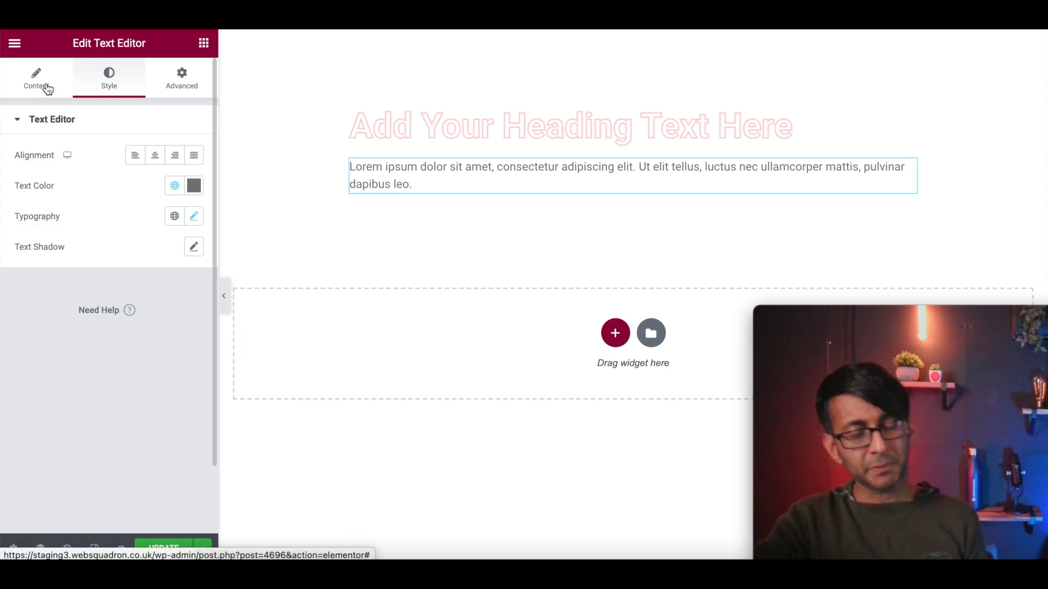
click(36, 79)
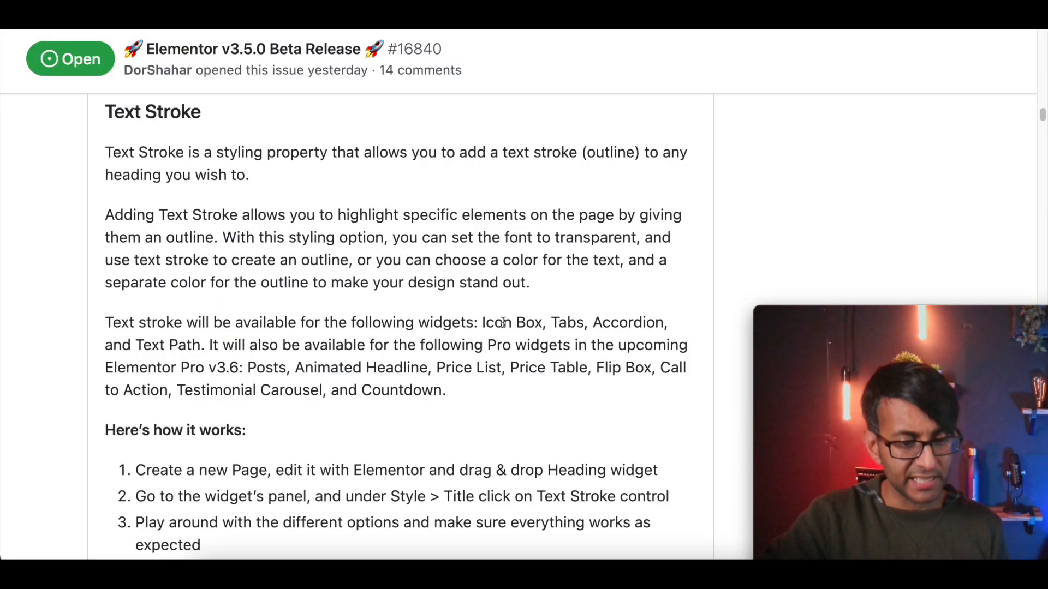
Step: Return from the GitHub notes to the paragraph widget's settings in Elementor
scroll(down, 3)
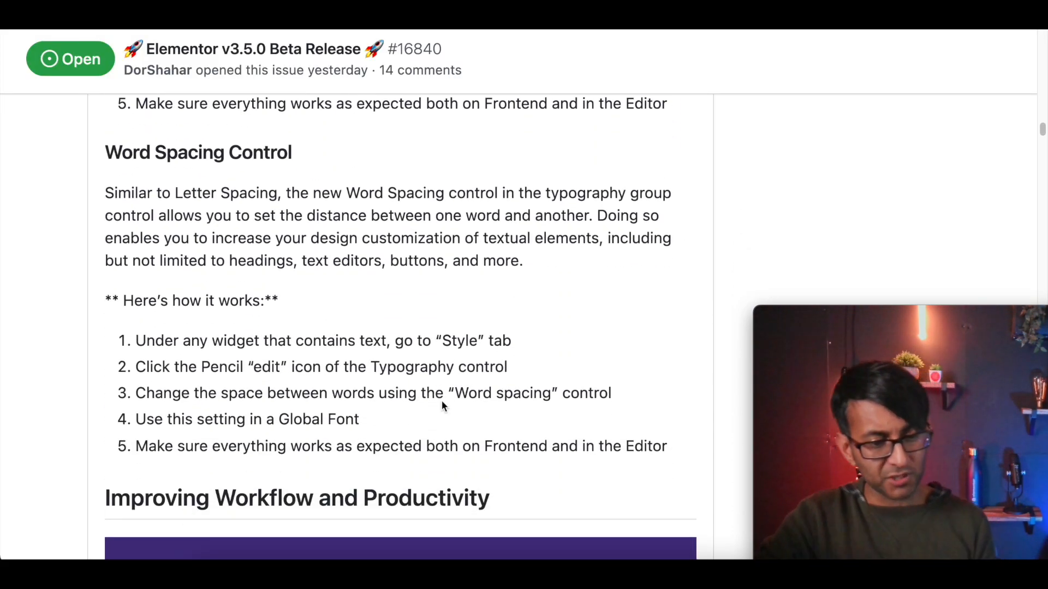
mouse_move(455, 423)
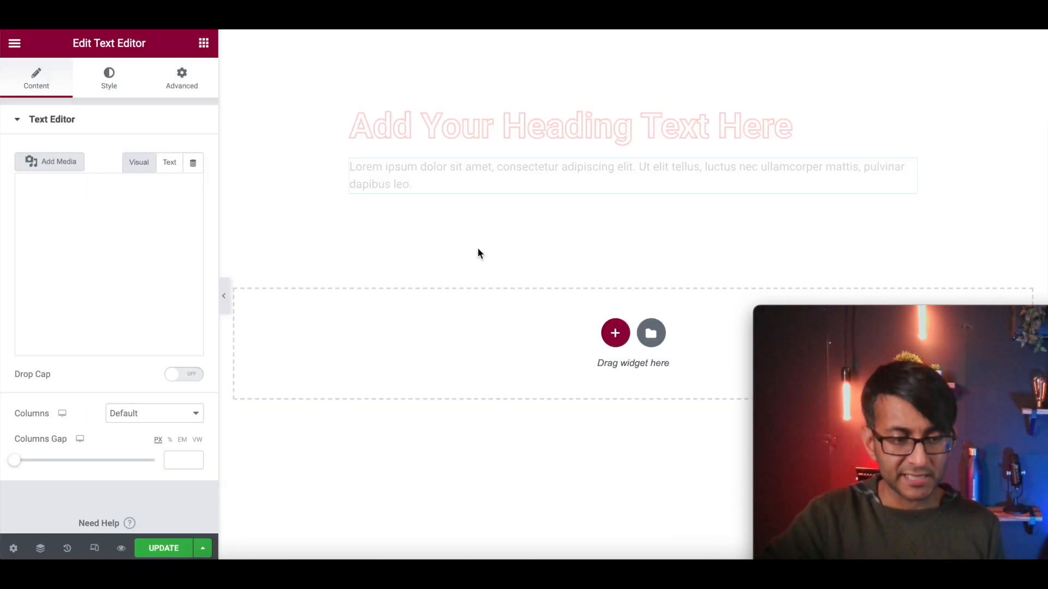
click(182, 76)
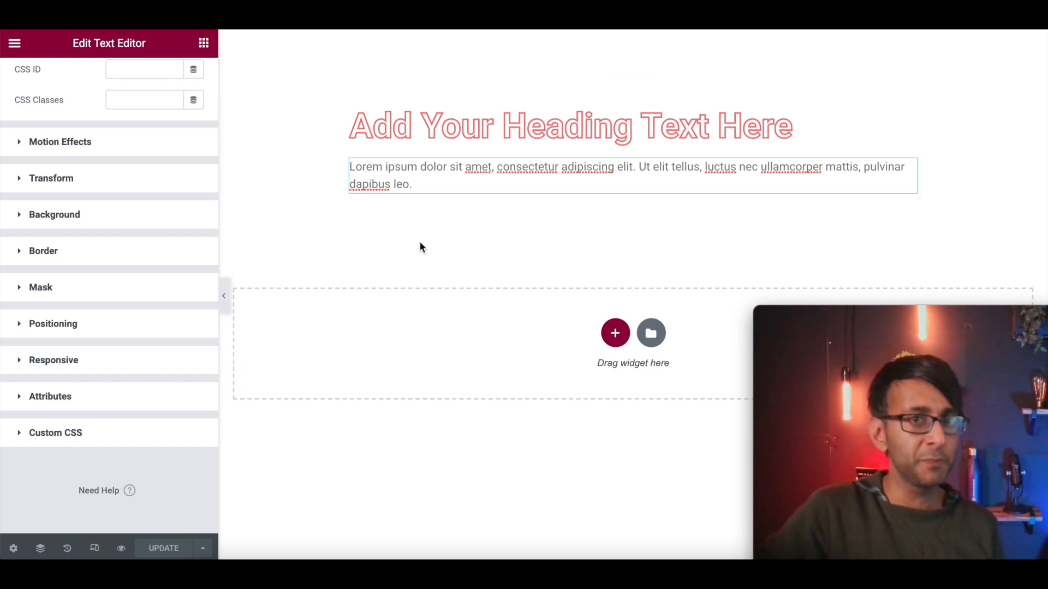
mouse_move(208, 260)
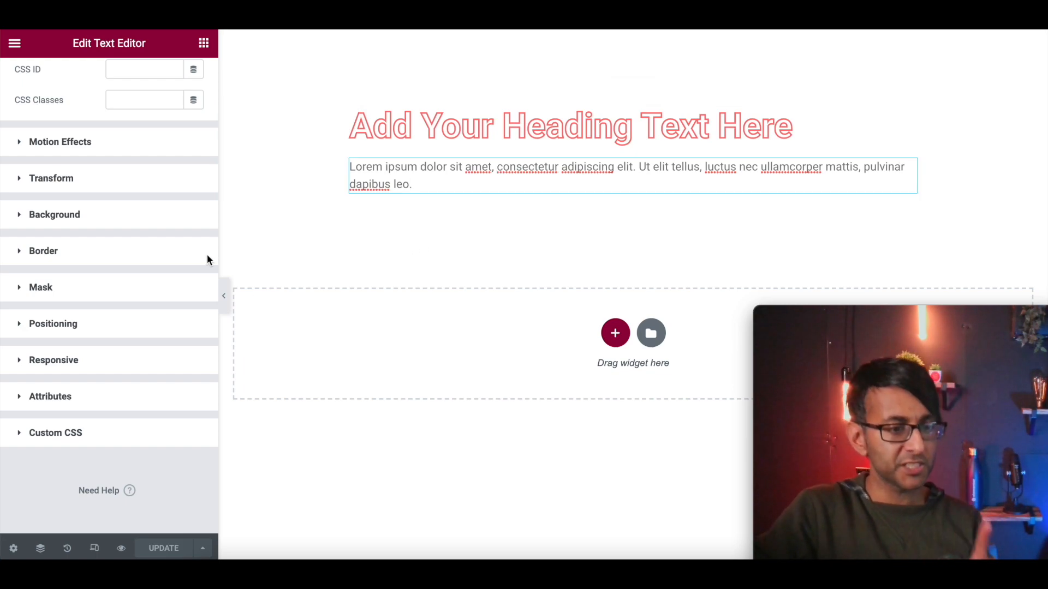
Step: Set the paragraph's typography size to 25 px
click(109, 77)
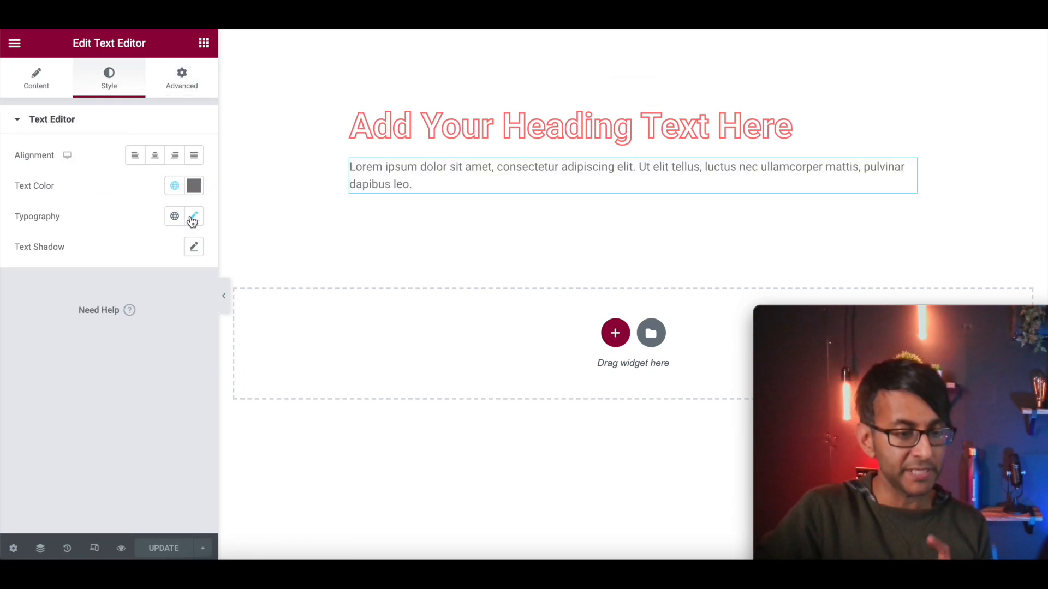
click(194, 216)
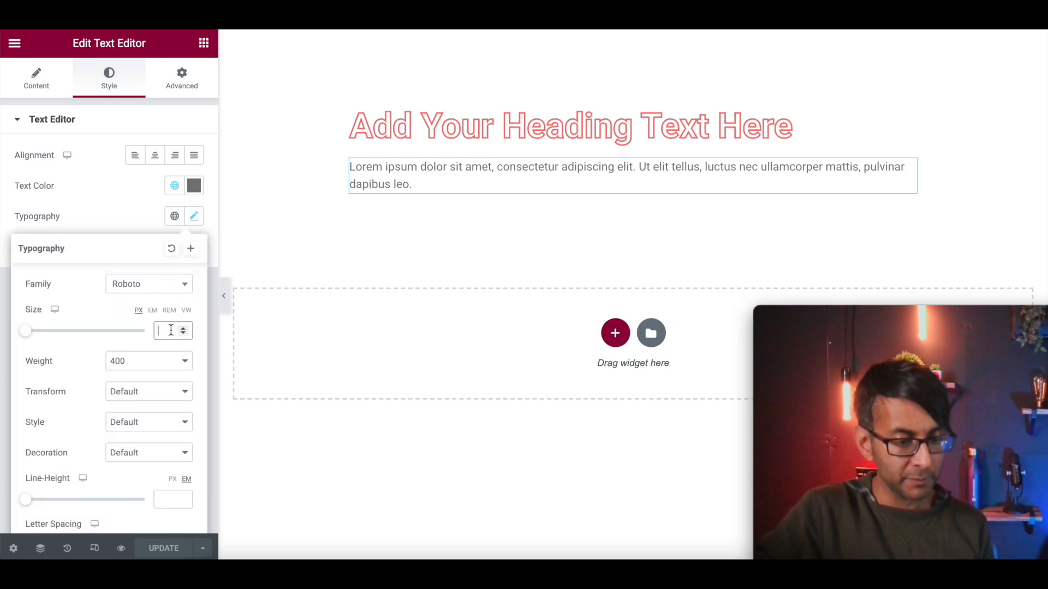
text(25)
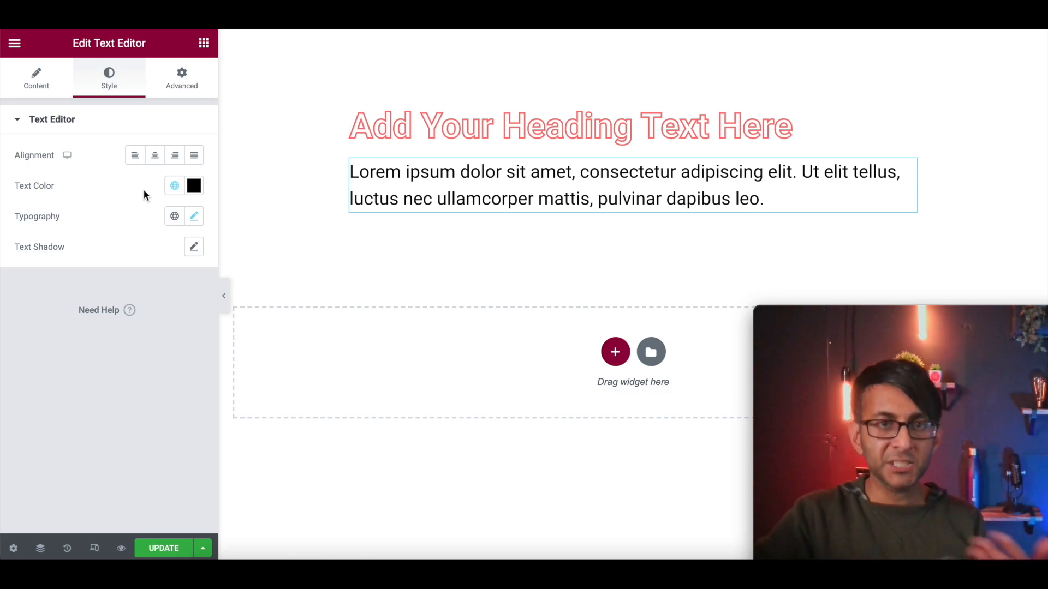
Step: Spread the paragraph's letter spacing to about 4.8, then clear it again
click(194, 216)
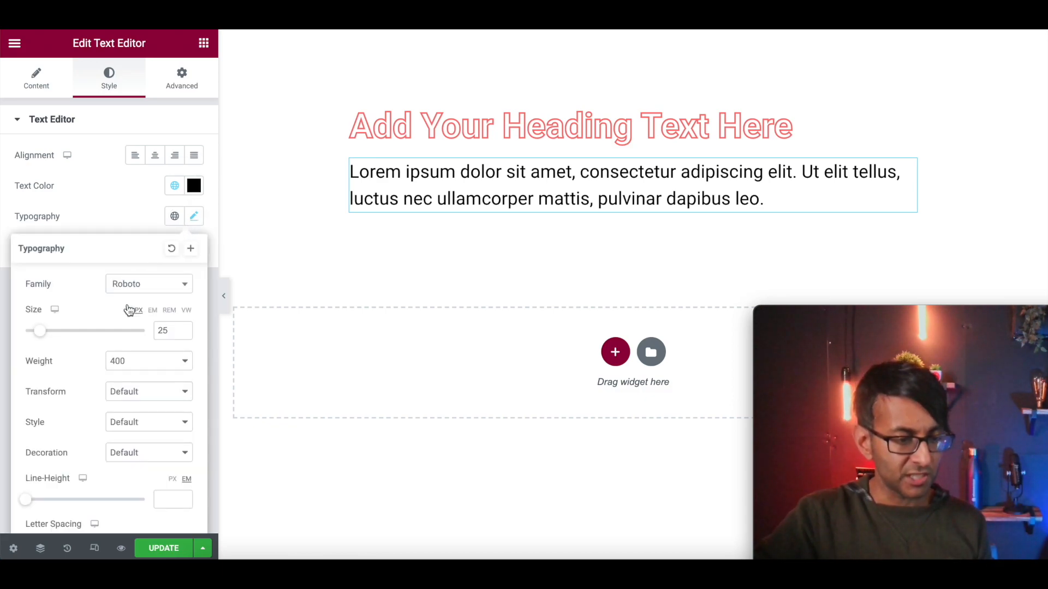
scroll(down, 3)
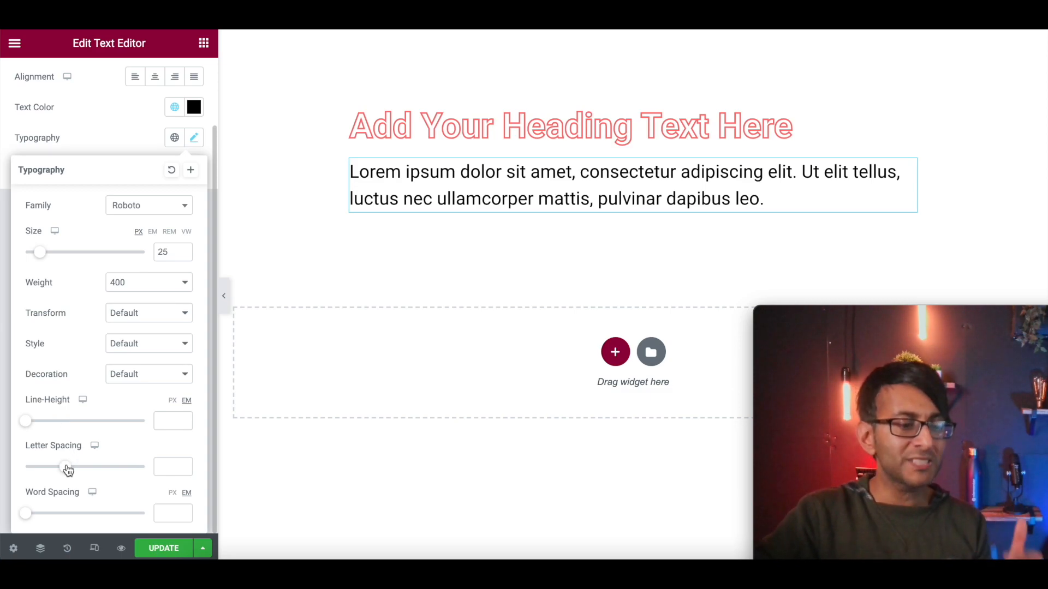
drag(41, 466, 104, 466)
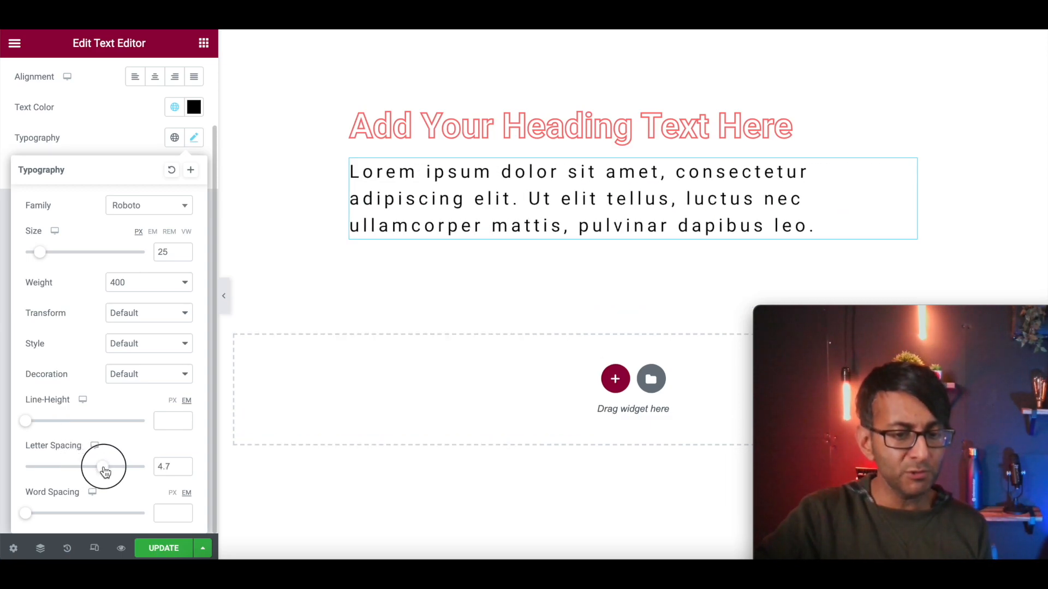
drag(100, 466, 108, 466)
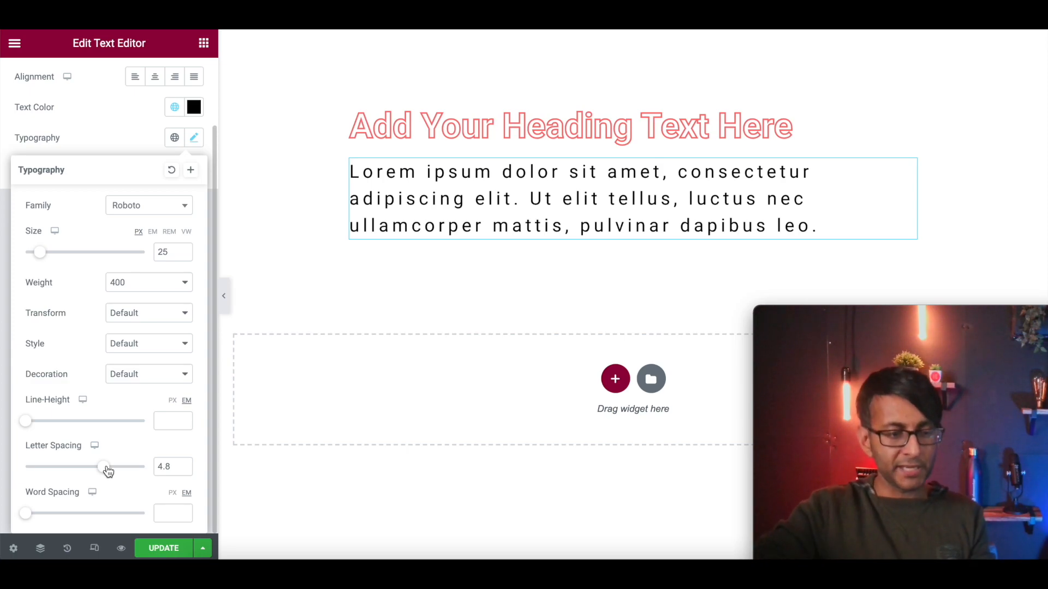
click(172, 466)
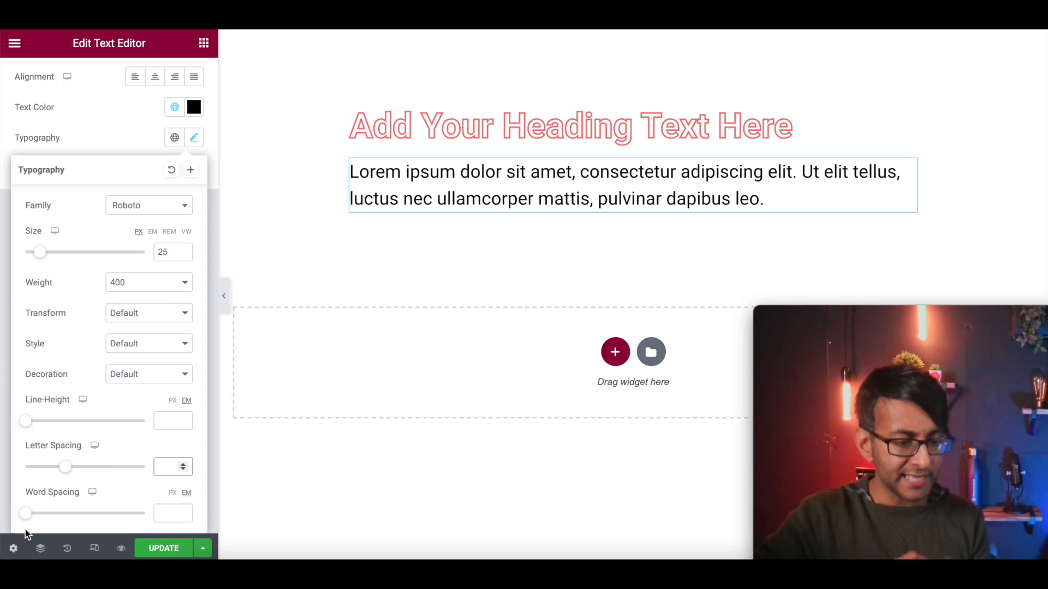
Step: Try several word-spacing values on the paragraph and settle at about 0.6 em
drag(25, 513, 46, 512)
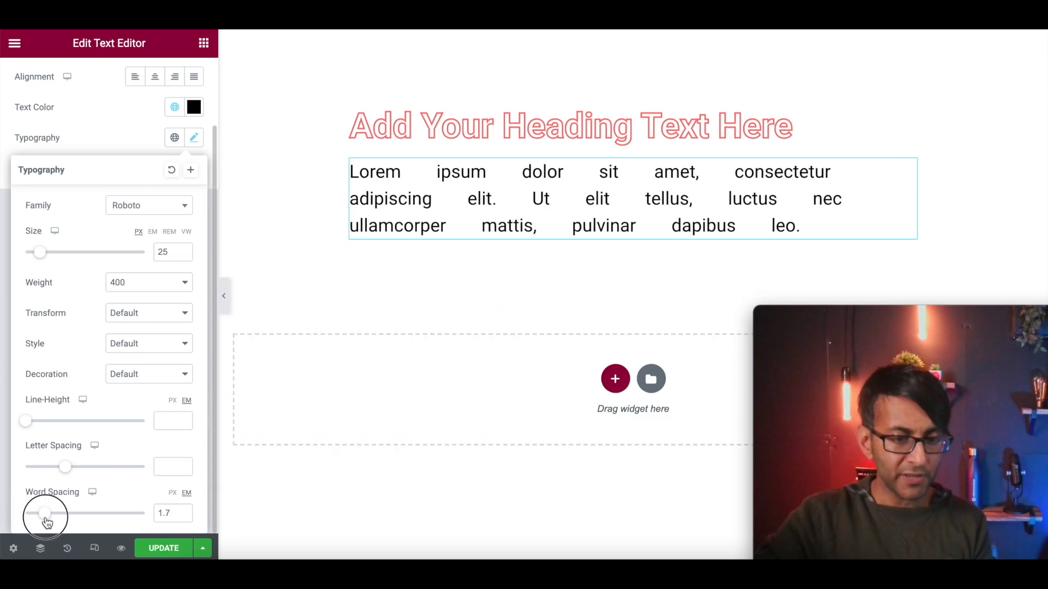
drag(46, 513, 53, 513)
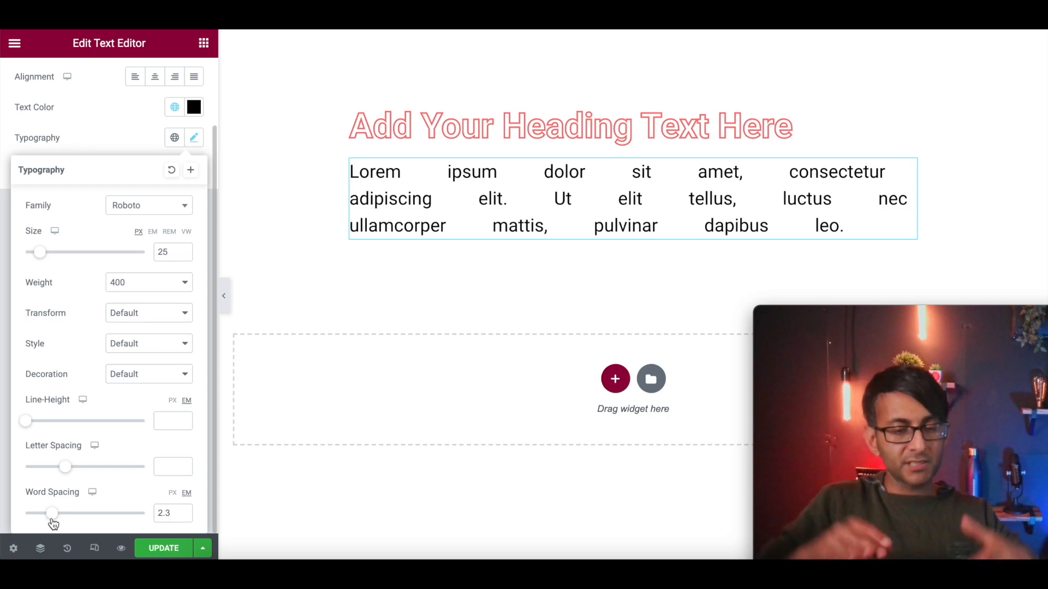
drag(54, 513, 37, 513)
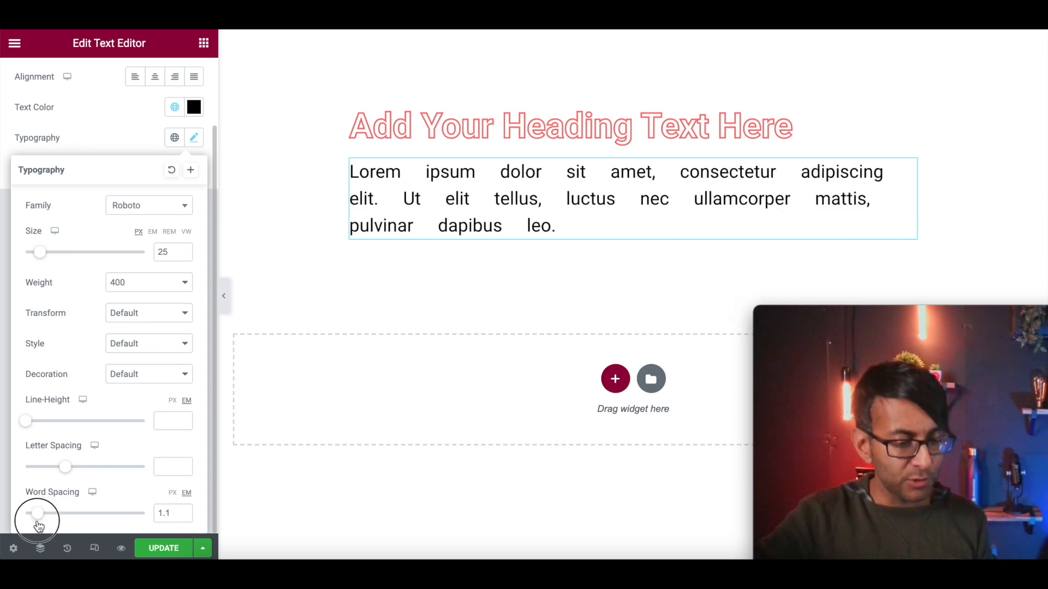
drag(38, 513, 31, 512)
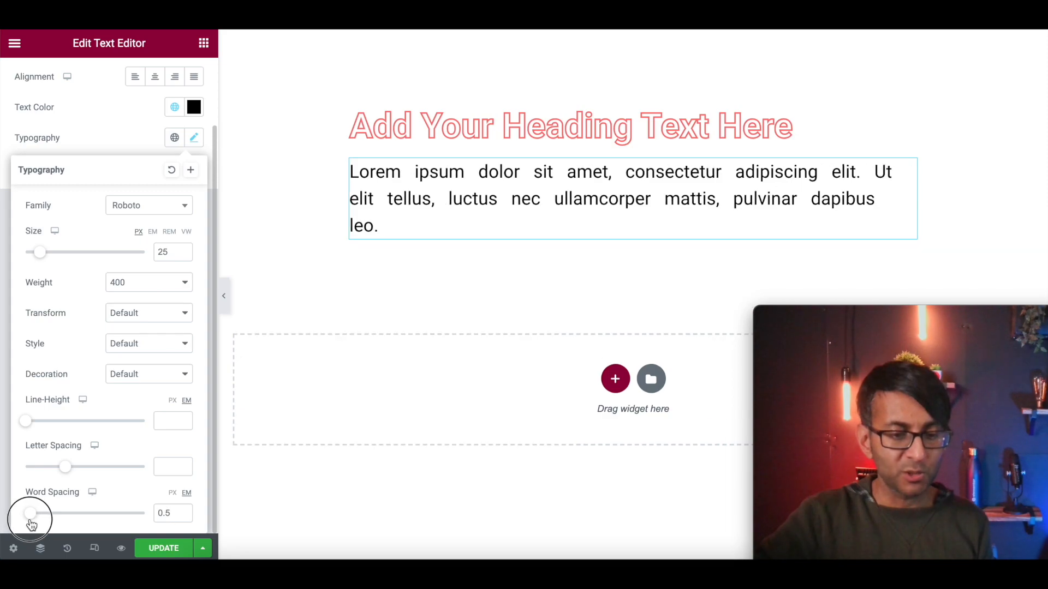
drag(32, 513, 35, 513)
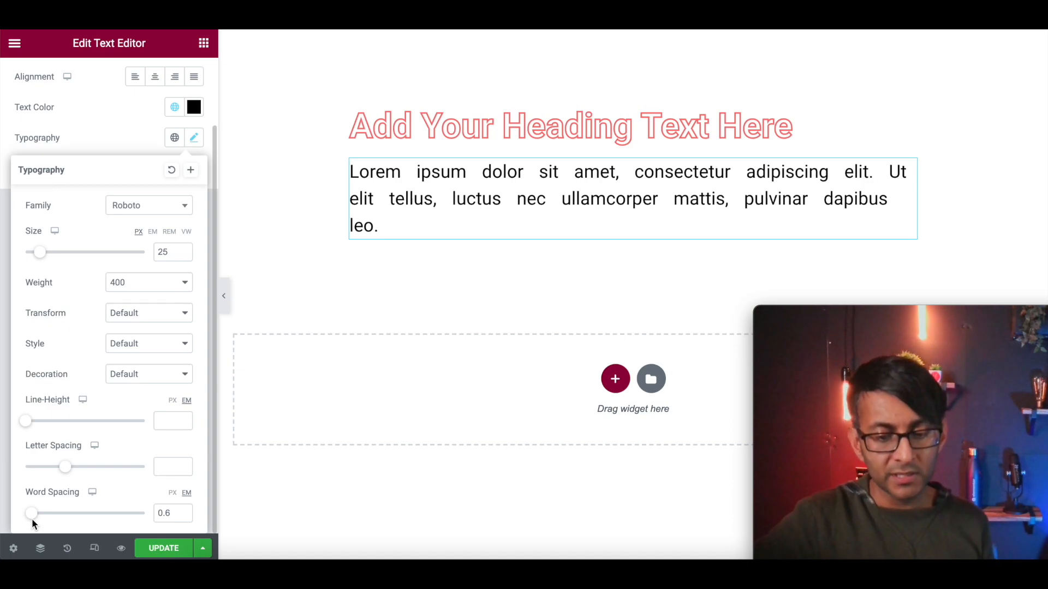
mouse_move(671, 358)
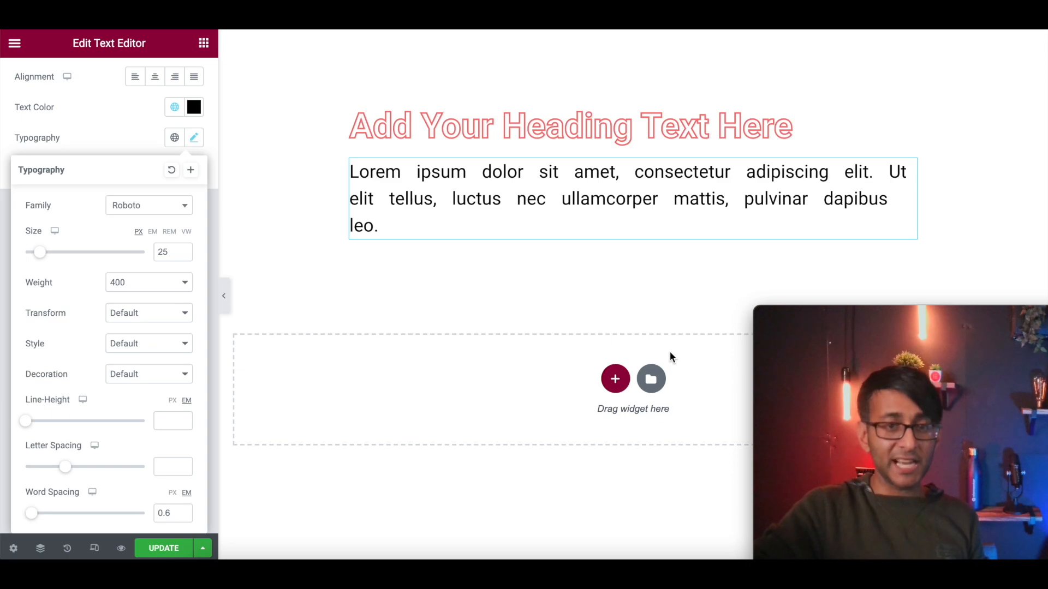
Step: Select the outlined heading and bring up its Style typography settings
click(570, 126)
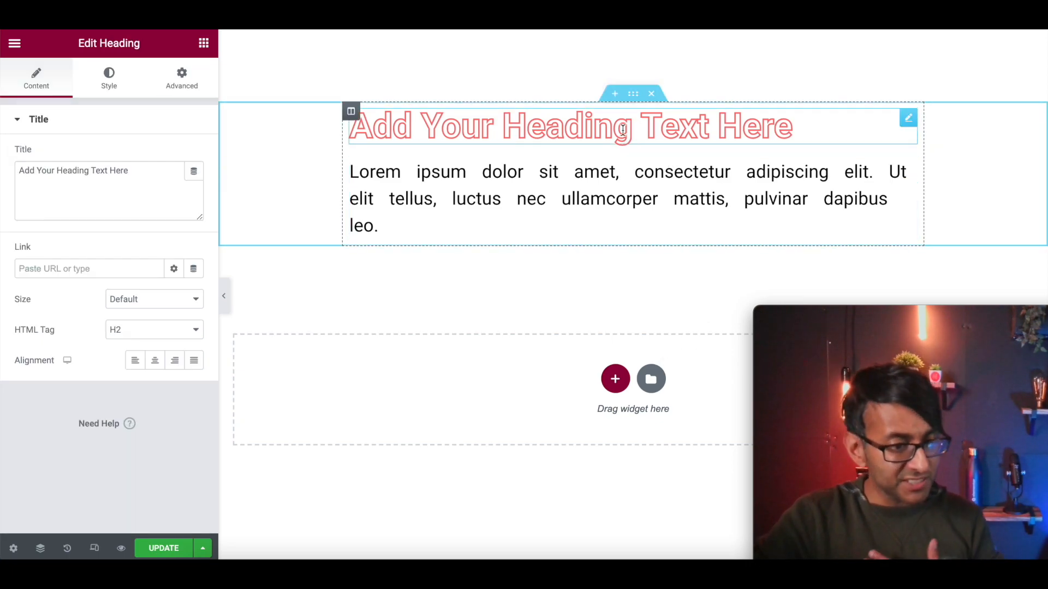
click(108, 77)
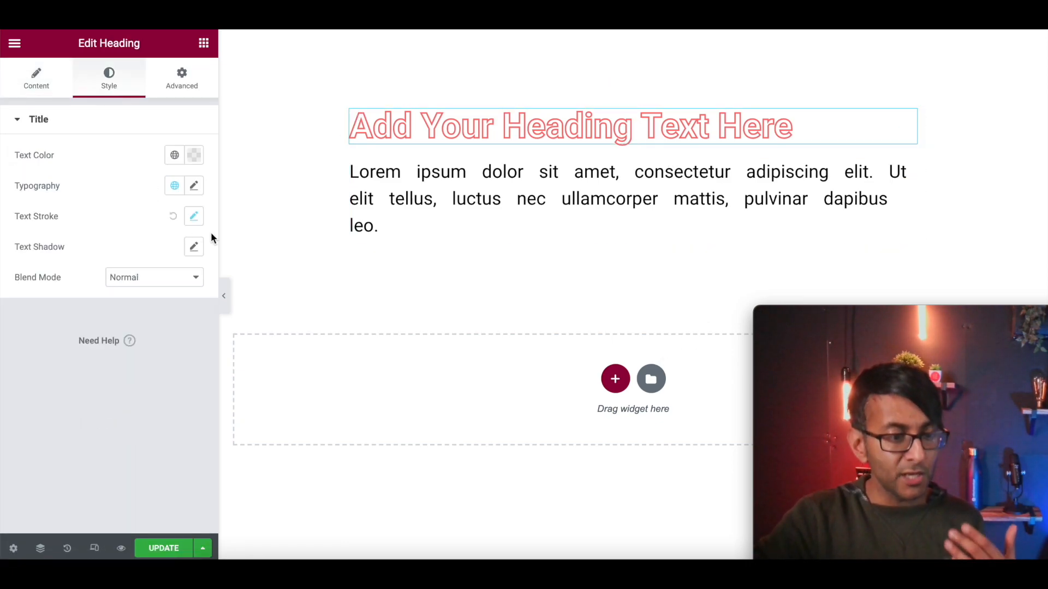
click(194, 185)
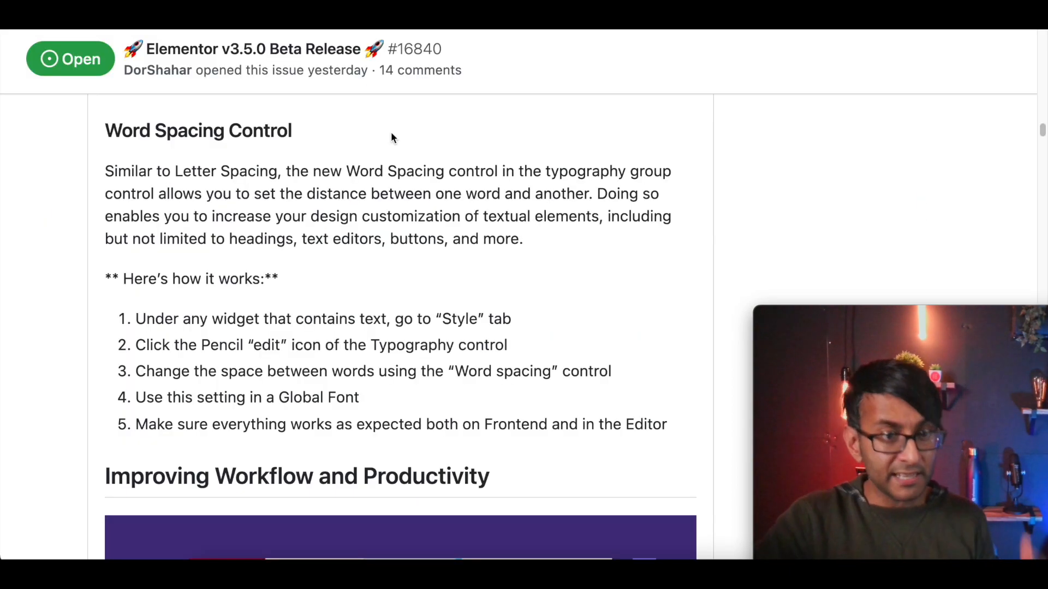
Step: Scroll the GitHub beta notes past Word Spacing Control to Improving Workflow and Productivity
scroll(down, 3)
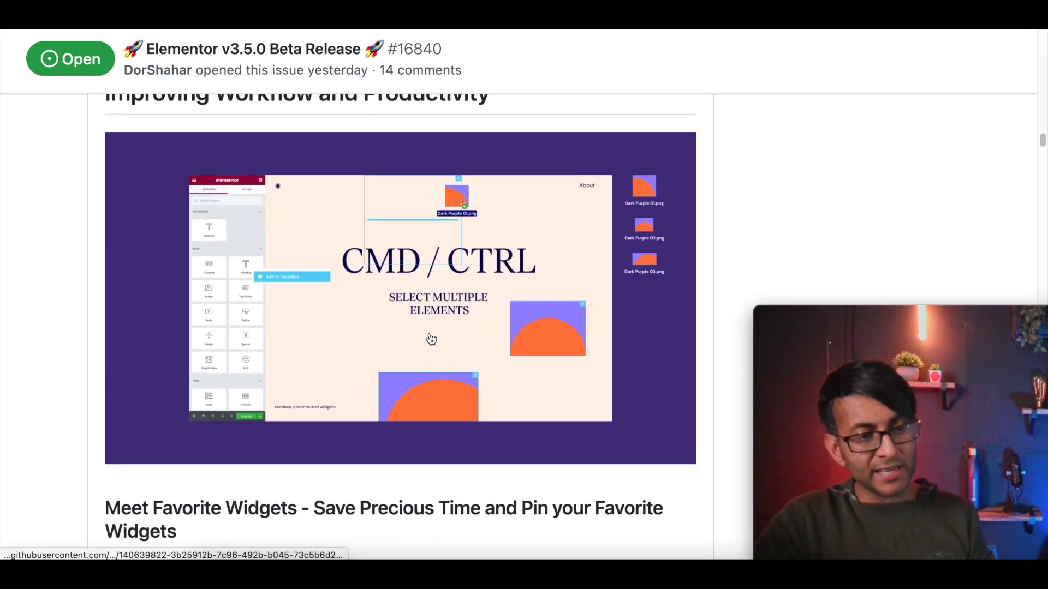
scroll(down, 3)
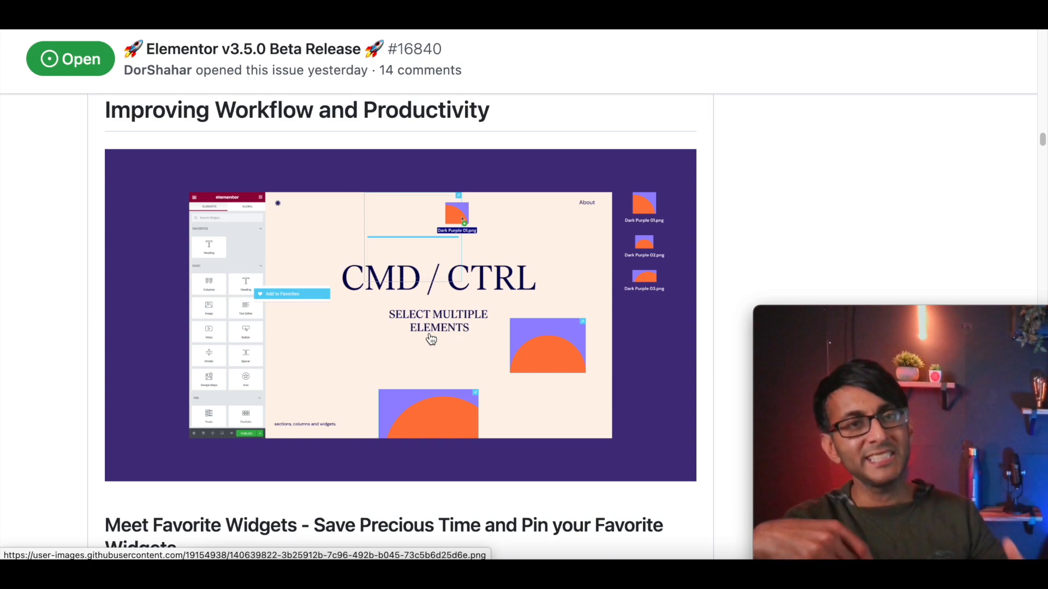
mouse_move(434, 181)
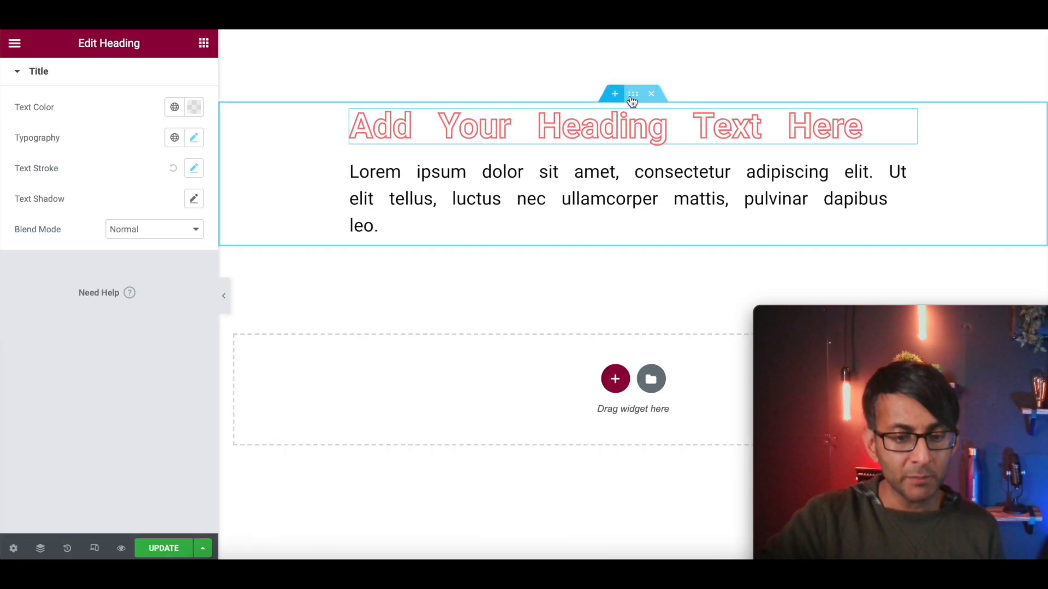
Step: Multi-select three repeated widgets and delete them together via 'Delete 3 items'
click(632, 94)
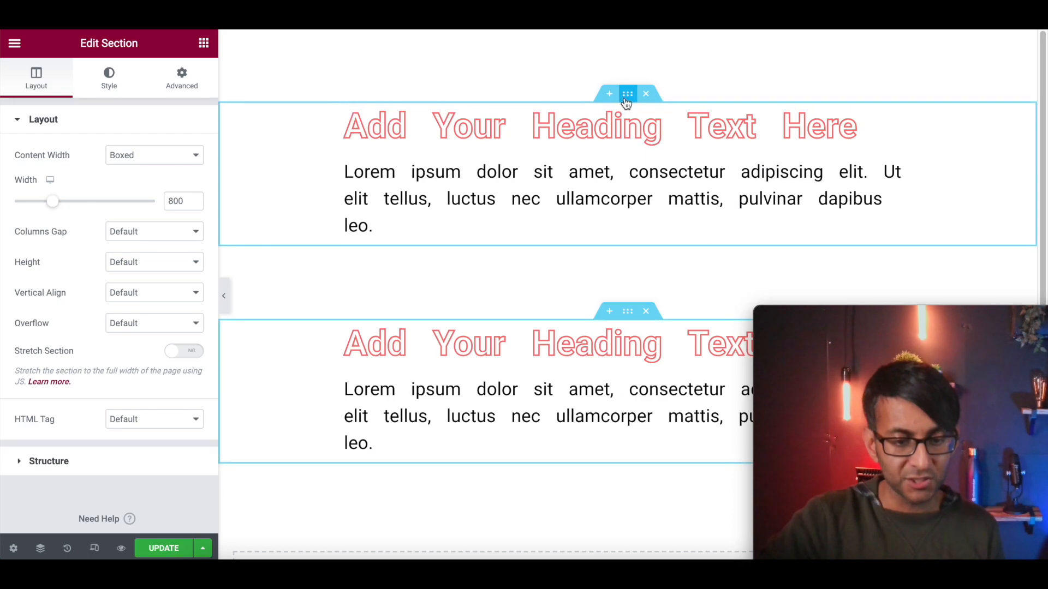
scroll(down, 3)
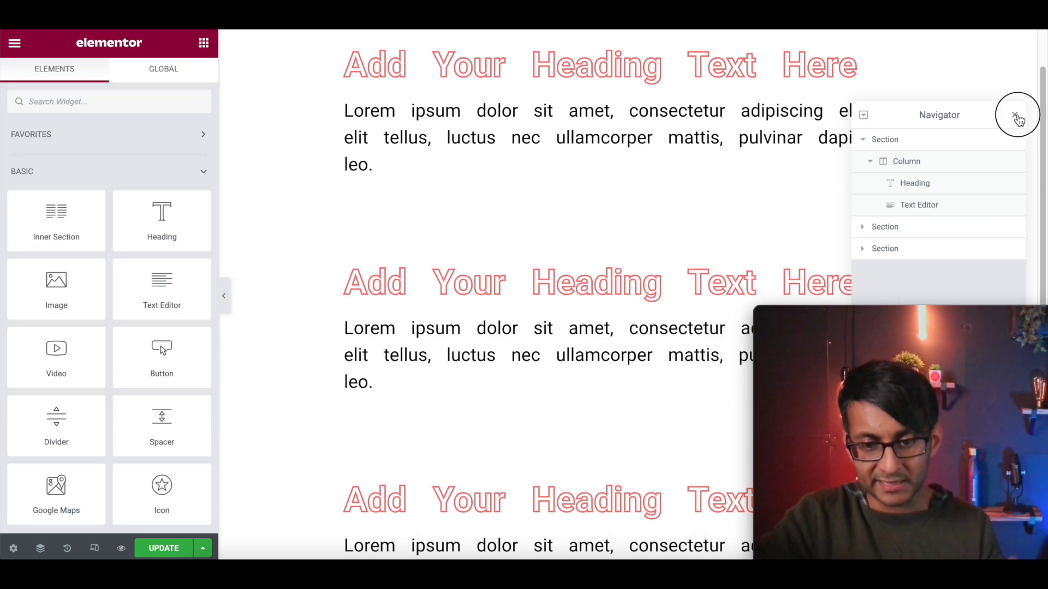
click(1016, 115)
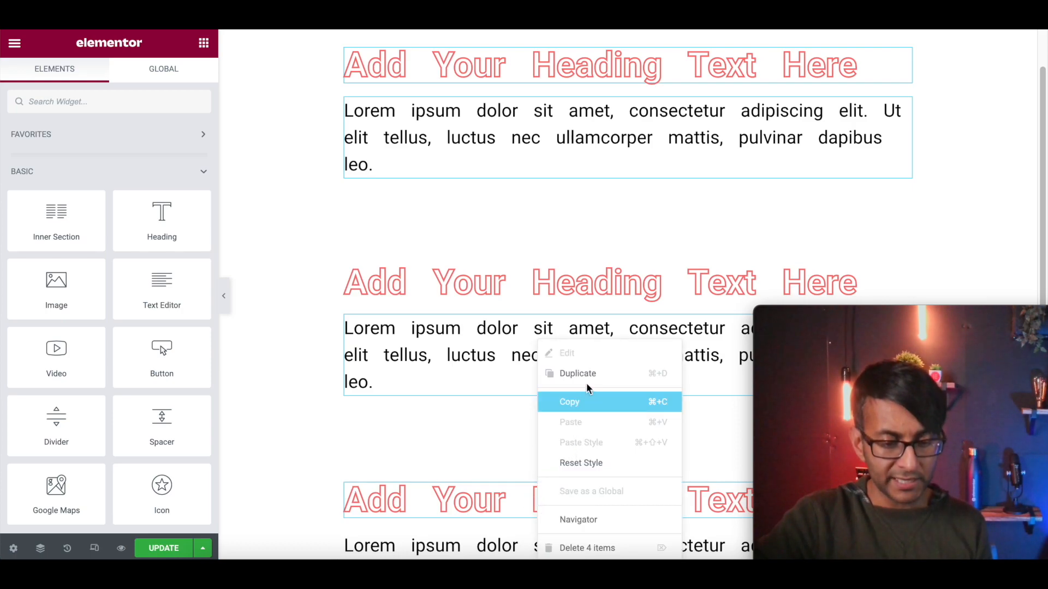
mouse_move(614, 552)
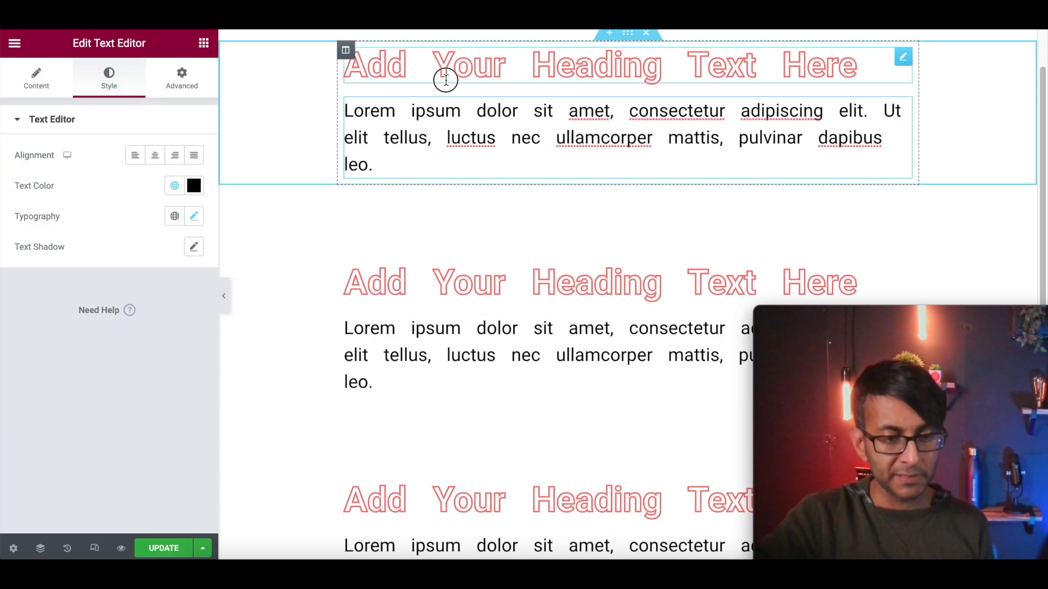
click(468, 65)
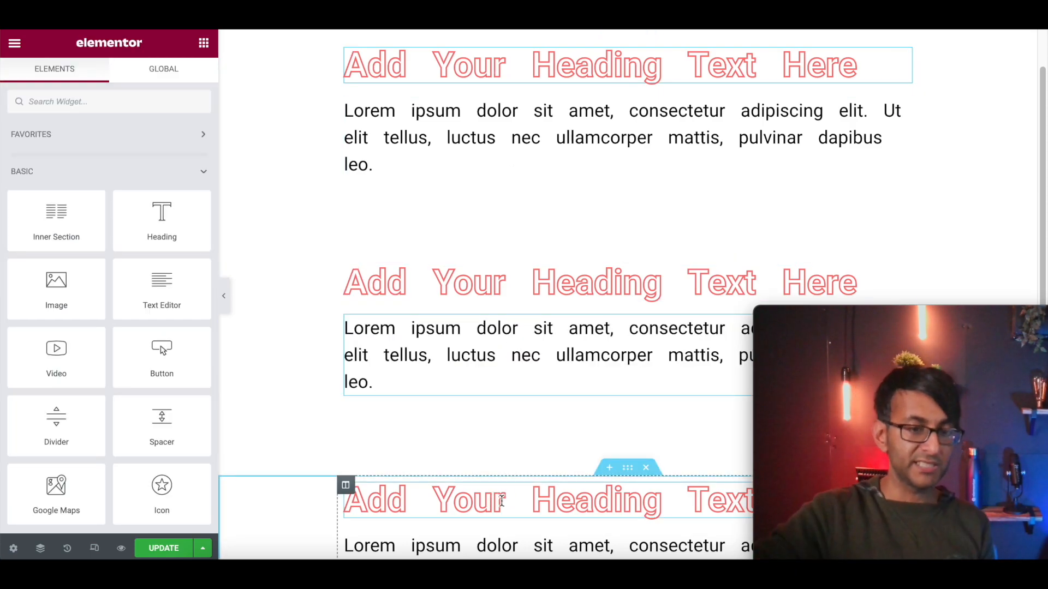
right_click(498, 500)
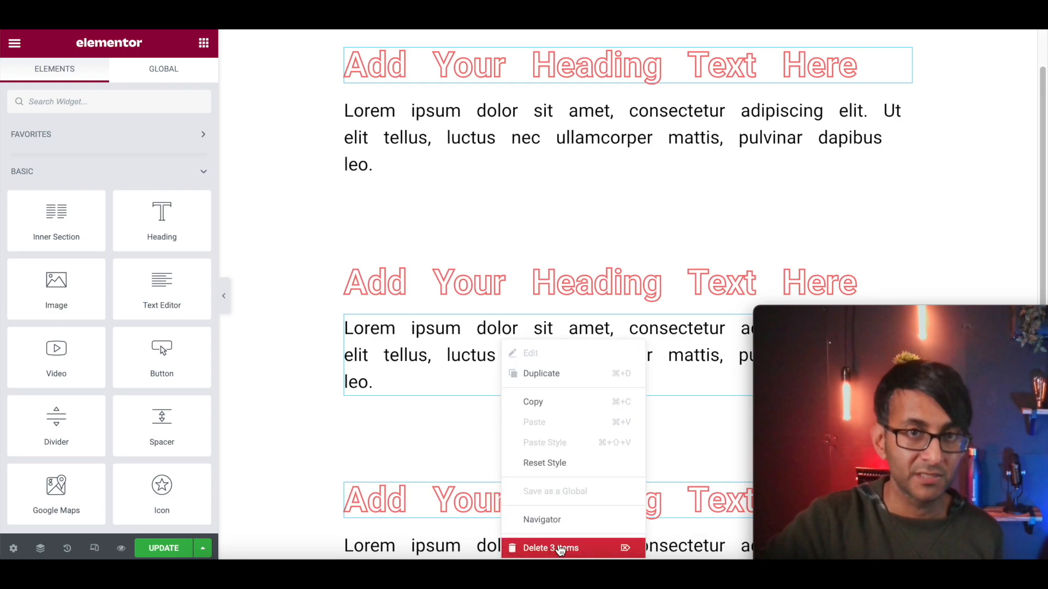
click(550, 547)
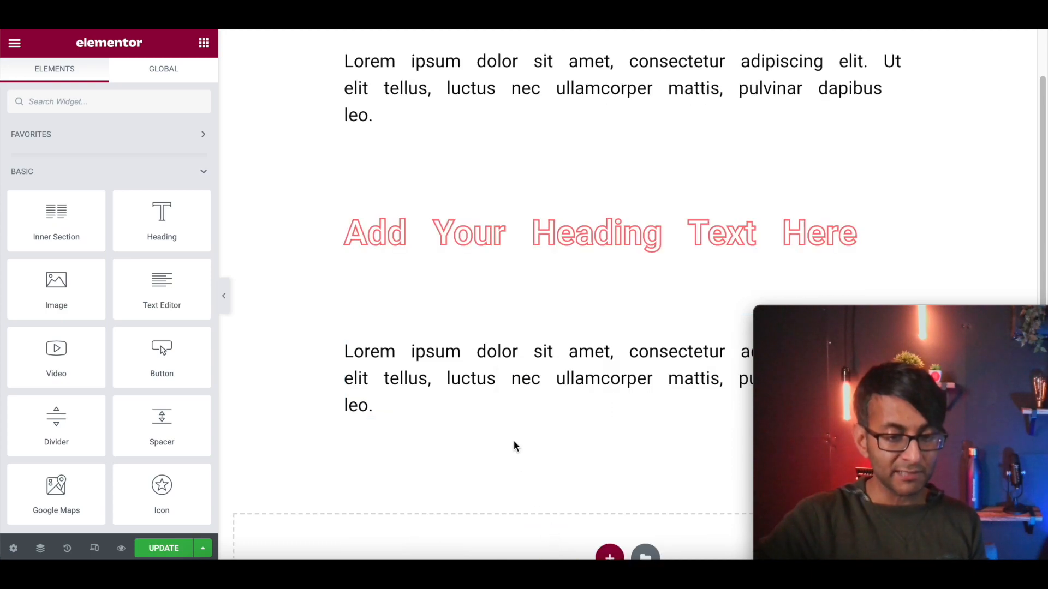
mouse_move(501, 325)
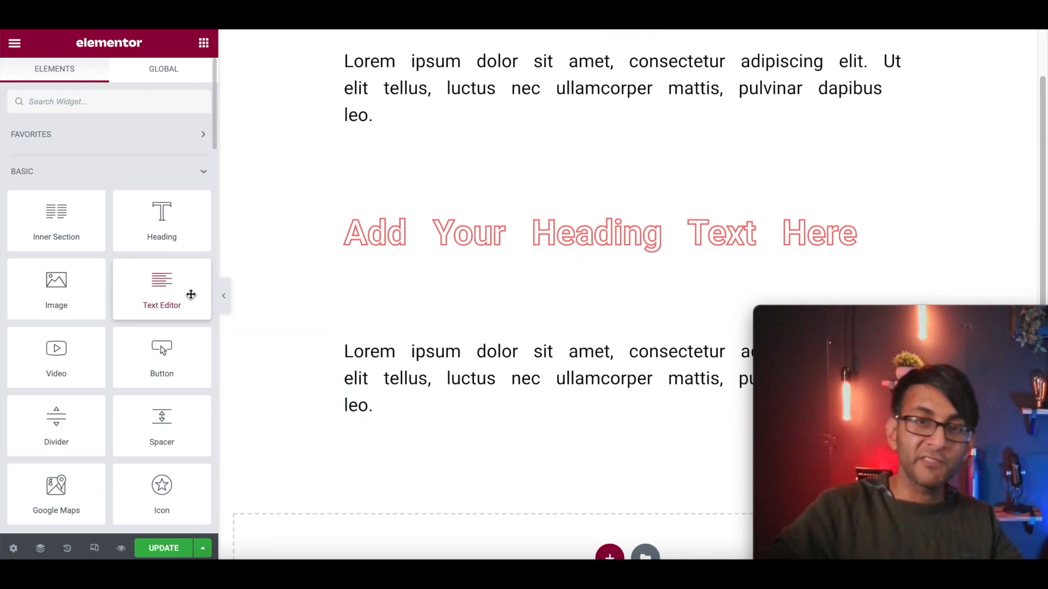
click(595, 233)
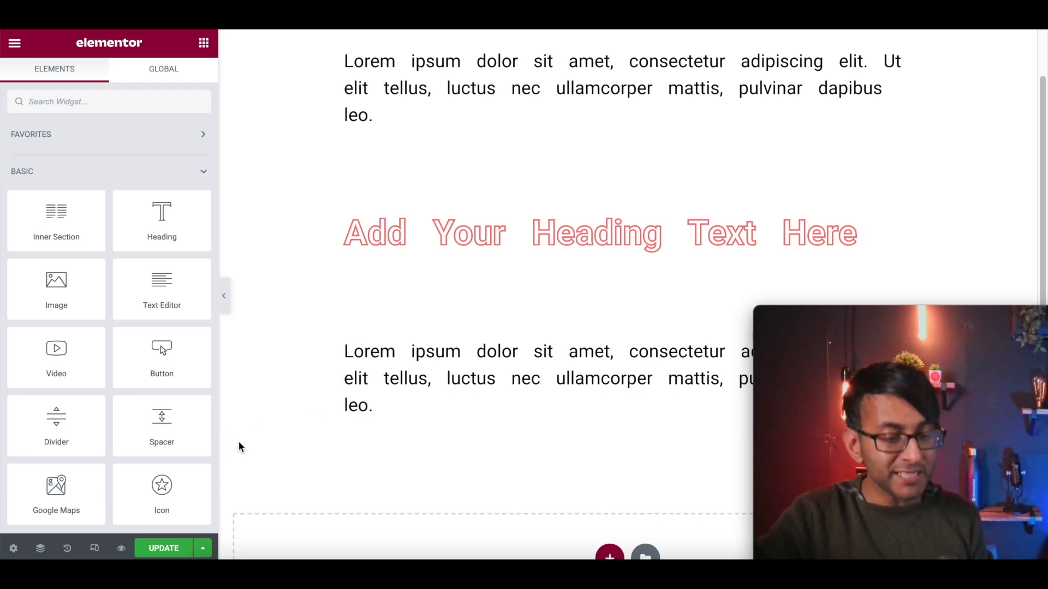
scroll(down, 3)
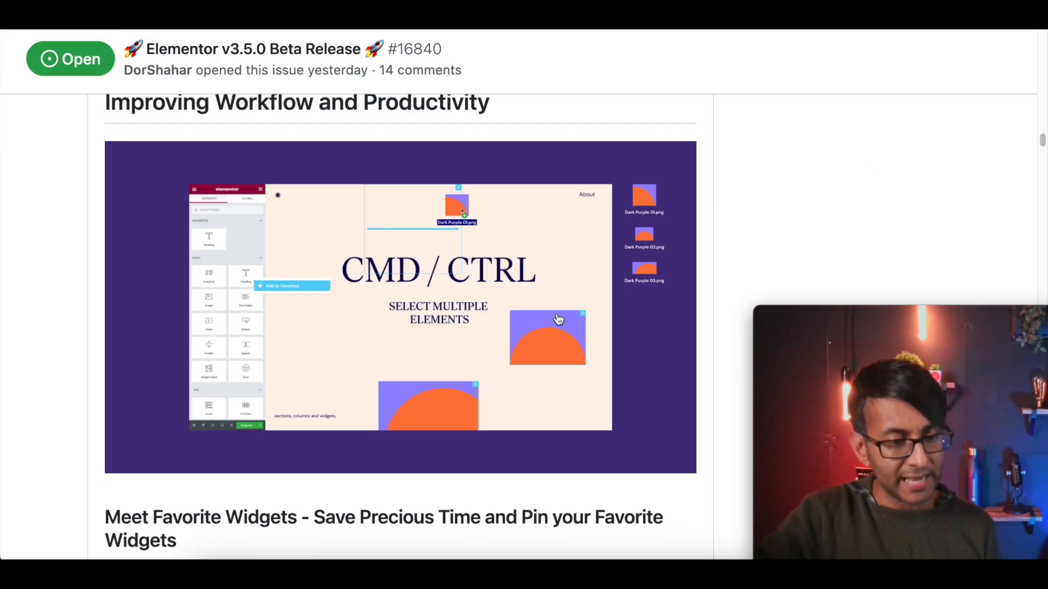
Step: Scroll the GitHub notes to the Improving Workflow and Productivity section
scroll(down, 3)
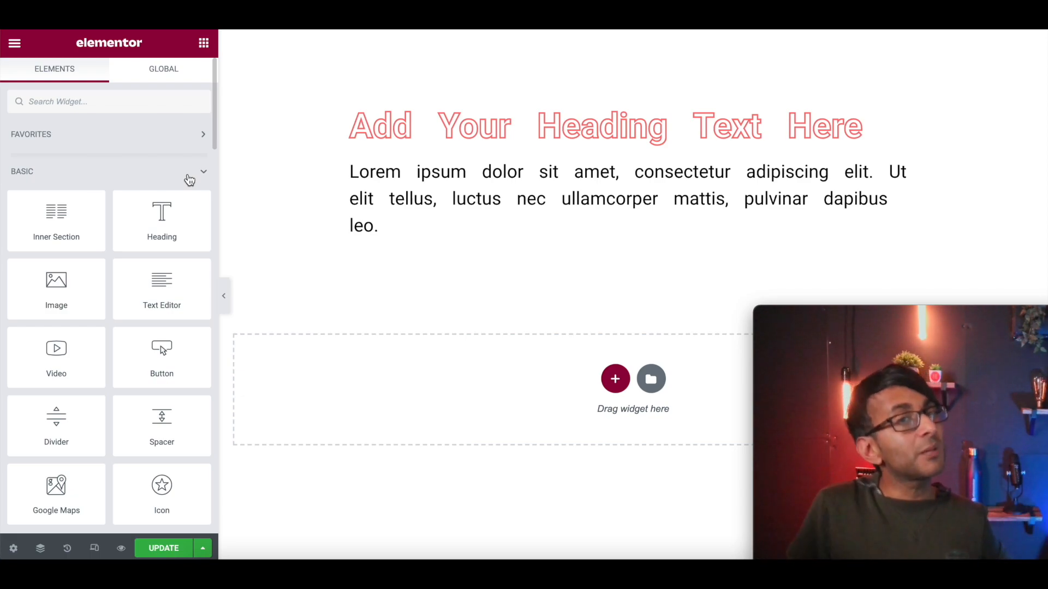
scroll(down, 3)
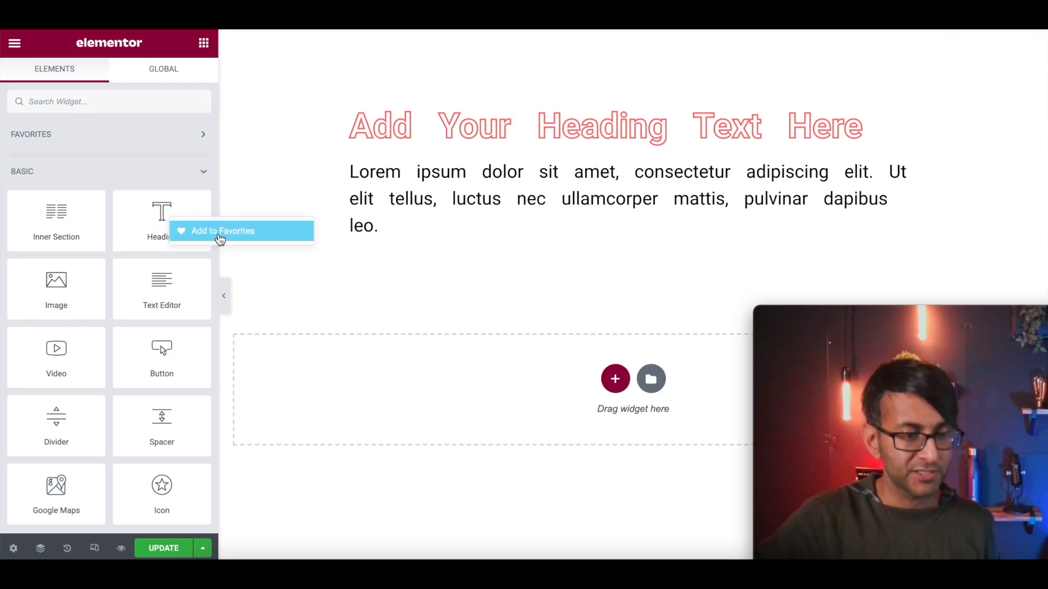
click(222, 230)
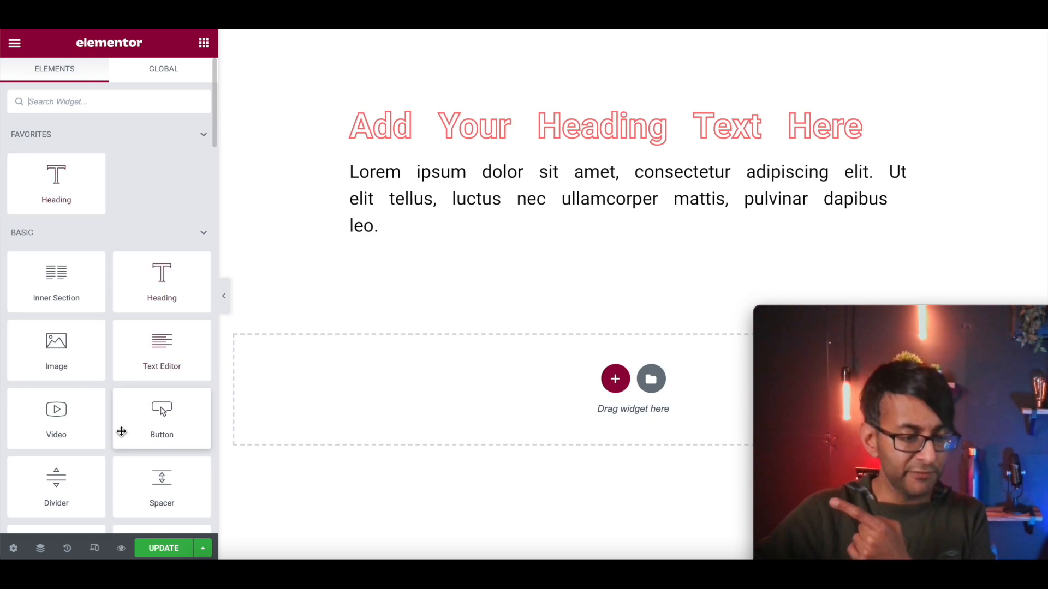
scroll(down, 3)
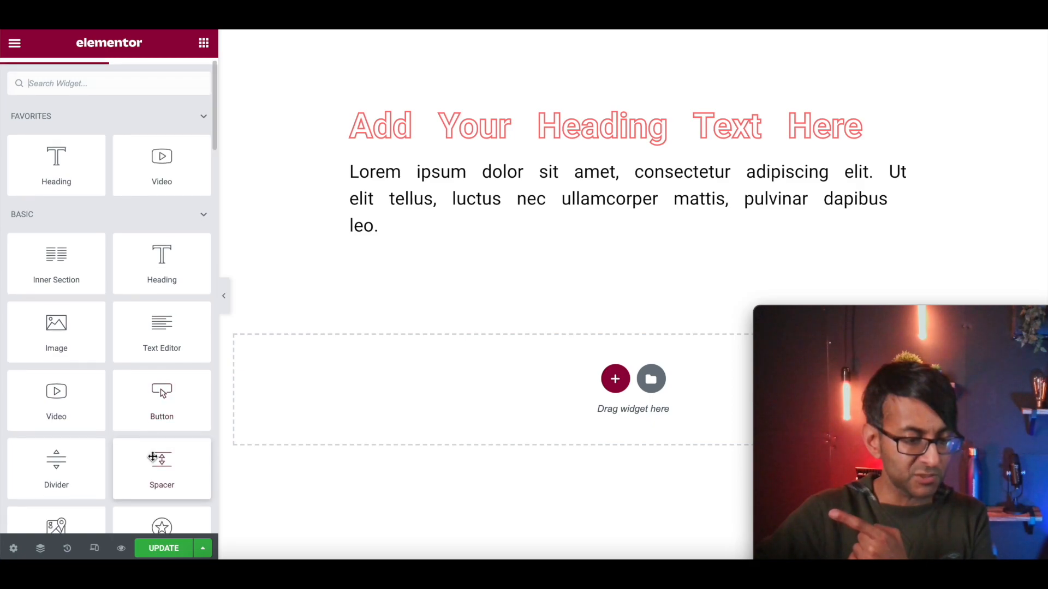
scroll(down, 3)
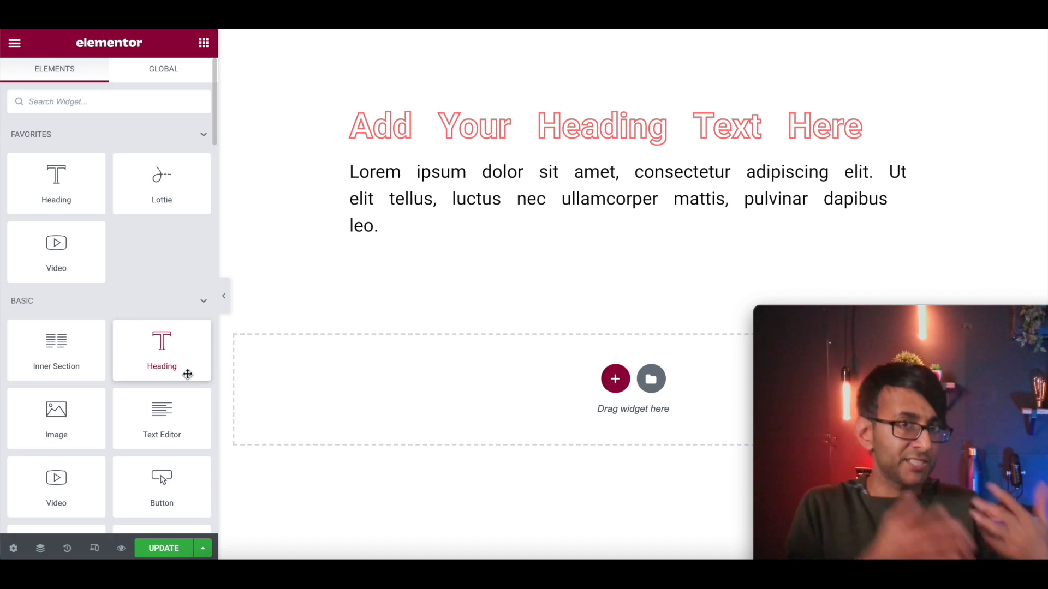
mouse_move(171, 183)
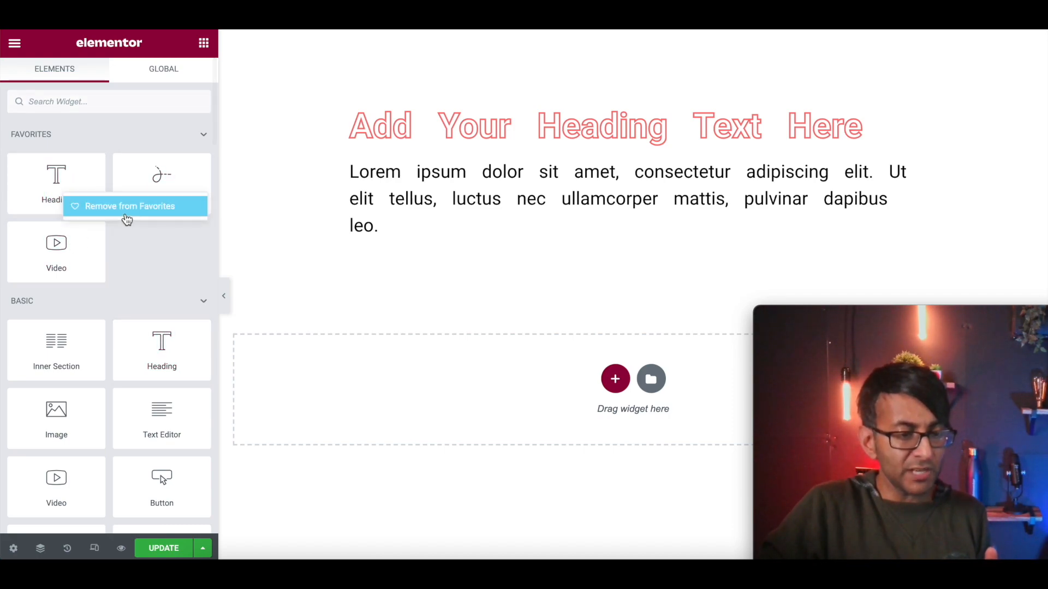
click(130, 206)
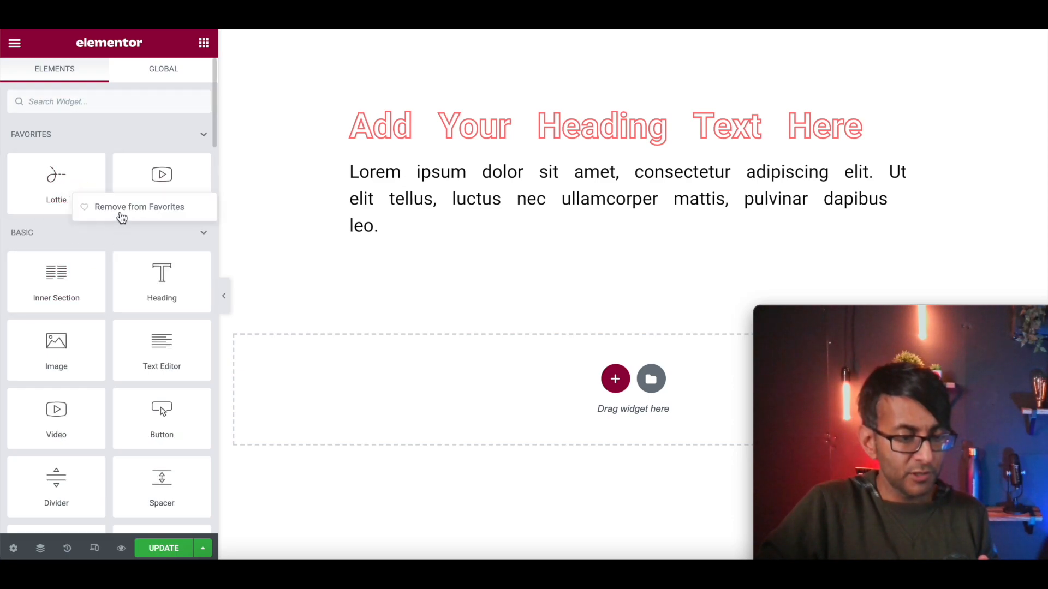
click(204, 134)
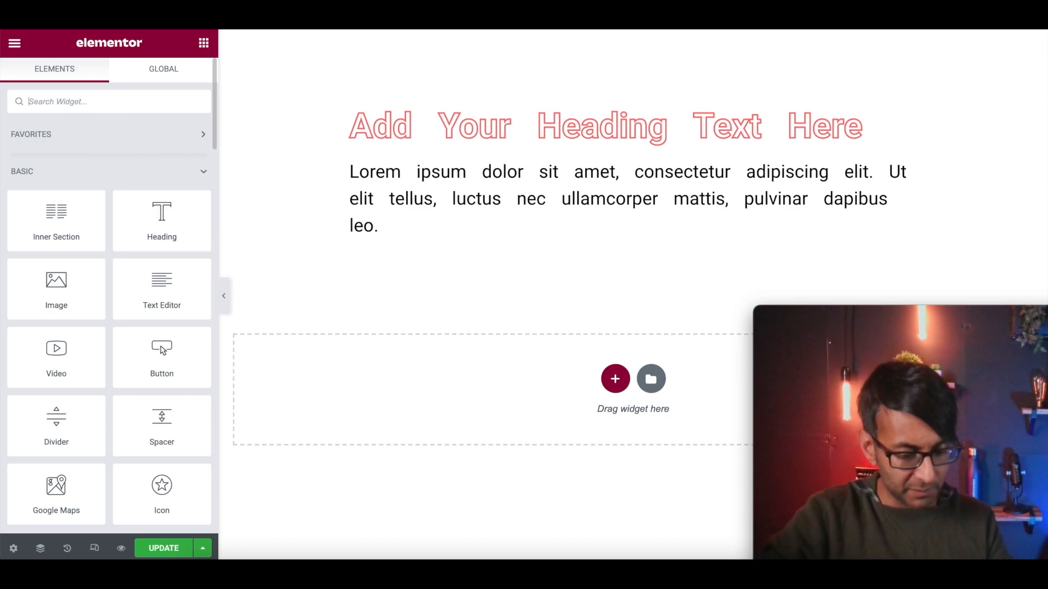
Step: Search the widget panel for 'cart' to list Cart, Menu Cart and WooCommerce Pages
text(cart)
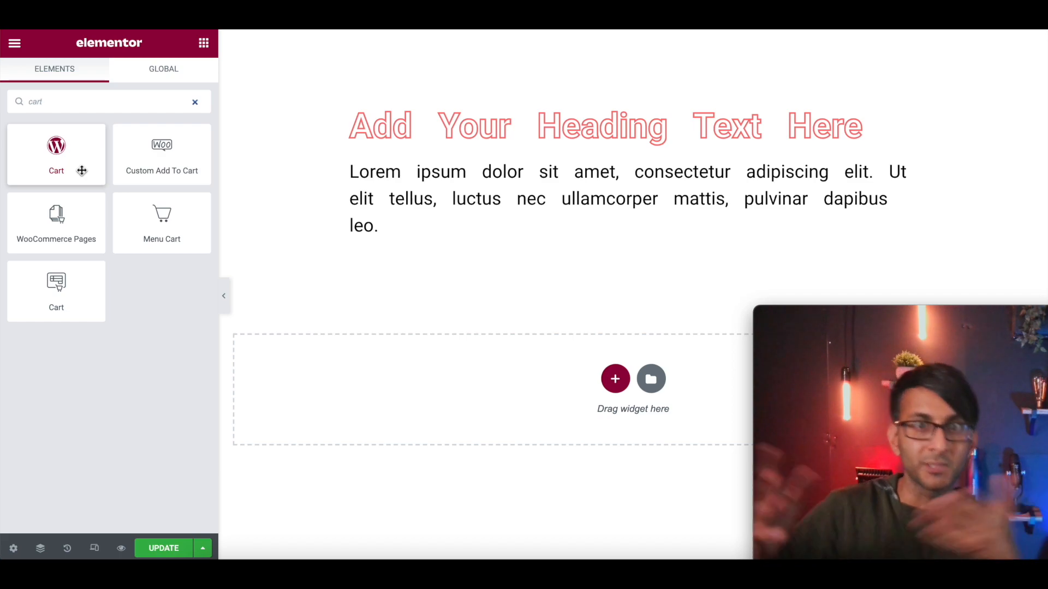
mouse_move(161, 159)
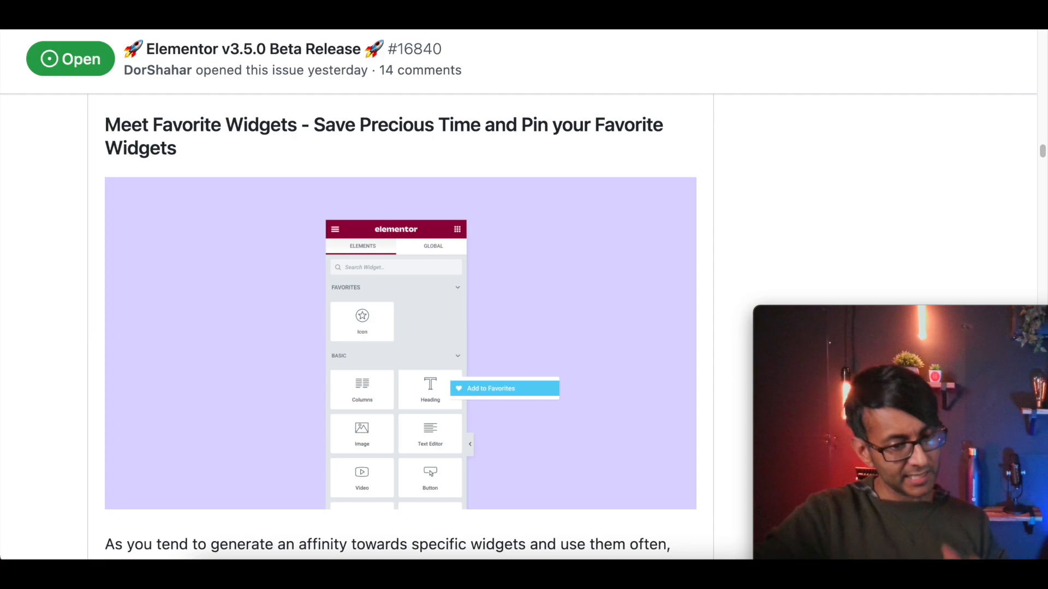
Step: Scroll the GitHub release notes to the Meet Favorite Widgets section
scroll(down, 3)
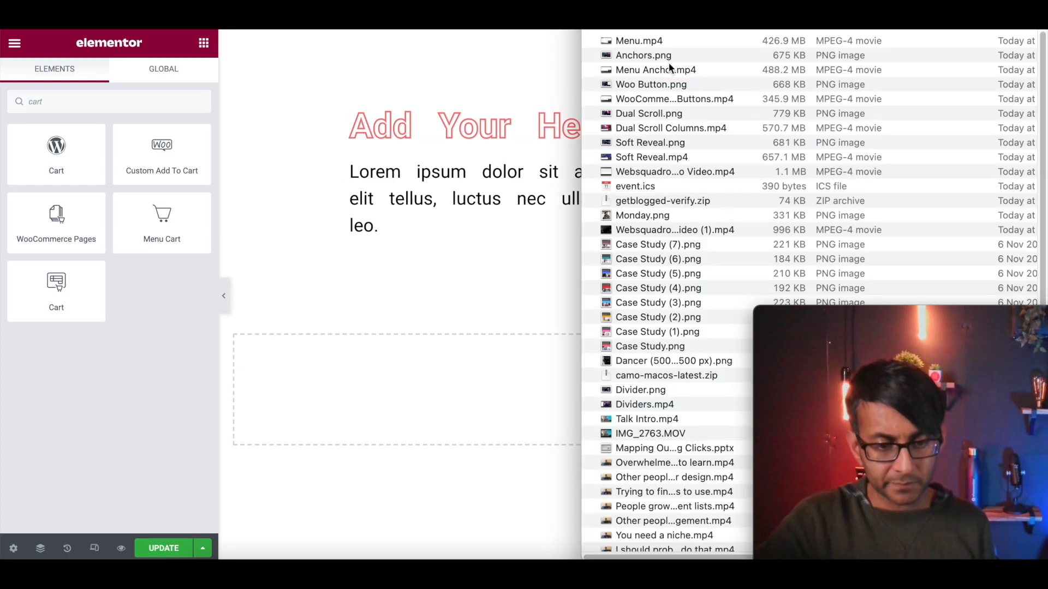
Step: Drag a Case Study PNG from Finder onto the canvas as an image widget under the heading
scroll(down, 3)
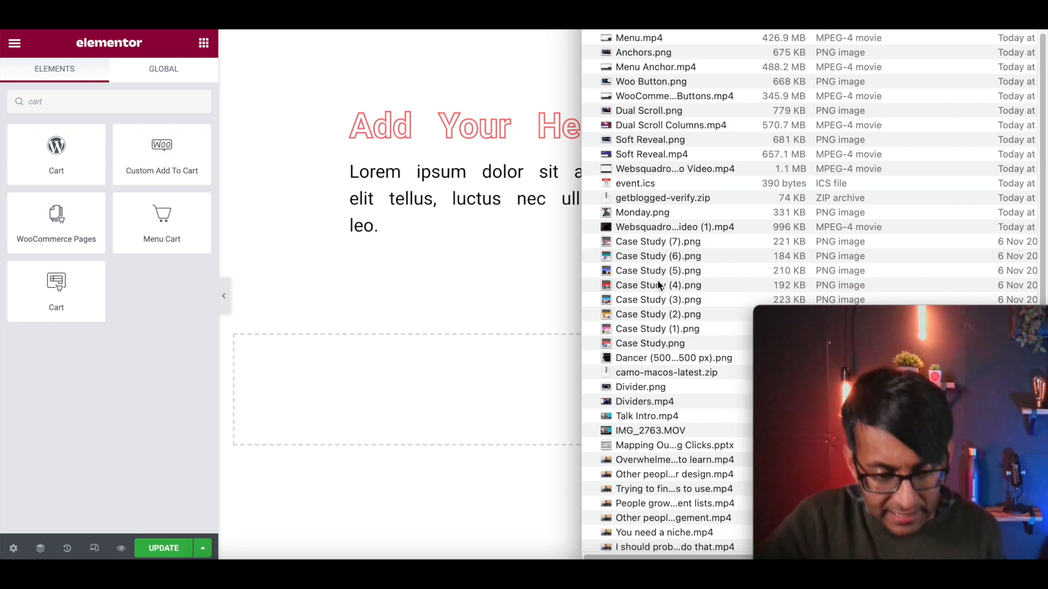
click(658, 314)
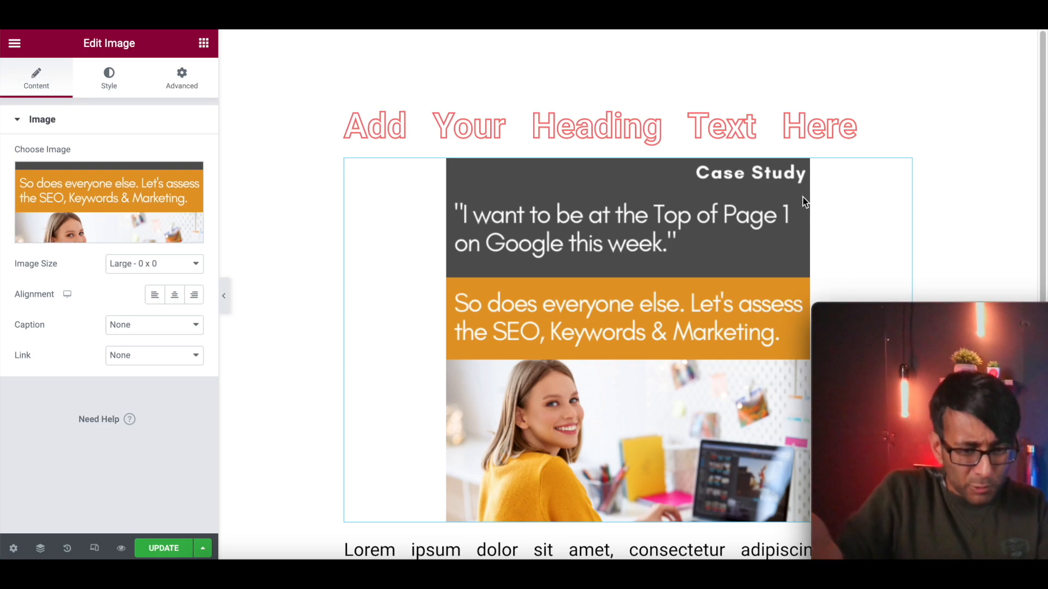
mouse_move(846, 240)
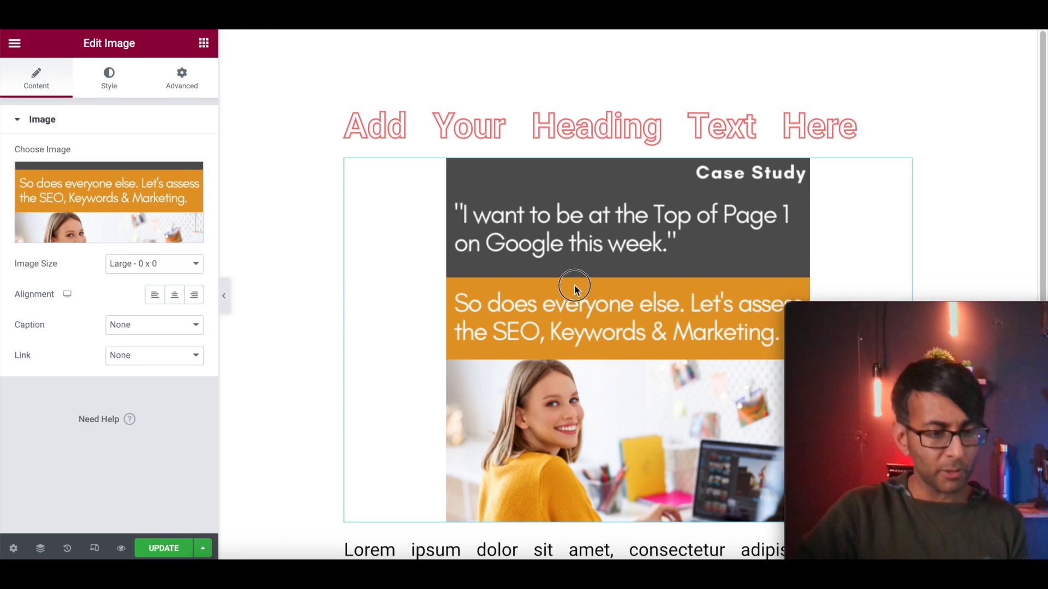
click(108, 76)
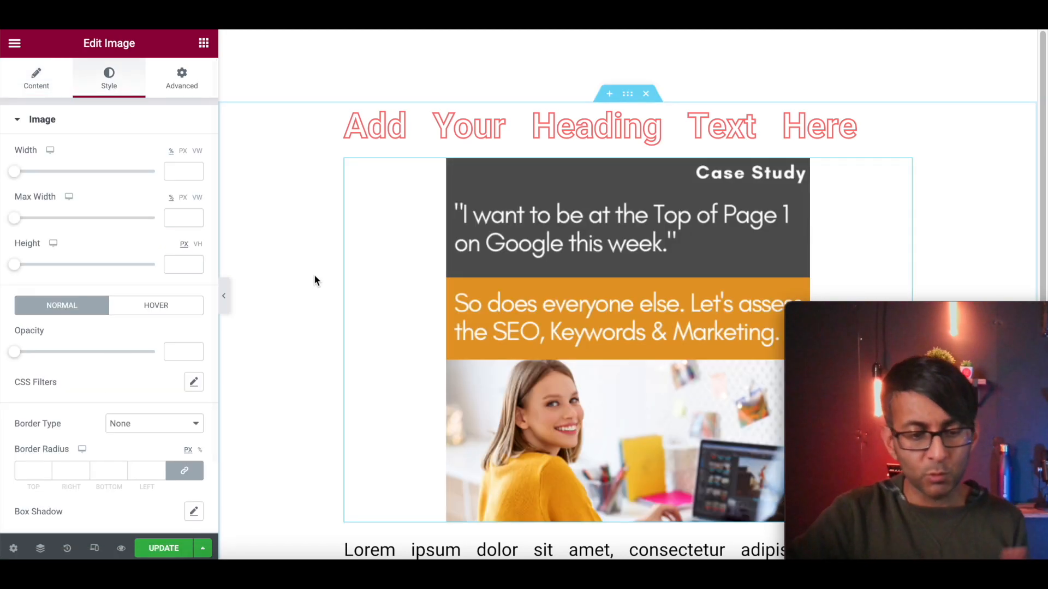
click(163, 548)
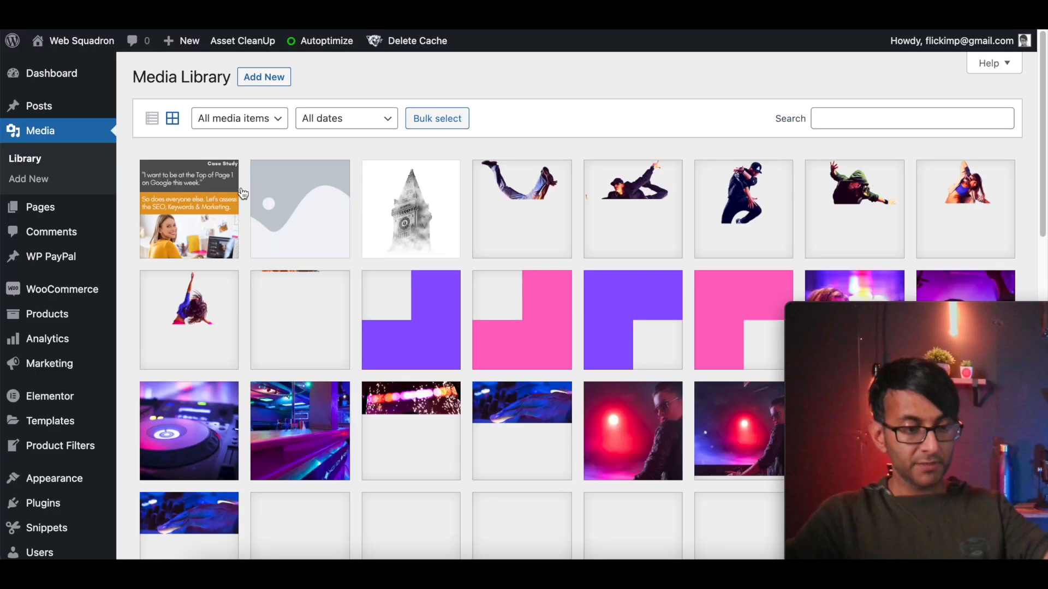
Step: View the uploaded Case-Study-2.png attachment details (500×500) in the Media Library
click(188, 208)
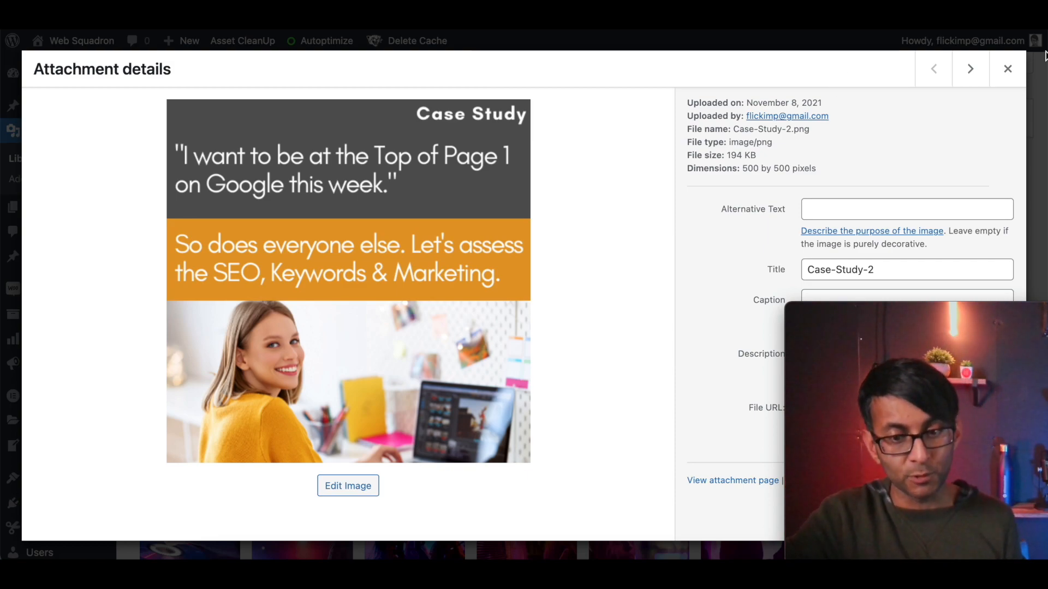
click(1007, 69)
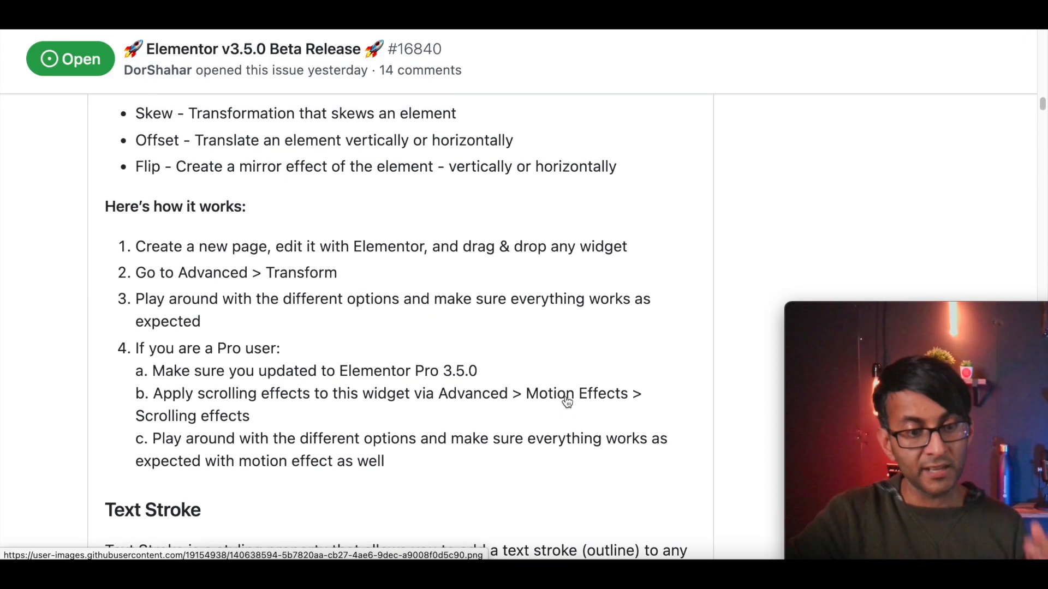
Step: Scroll through the v3.5.0 beta notes' CSS Transform and Text Stroke sections to the introduction
scroll(down, 3)
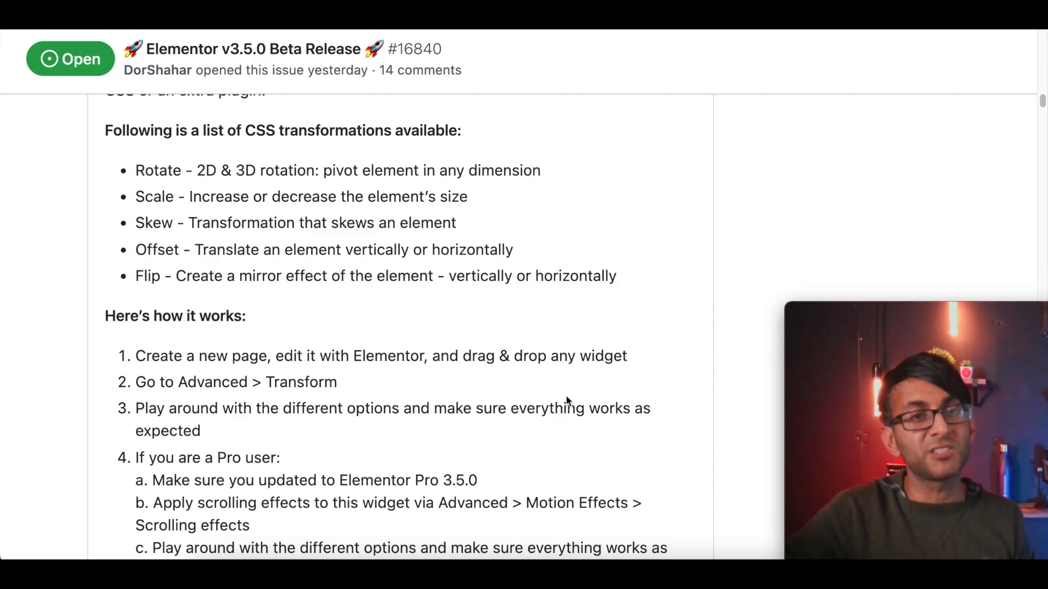
scroll(down, 3)
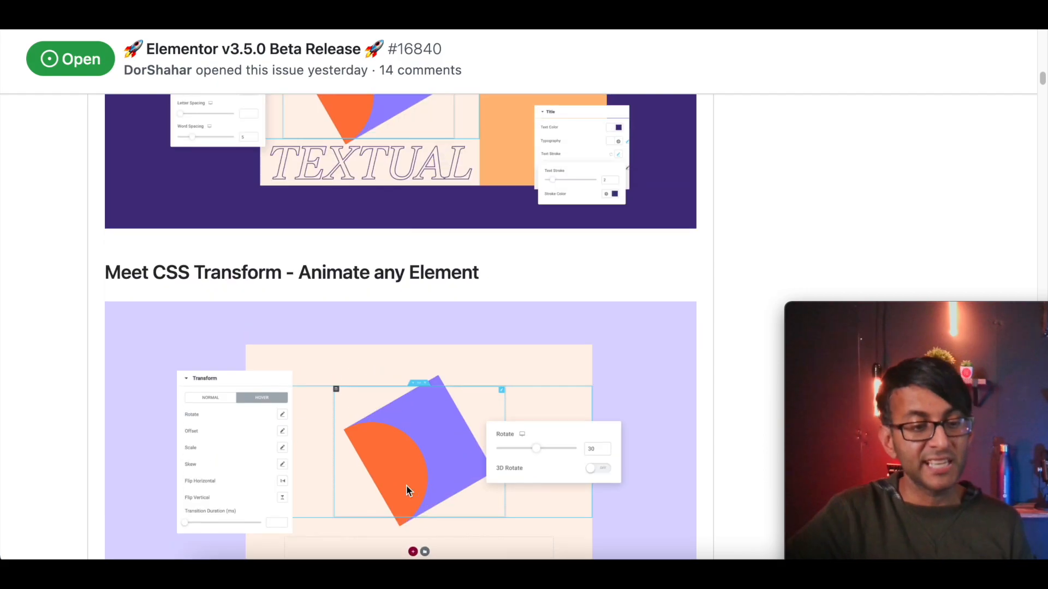
scroll(down, 3)
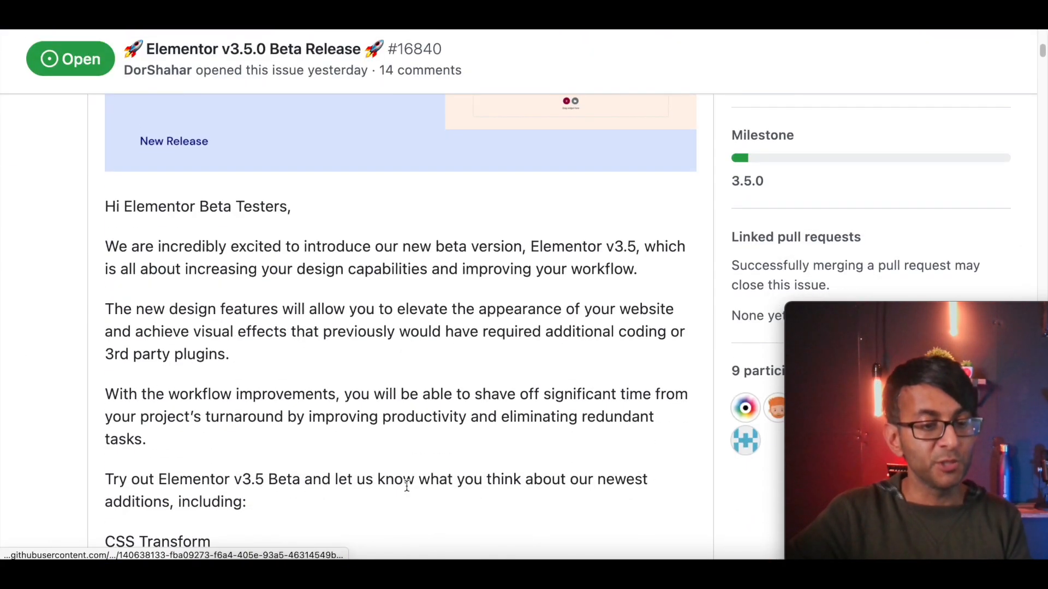